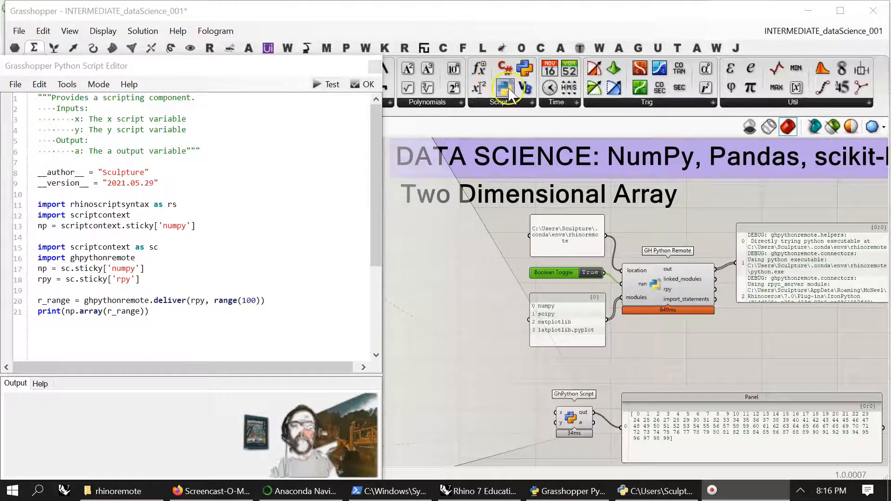
mouse_move(505, 86)
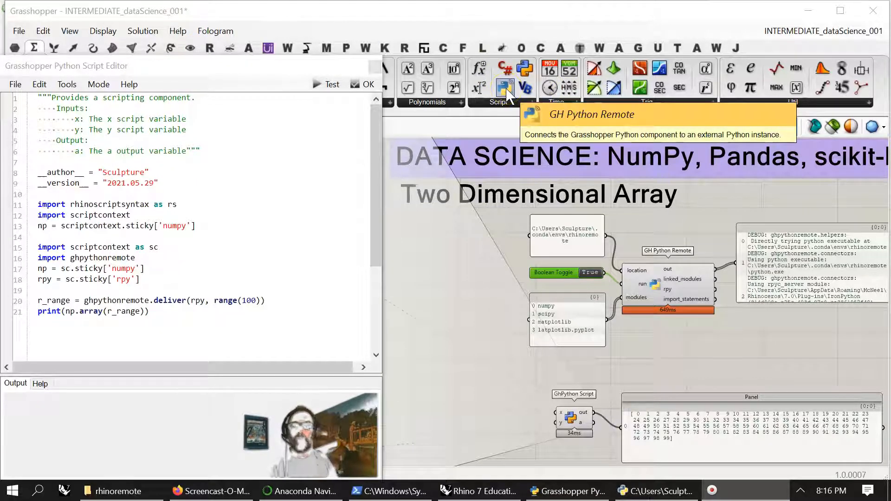
mouse_move(524, 68)
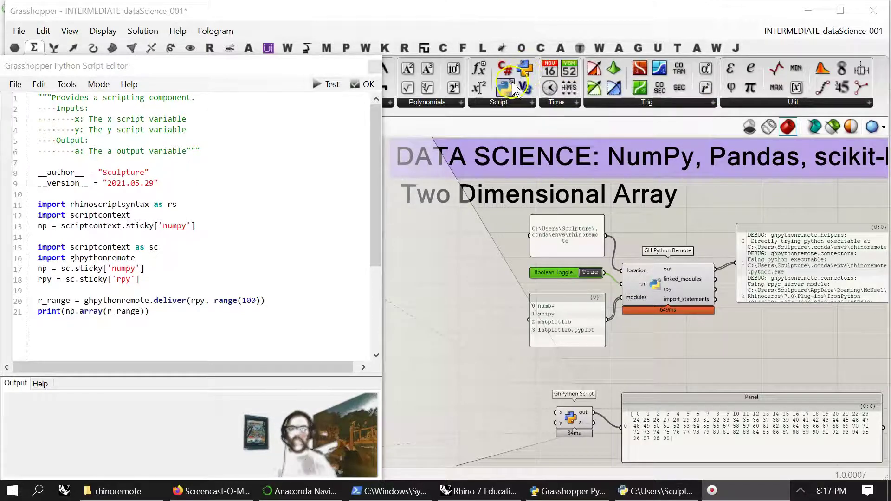
mouse_move(667, 287)
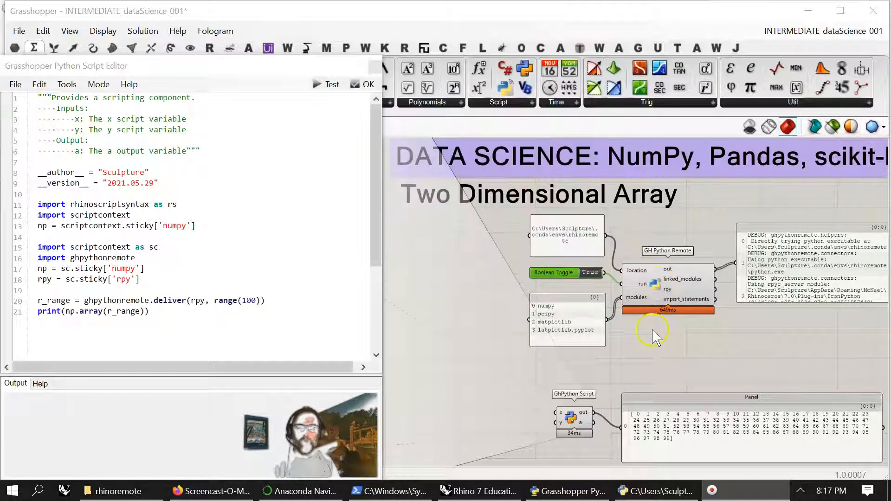
mouse_move(576, 381)
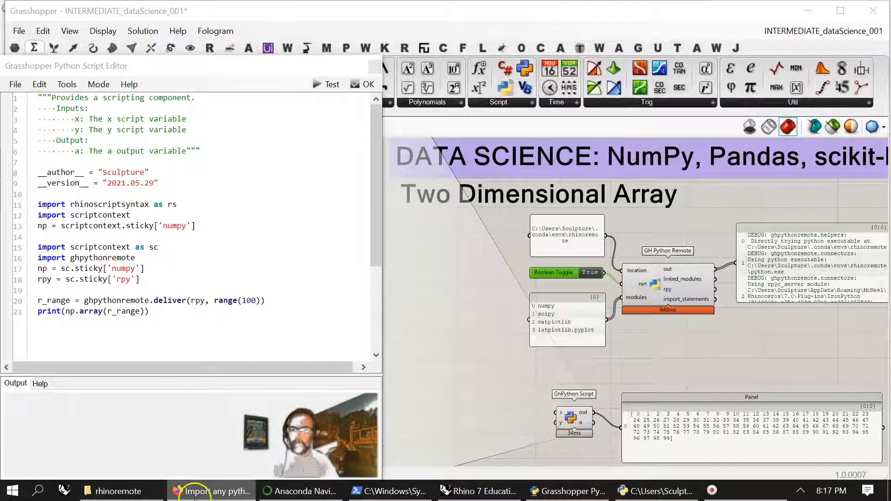
mouse_move(212, 491)
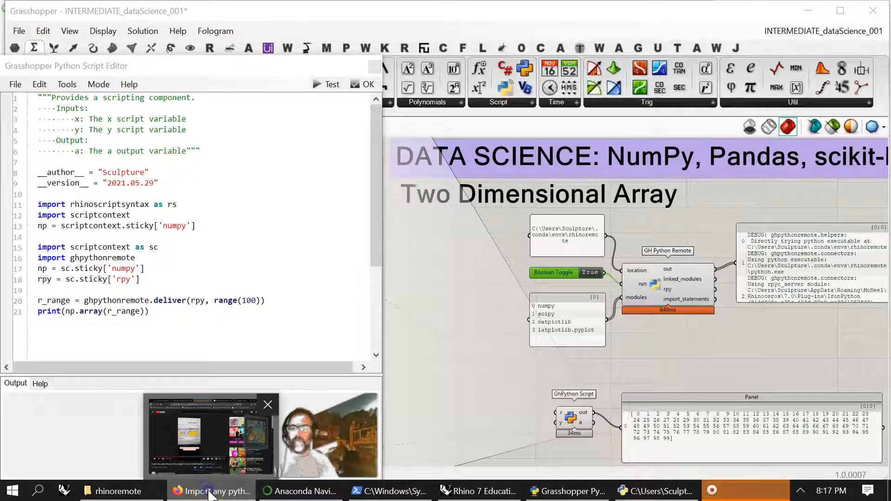
mouse_move(112, 490)
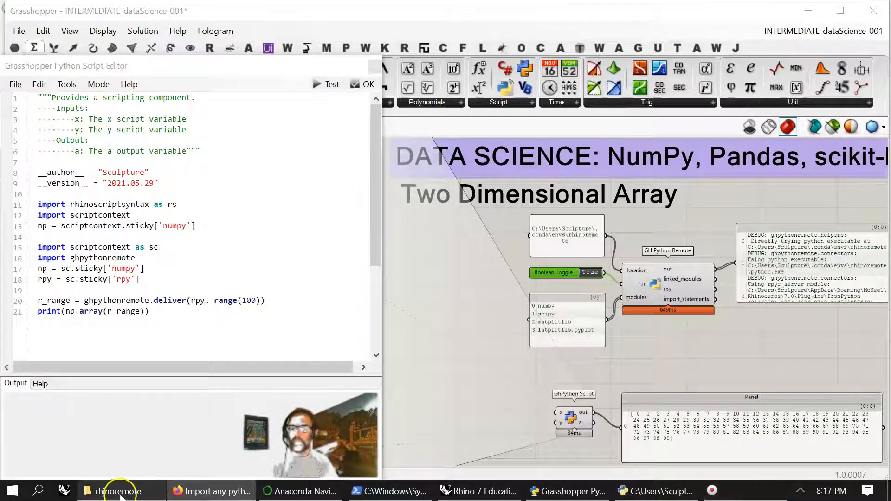
mouse_move(300, 491)
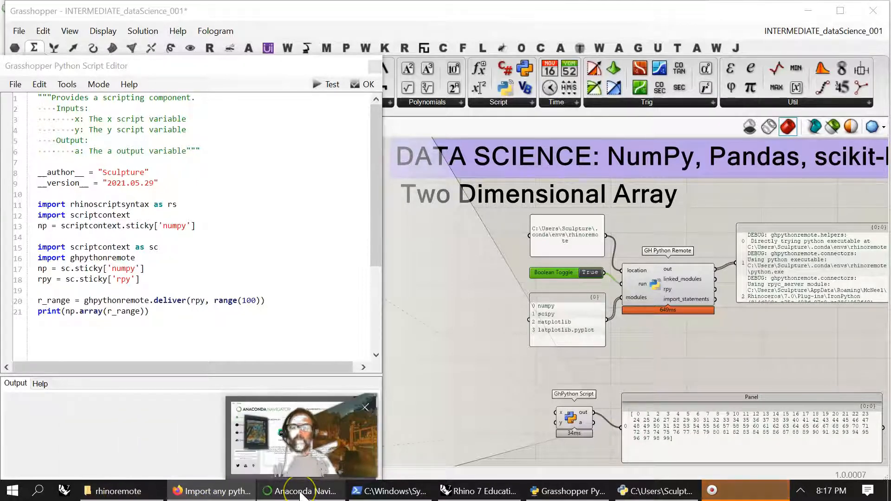
mouse_move(301, 490)
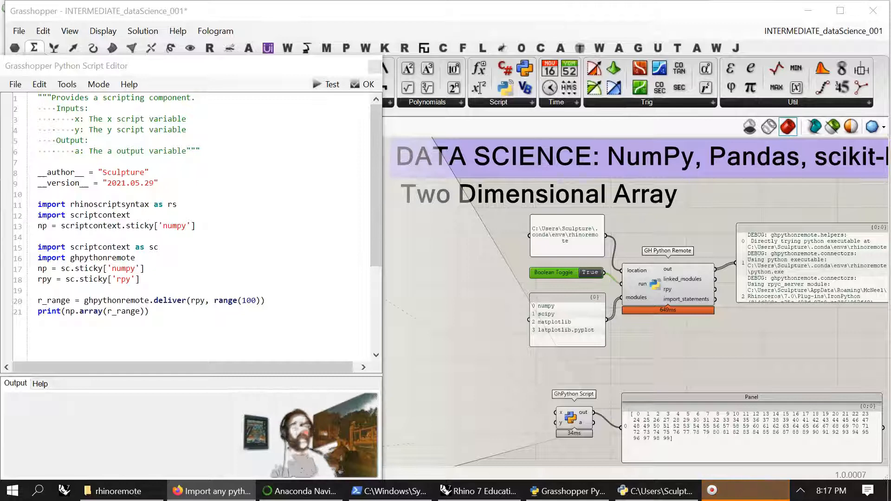
Bring the Gh Python Remote YouTube video forward, play it briefly and pause it at 0:10
left_click(213, 491)
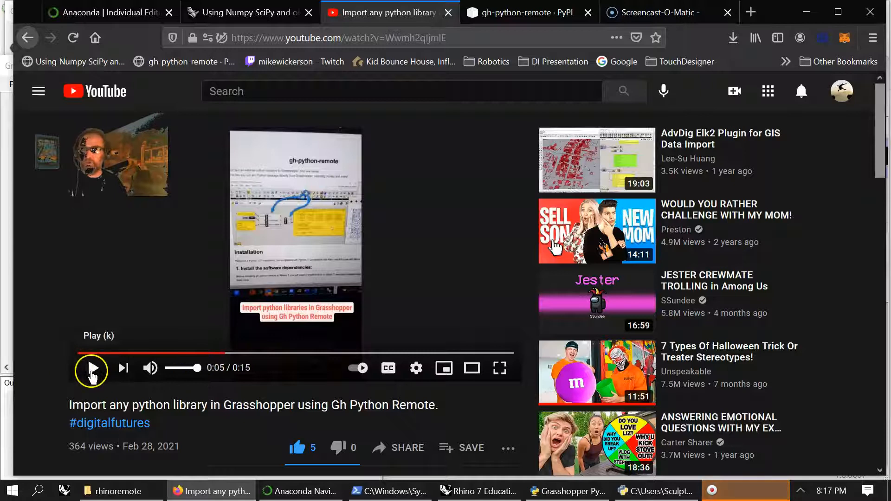
left_click(91, 368)
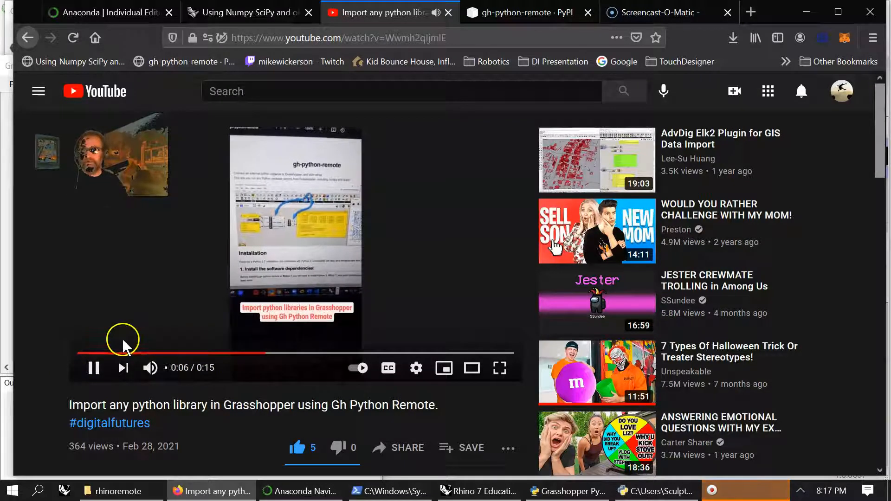
left_click(324, 354)
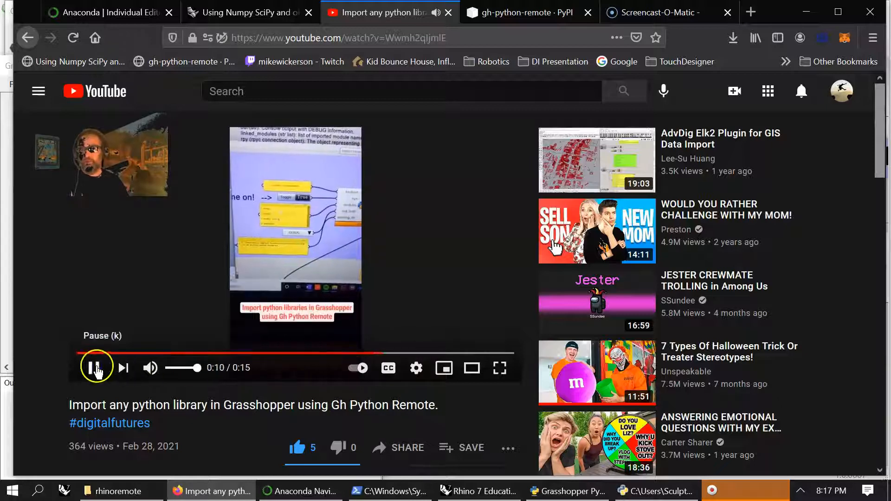
left_click(96, 367)
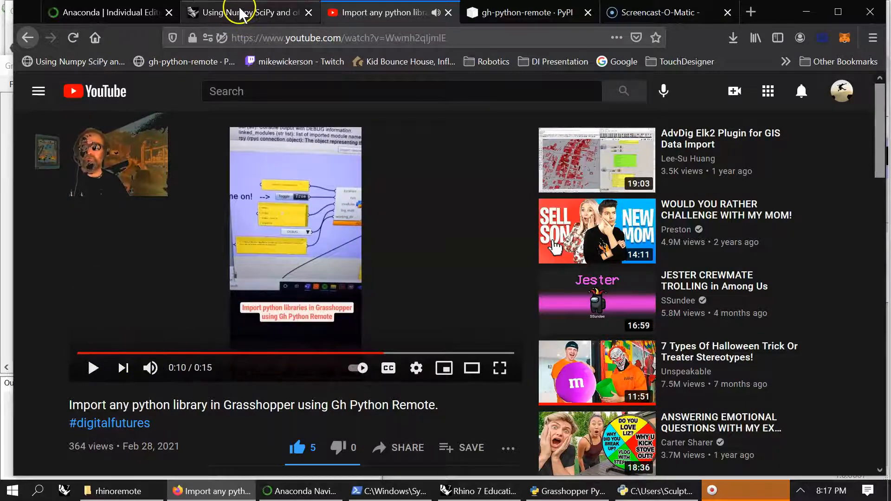
Switch to the McNeel Wiki Numpy/SciPy in GHPython guide and skim its installation steps, returning to the top
left_click(244, 12)
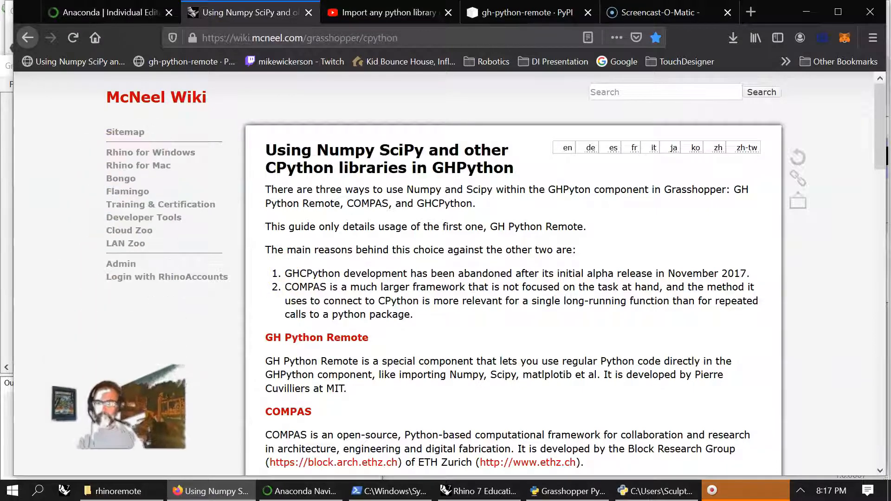
scroll("down", 3)
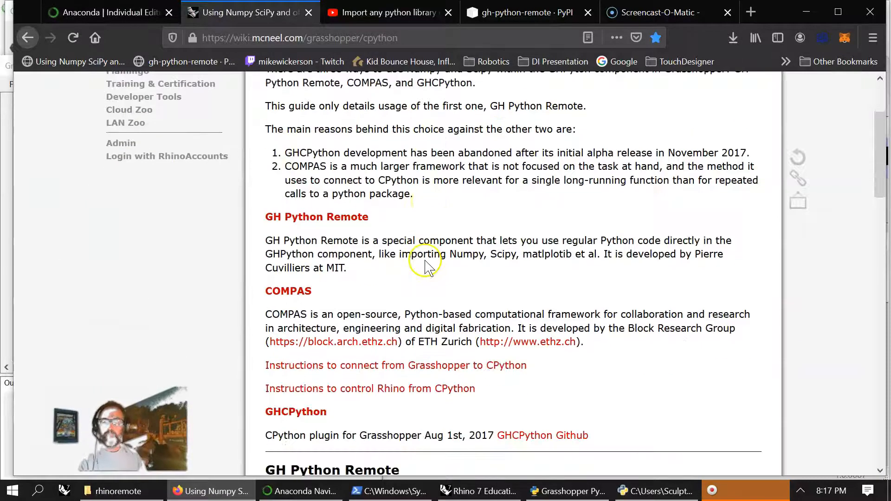
scroll("up", 3)
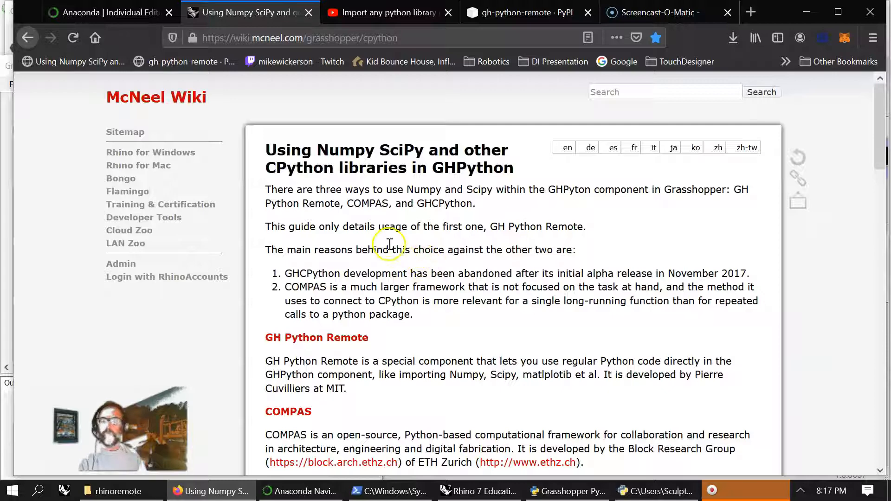
mouse_move(390, 300)
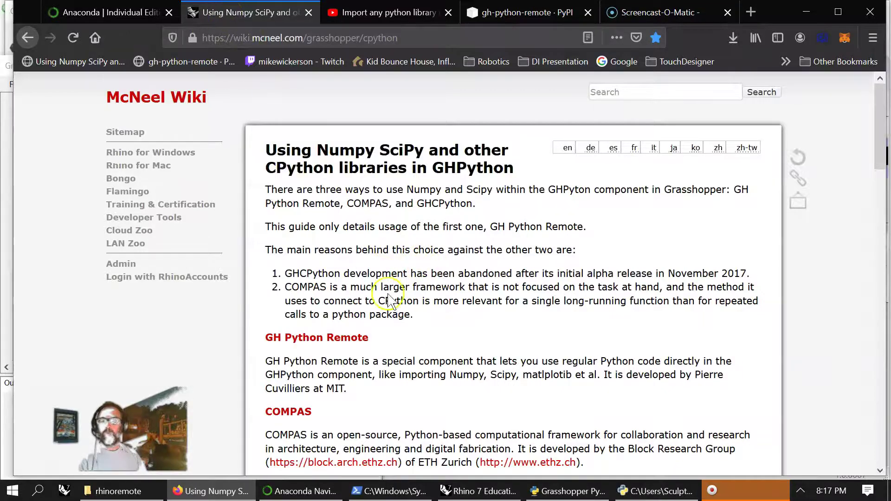
scroll("down", 3)
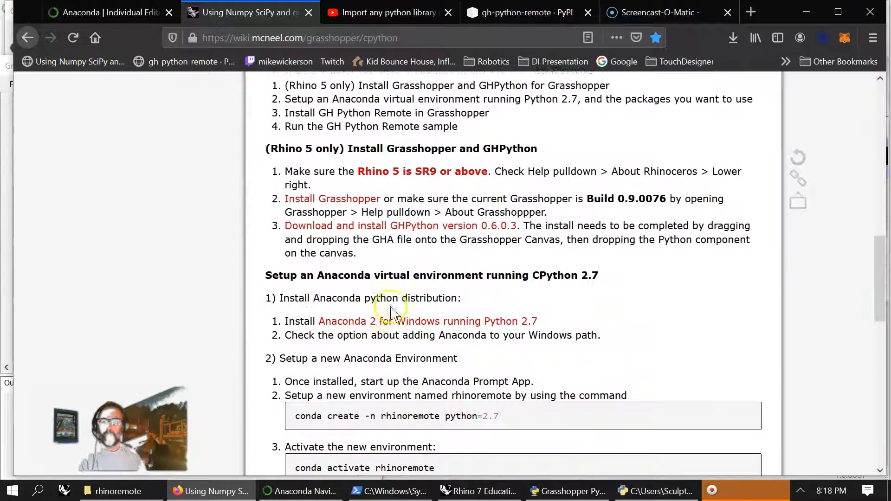
scroll("down", 3)
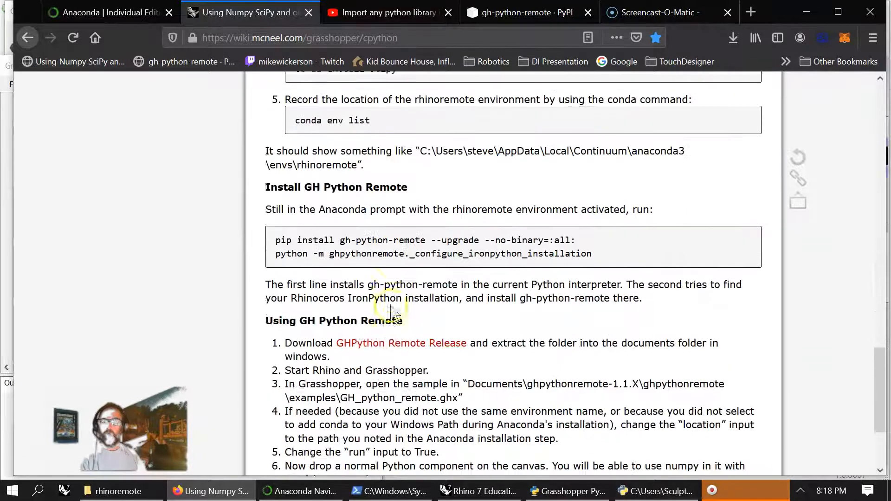
scroll("up", 3)
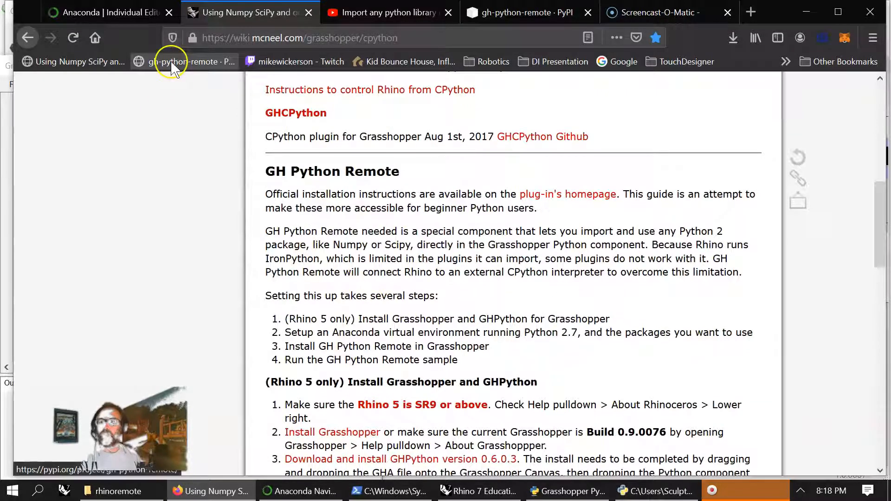
scroll("up", 3)
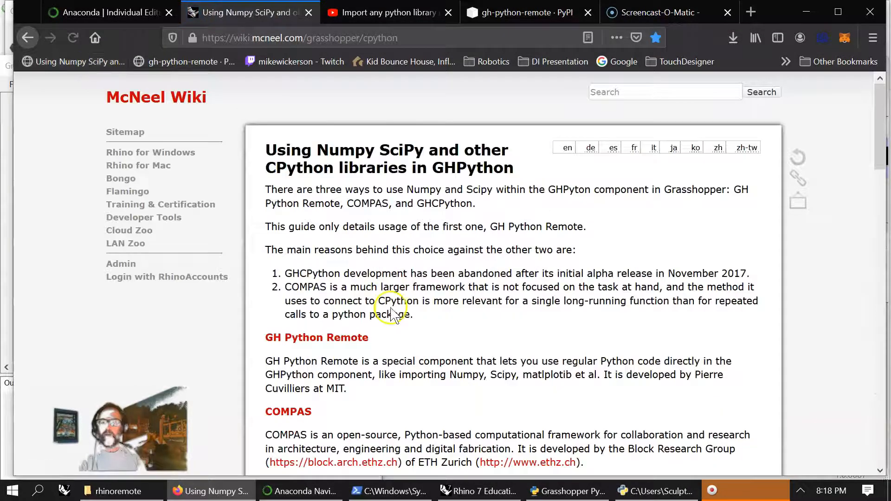
mouse_move(184, 61)
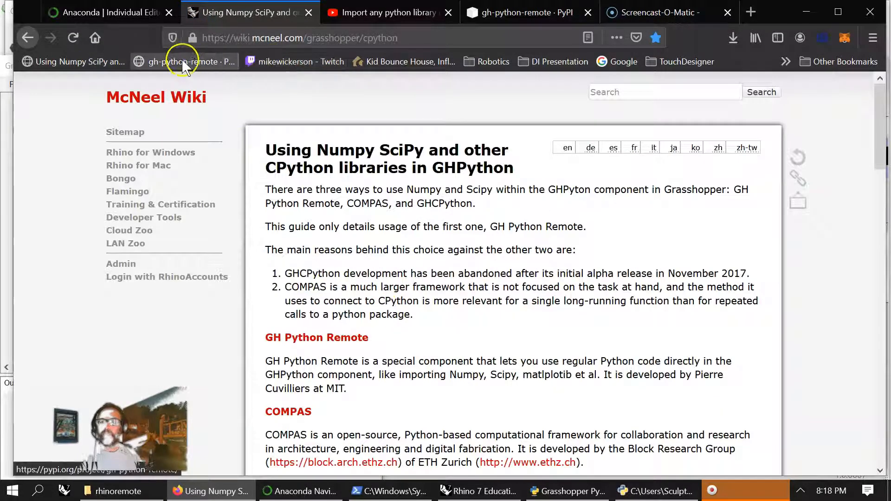
Open the gh-python-remote PyPI page and scroll to the Installation section's 'conda create --name rhinoremote' command
left_click(182, 62)
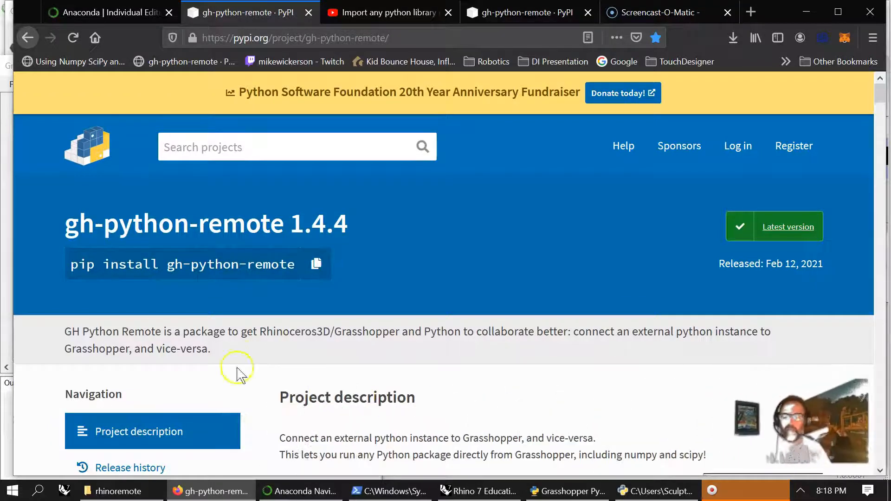
scroll("down", 3)
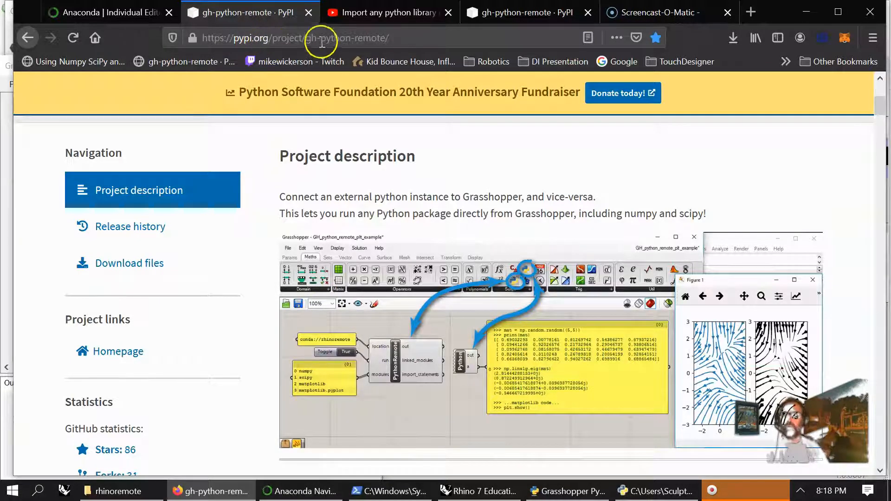
scroll("down", 3)
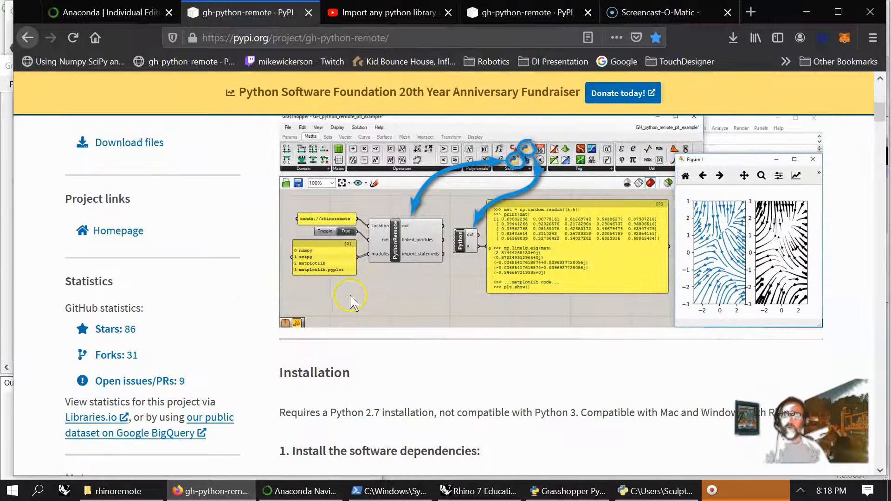
scroll("down", 3)
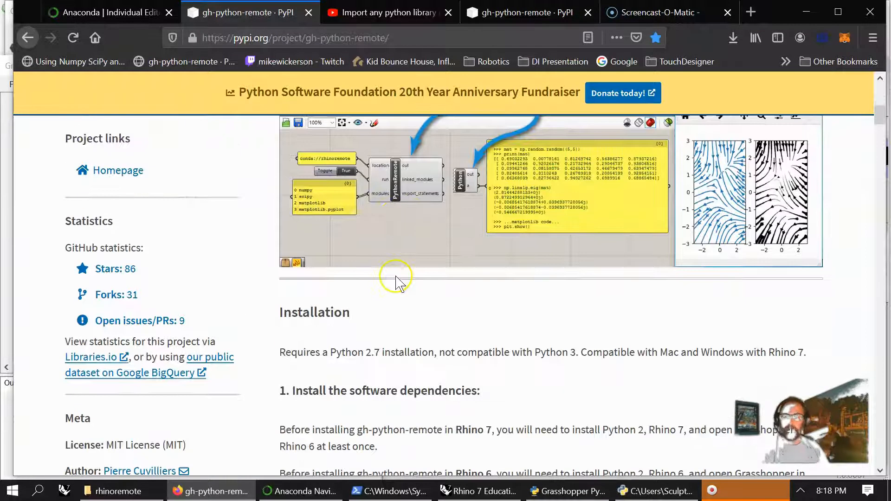
scroll("down", 3)
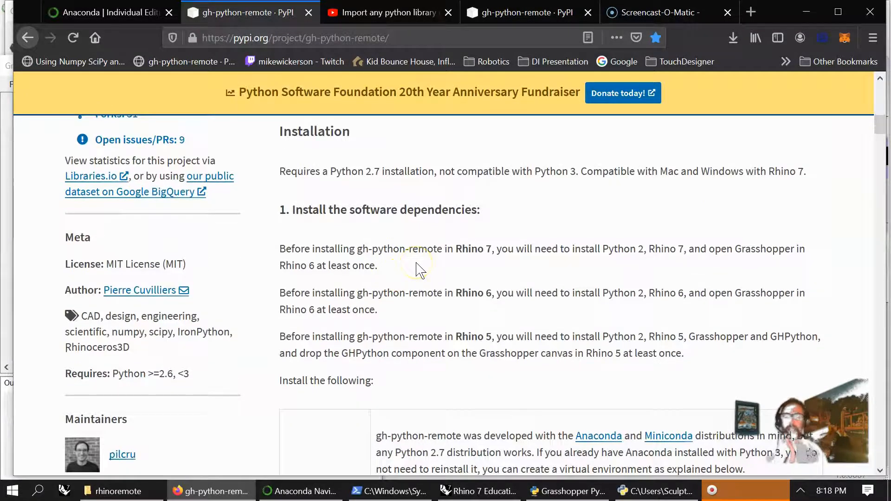
mouse_move(426, 244)
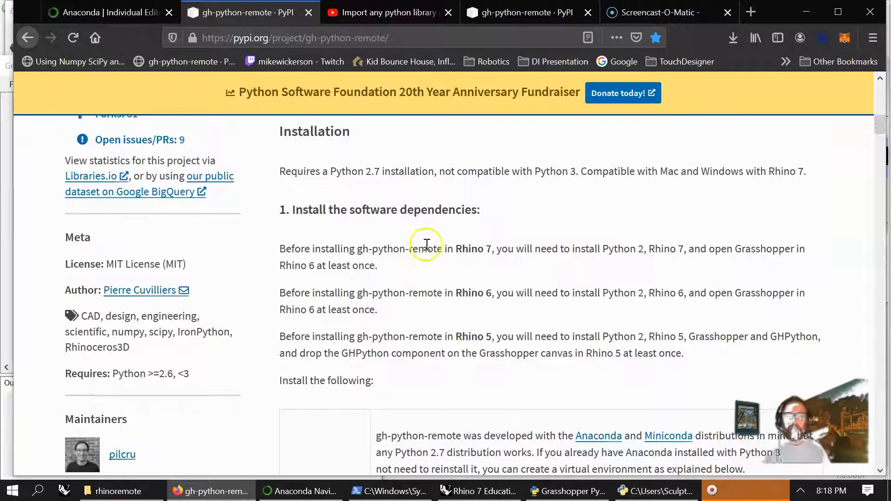
mouse_move(353, 212)
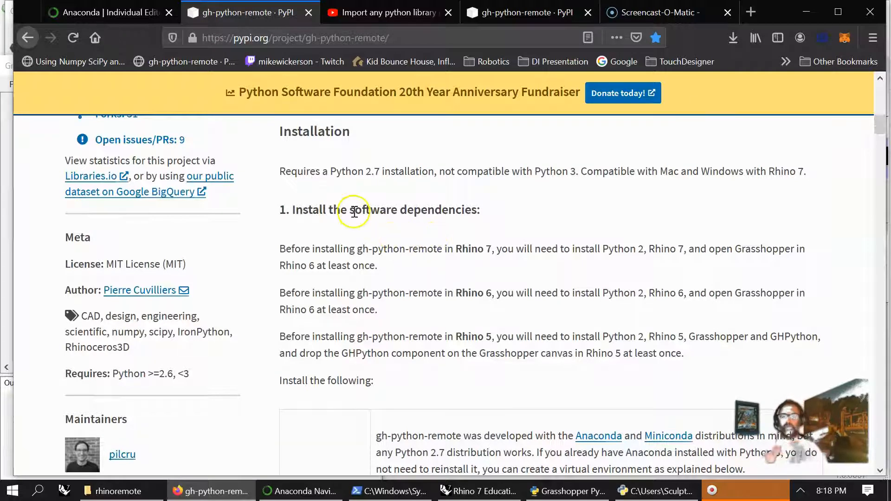
mouse_move(406, 175)
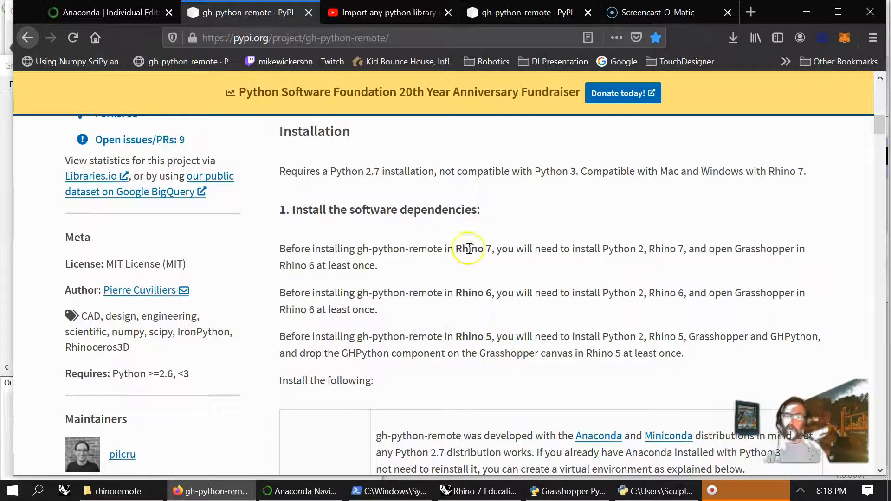
scroll("down", 3)
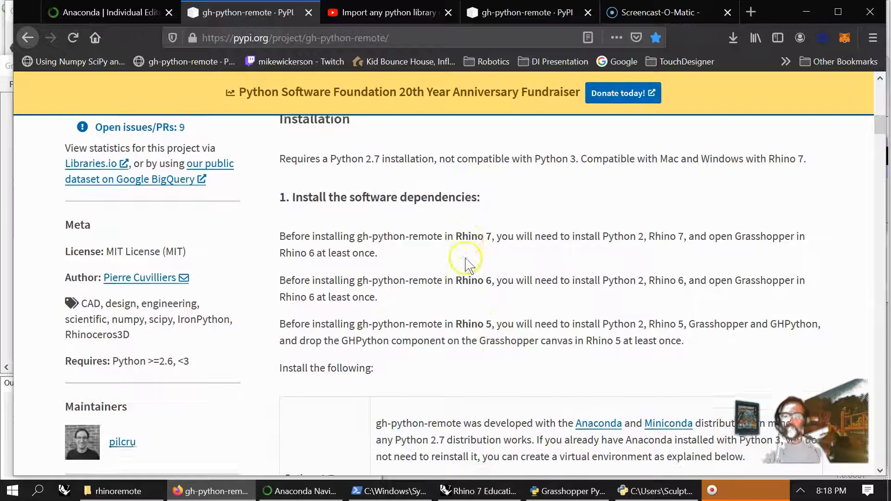
scroll("down", 3)
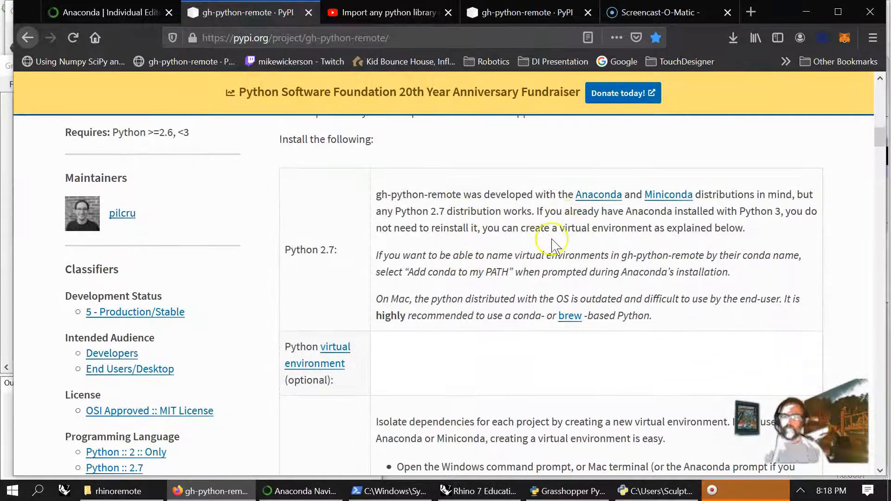
mouse_move(487, 272)
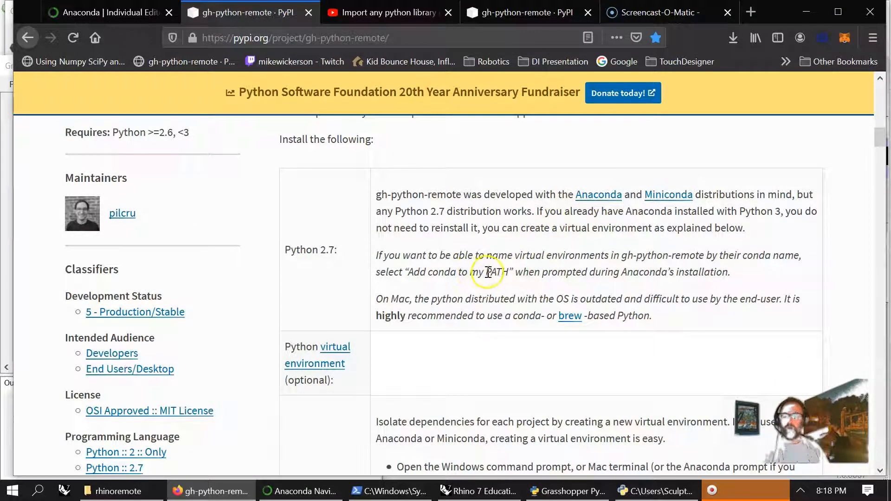
scroll("down", 3)
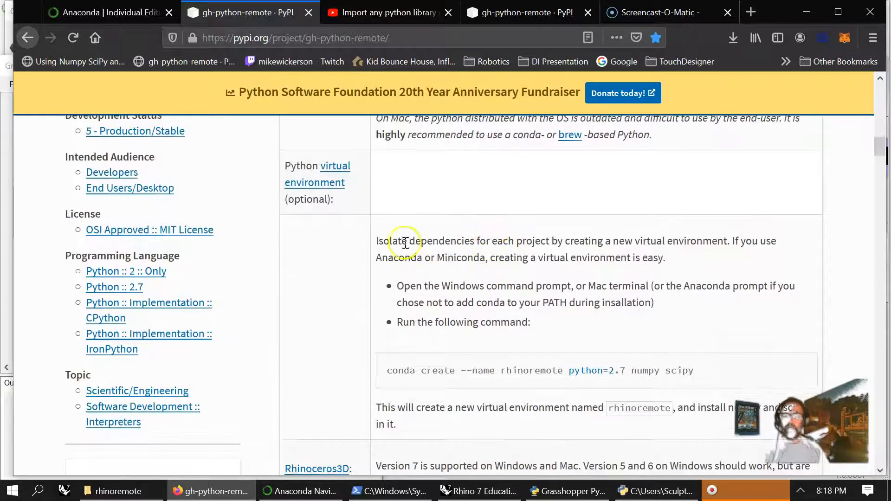
mouse_move(335, 182)
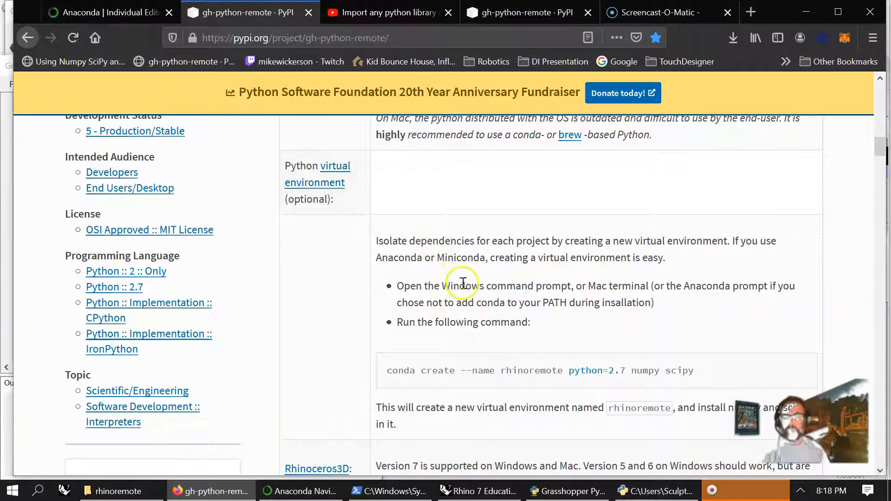
scroll("down", 3)
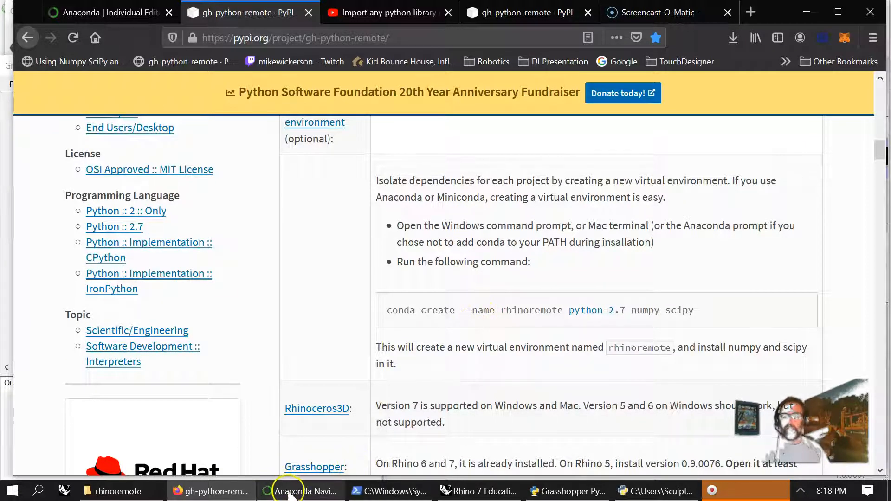
Switch to Anaconda Navigator and browse the rhinoremote environment's applications down to Orange 3 and Powershell Prompt
left_click(302, 491)
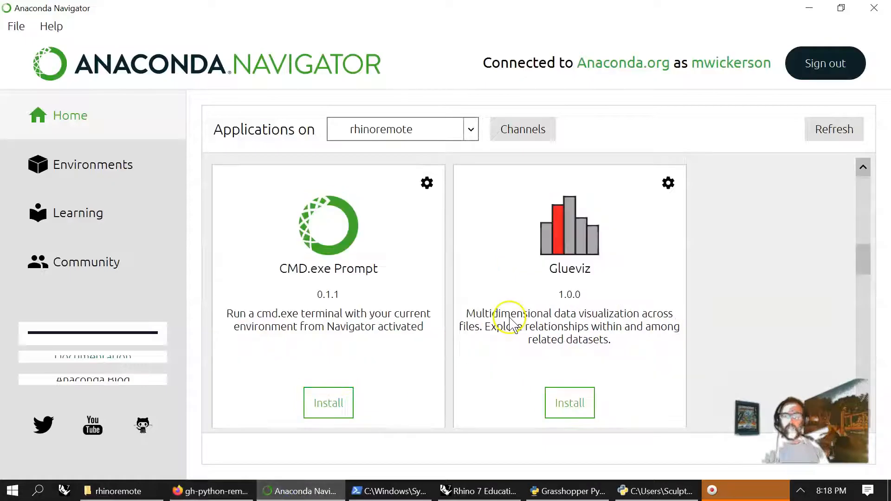
mouse_move(330, 279)
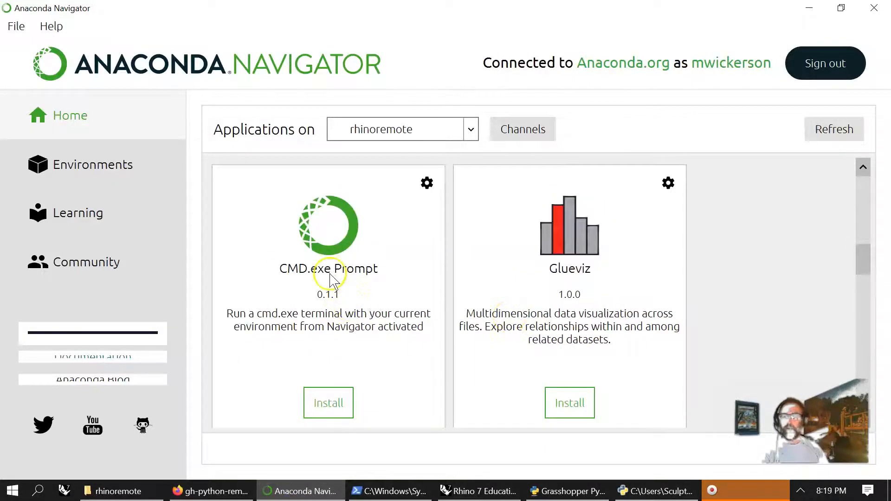
scroll("down", 3)
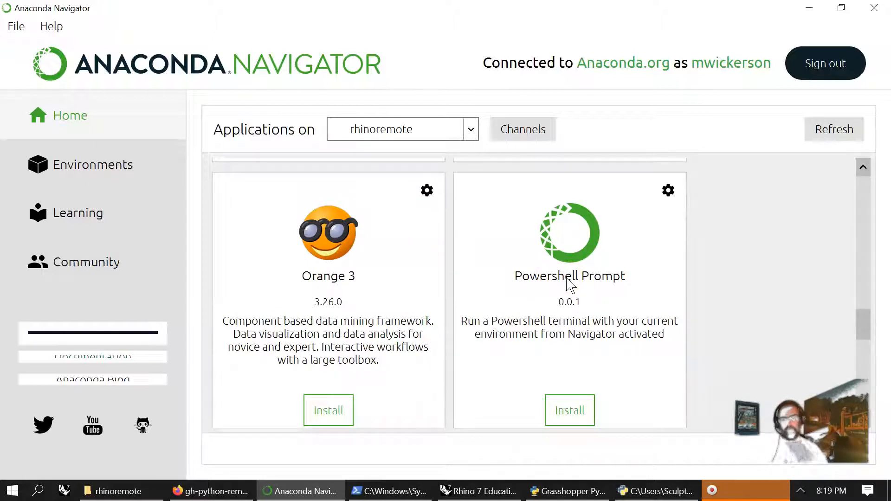
mouse_move(478, 490)
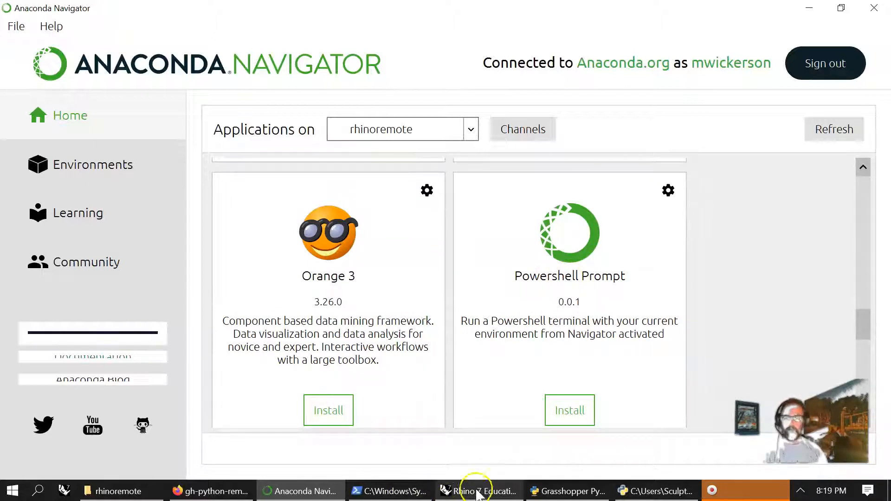
mouse_move(389, 490)
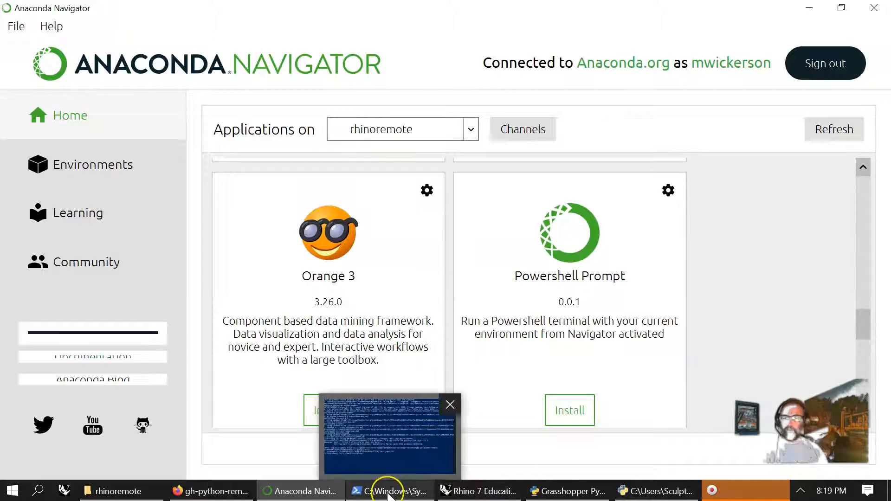
Bring the rhinoremote PowerShell window with the gh-python-remote install output to the front
left_click(390, 491)
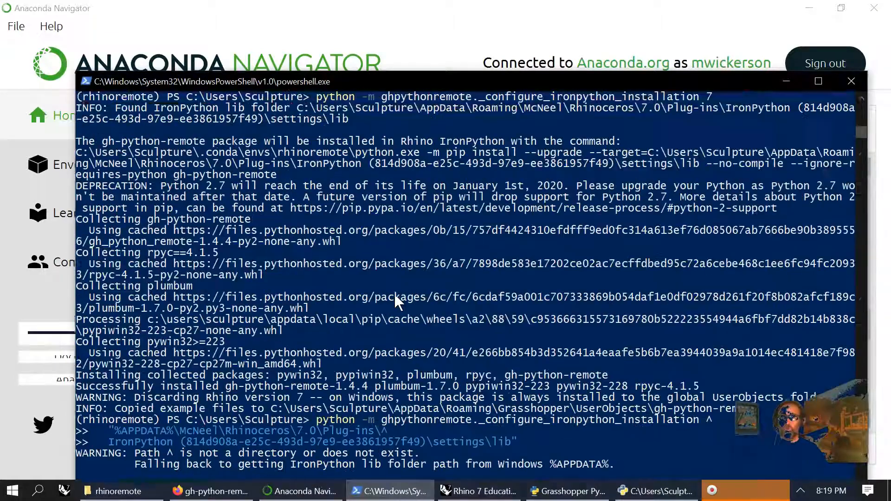
Check the terminal against Navigator, then review the PyPI gh-python-remote install steps further down
left_click(300, 490)
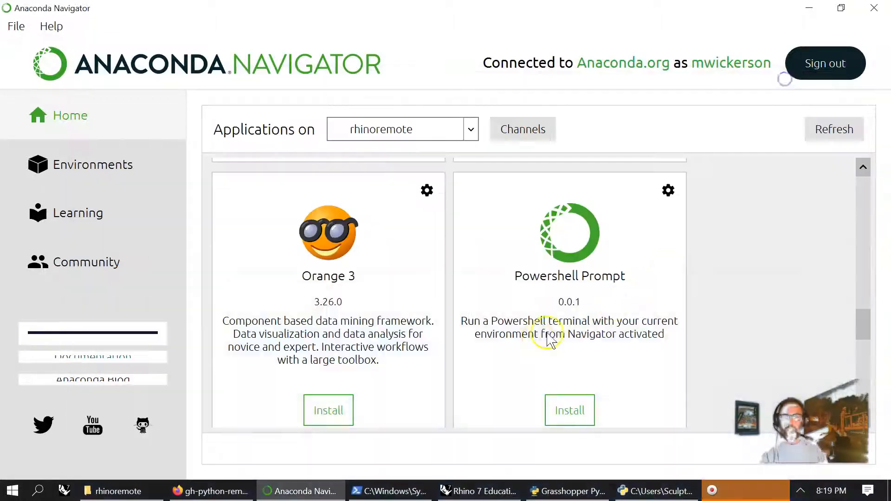
left_click(390, 490)
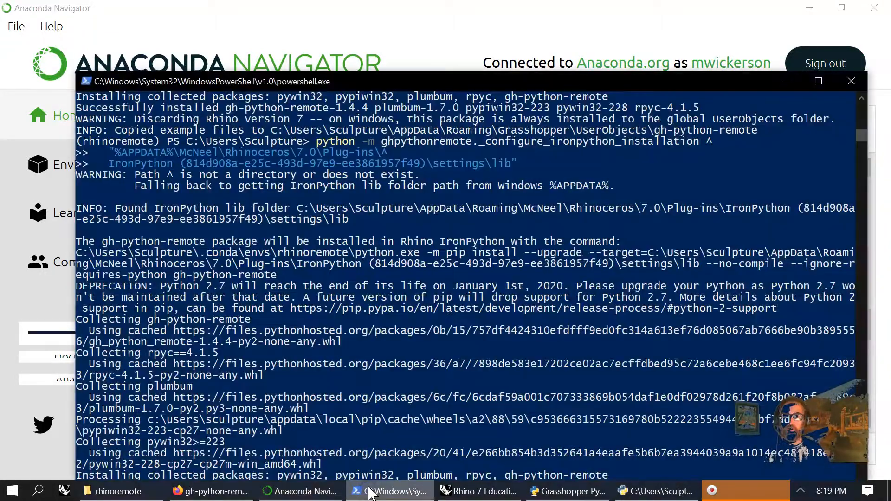
left_click(211, 490)
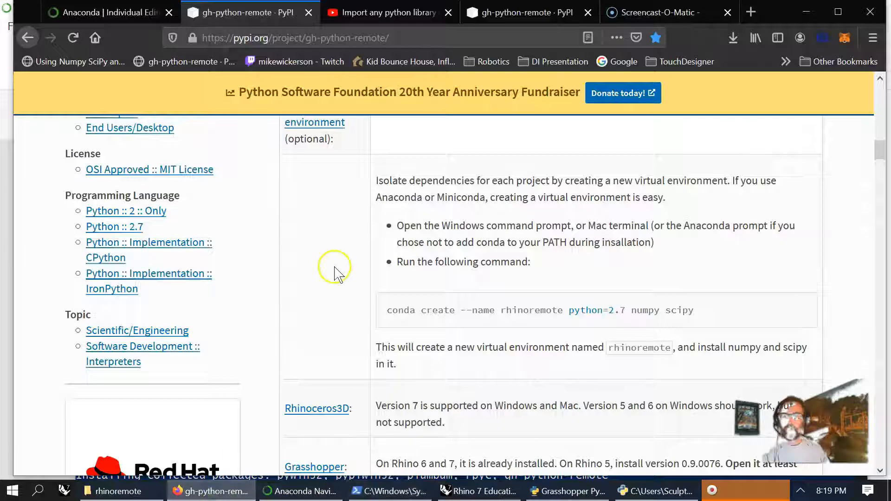
scroll("down", 3)
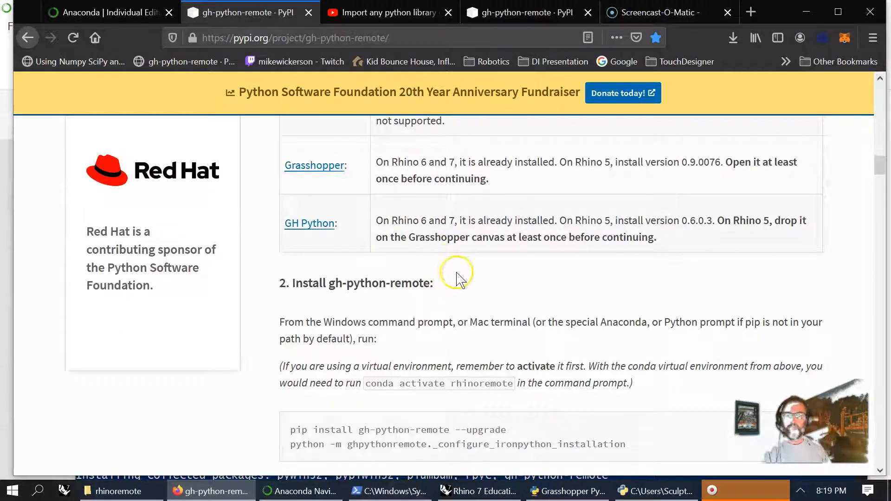
scroll("down", 3)
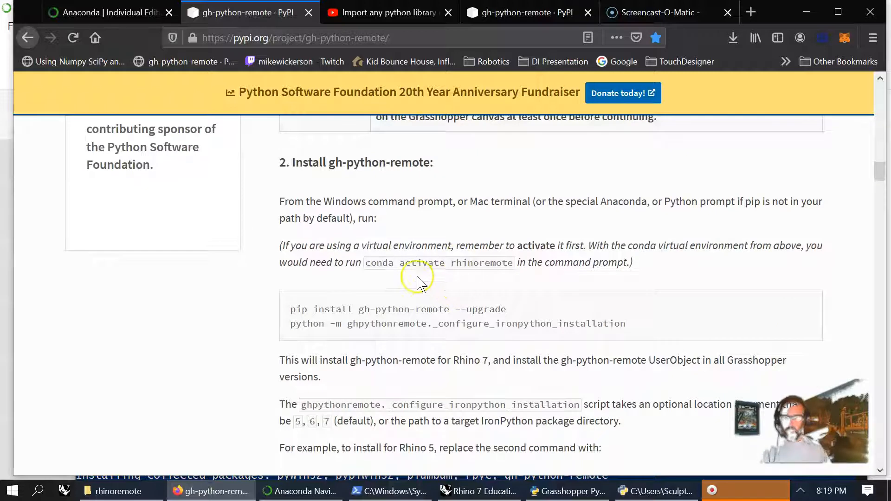
mouse_move(498, 264)
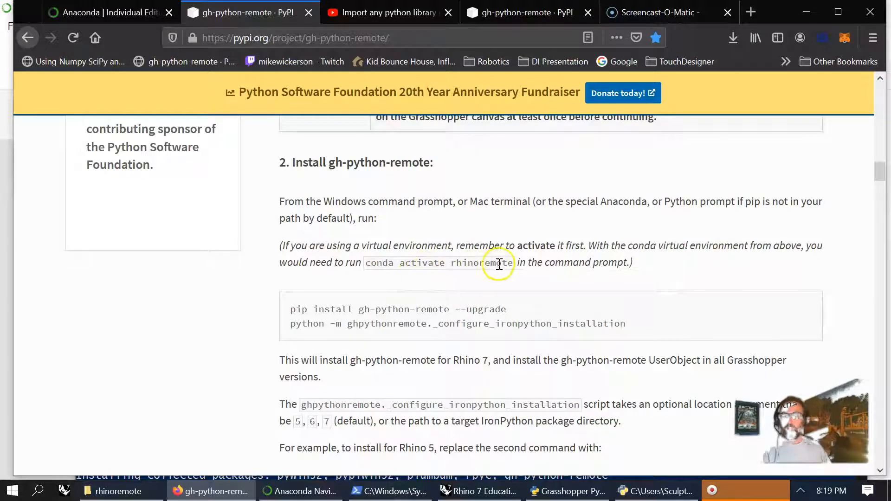
Confirm rhinoremote in Navigator's 'Applications on' list and return to the PyPI install instructions
left_click(300, 490)
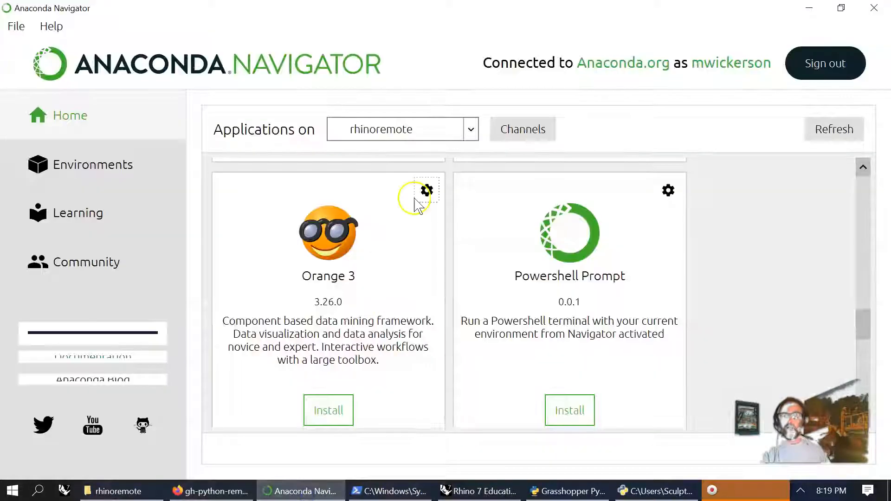
left_click(470, 129)
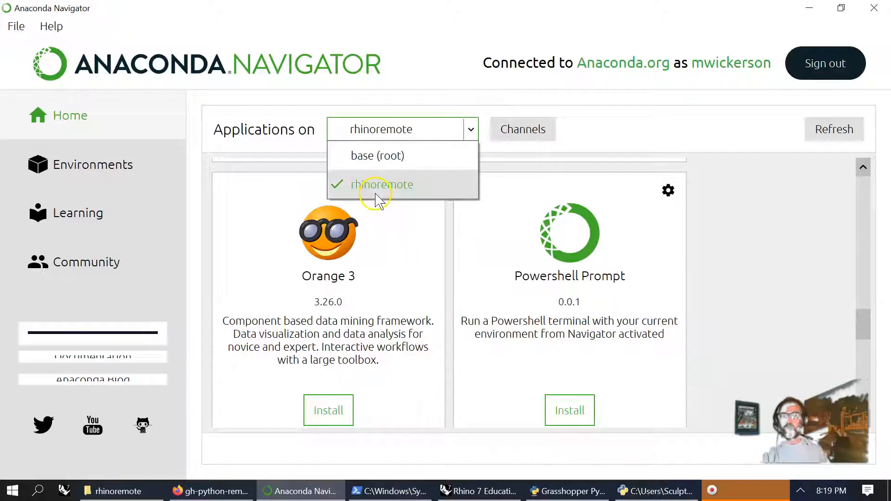
left_click(382, 184)
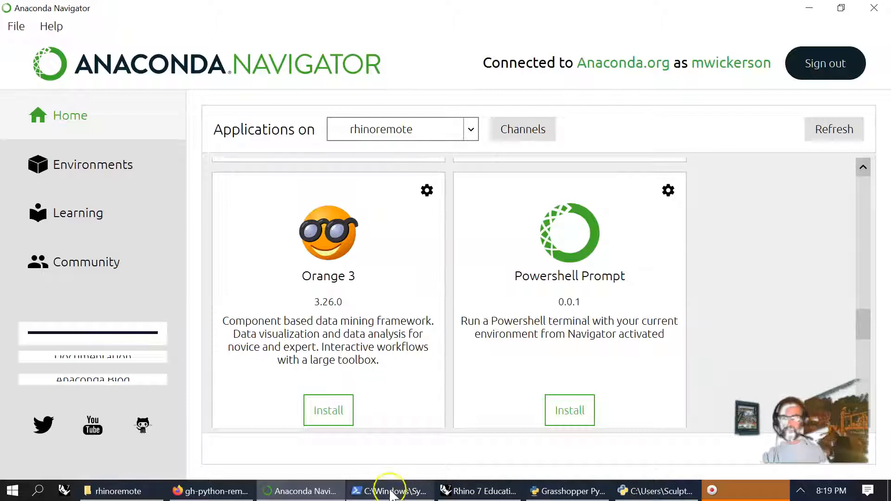
mouse_move(211, 490)
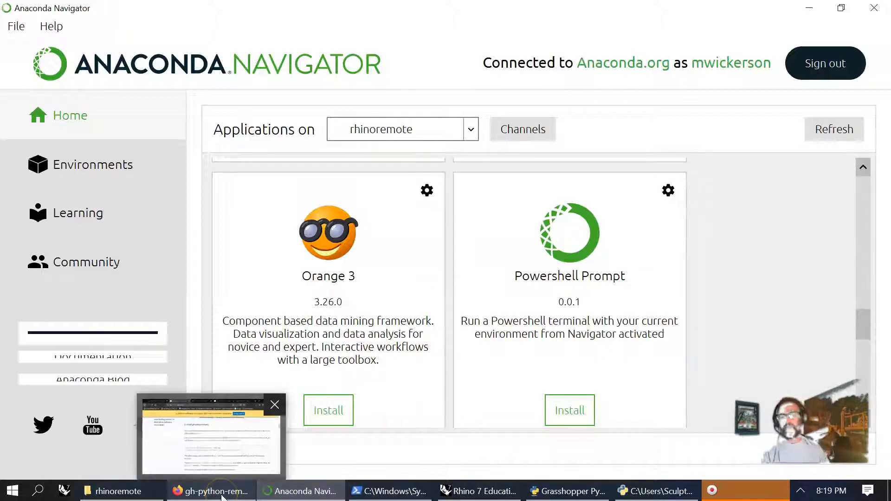
left_click(211, 490)
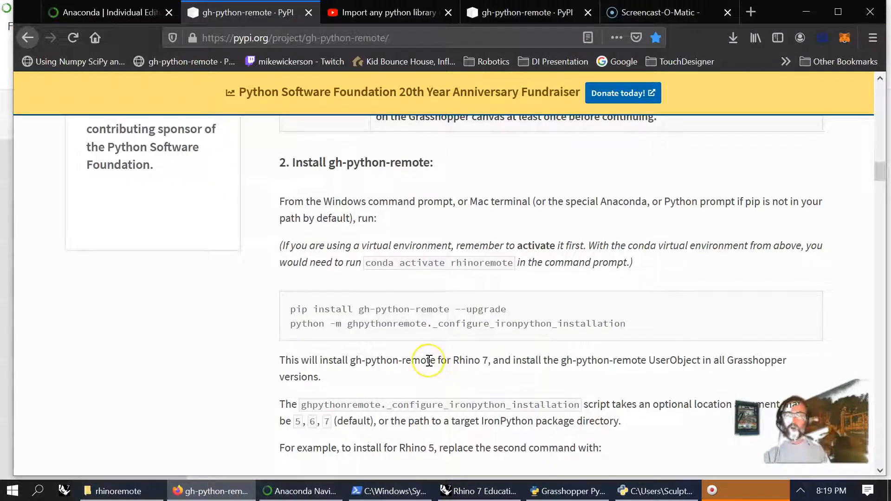
scroll("down", 3)
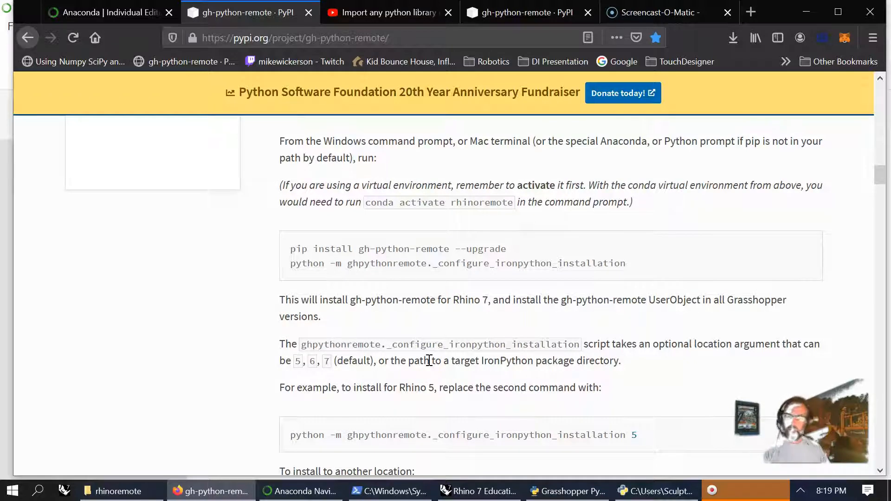
mouse_move(414, 350)
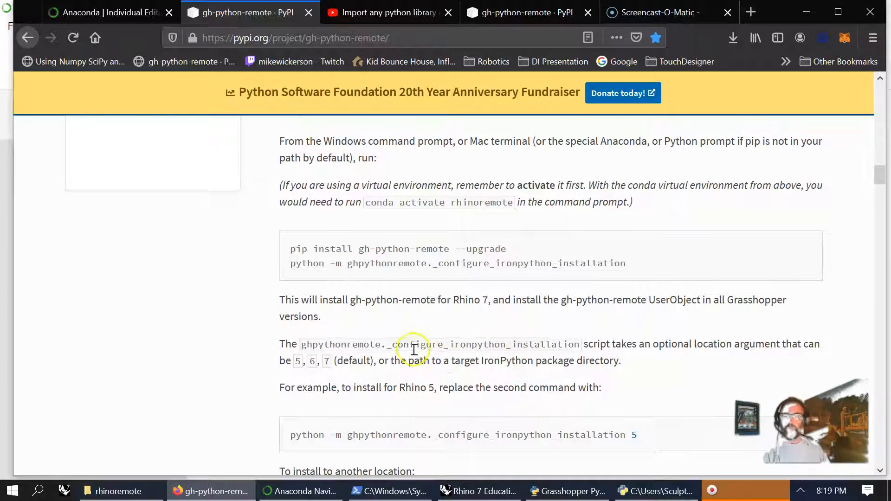
mouse_move(327, 367)
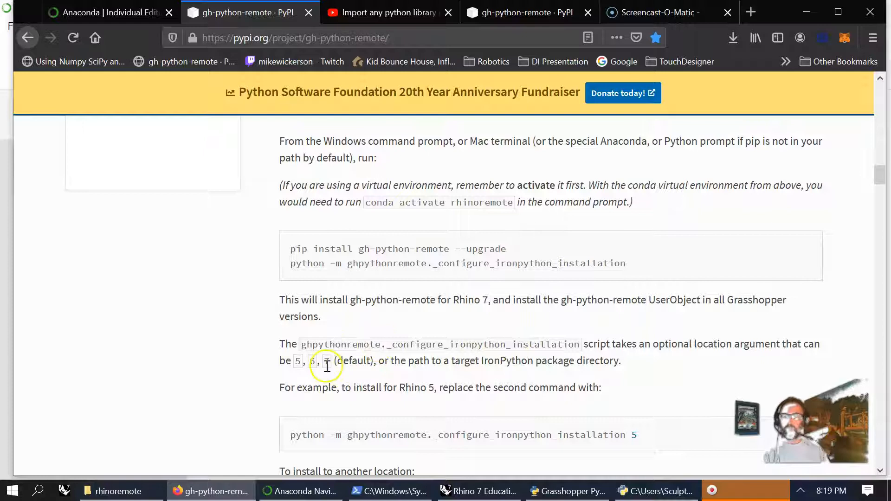
scroll("down", 3)
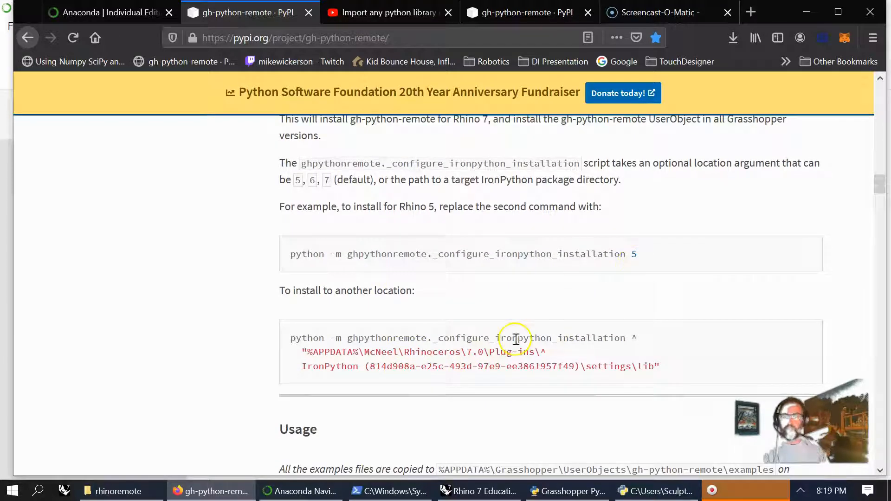
scroll("down", 3)
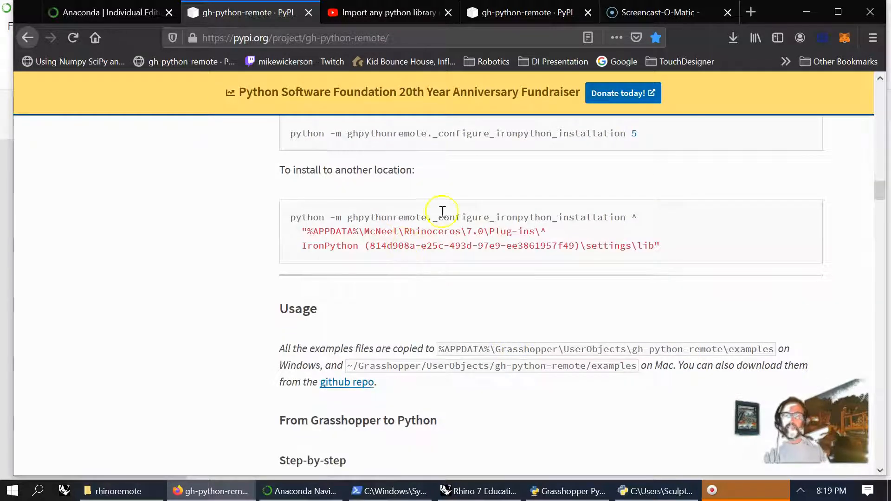
mouse_move(502, 249)
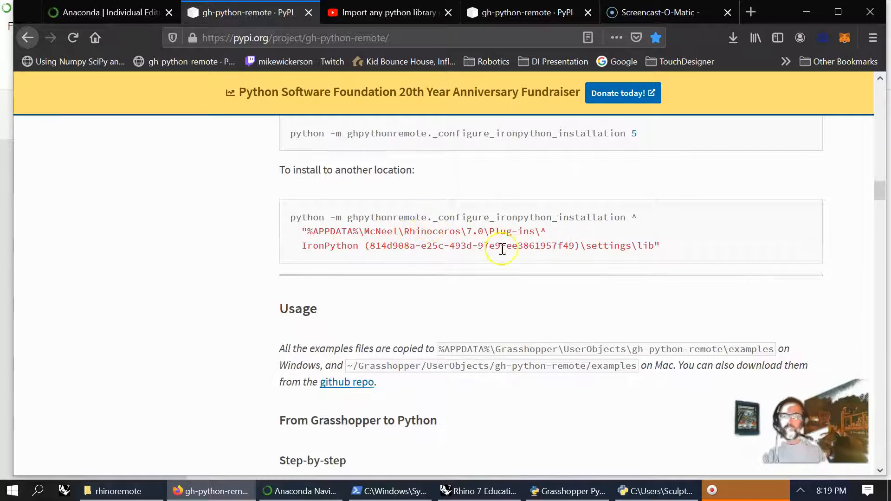
scroll("down", 3)
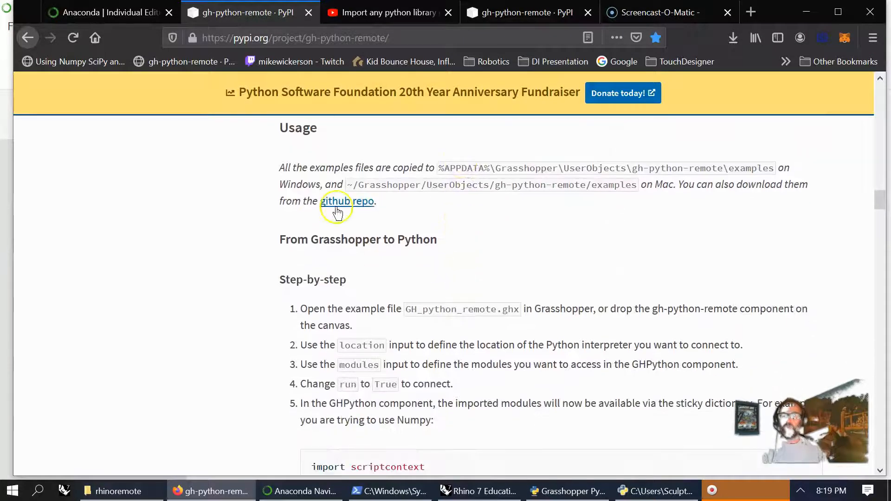
scroll("down", 3)
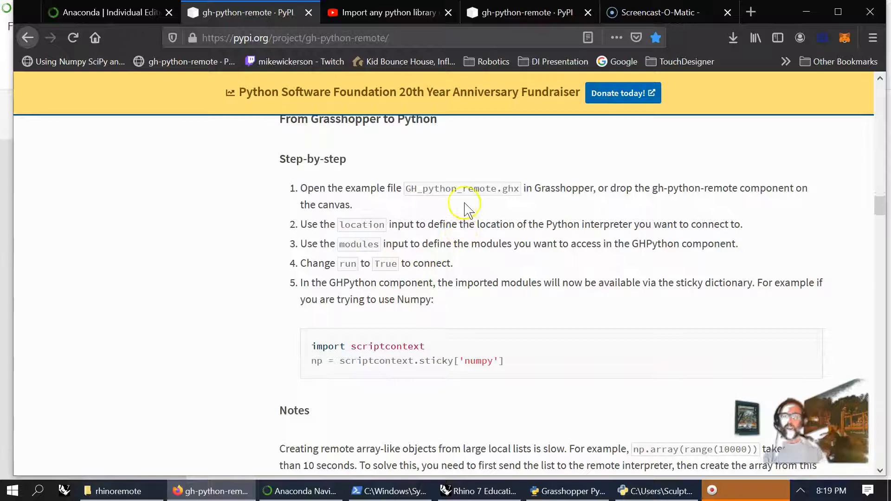
mouse_move(484, 191)
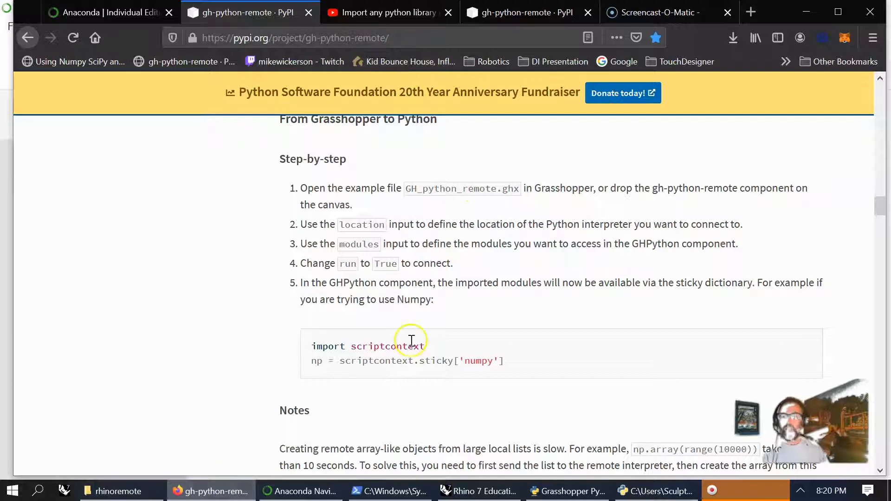
mouse_move(405, 326)
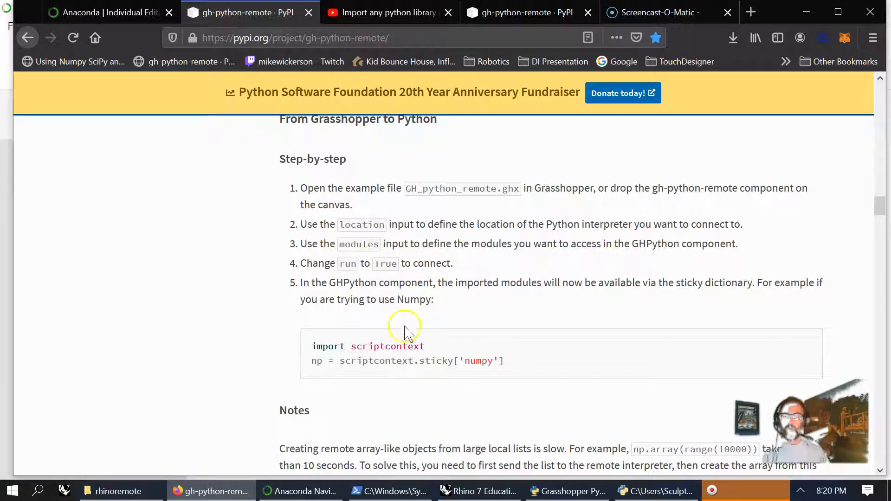
mouse_move(396, 224)
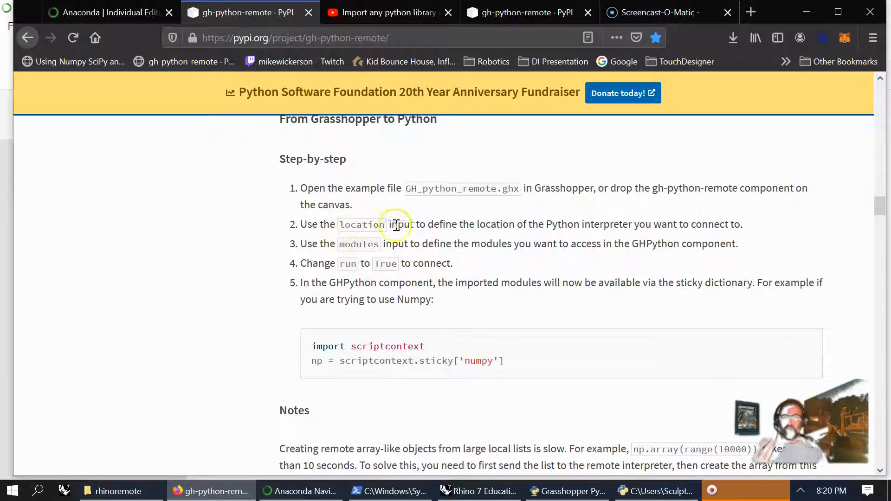
mouse_move(579, 228)
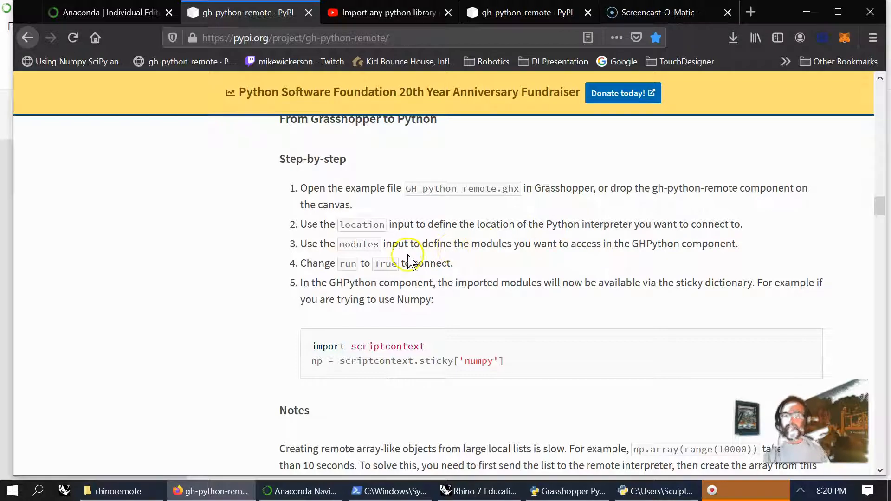
mouse_move(358, 244)
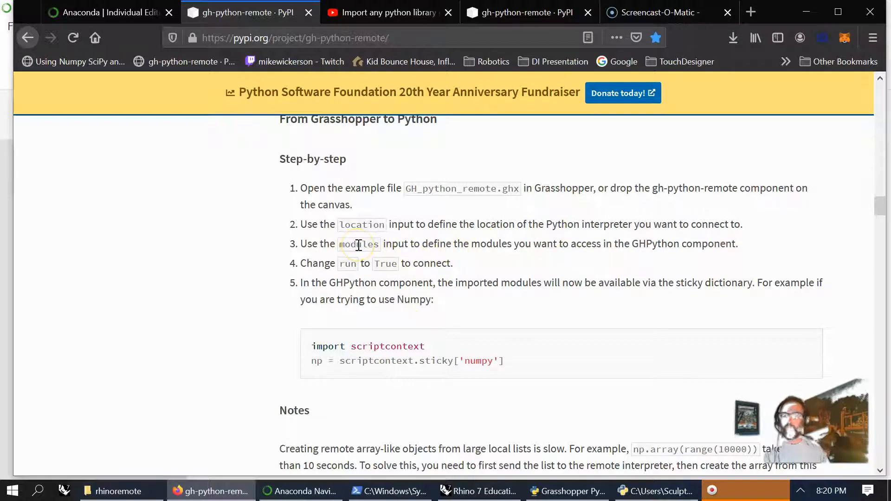
mouse_move(358, 267)
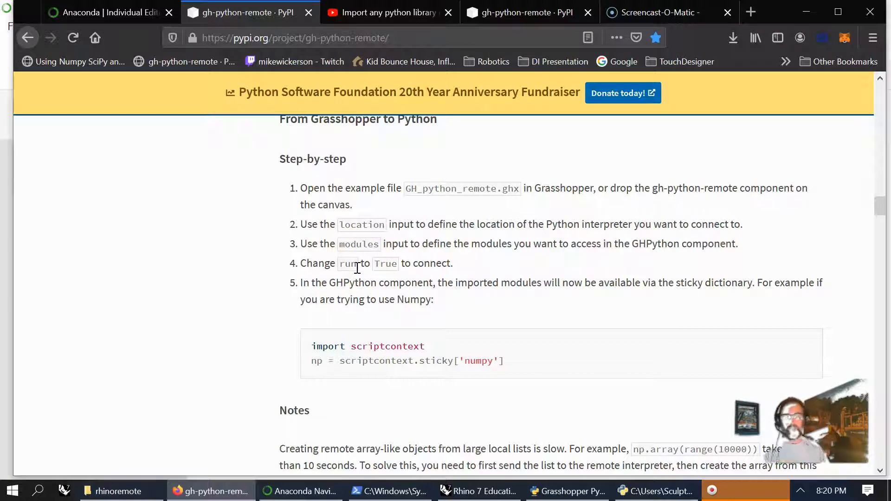
mouse_move(353, 266)
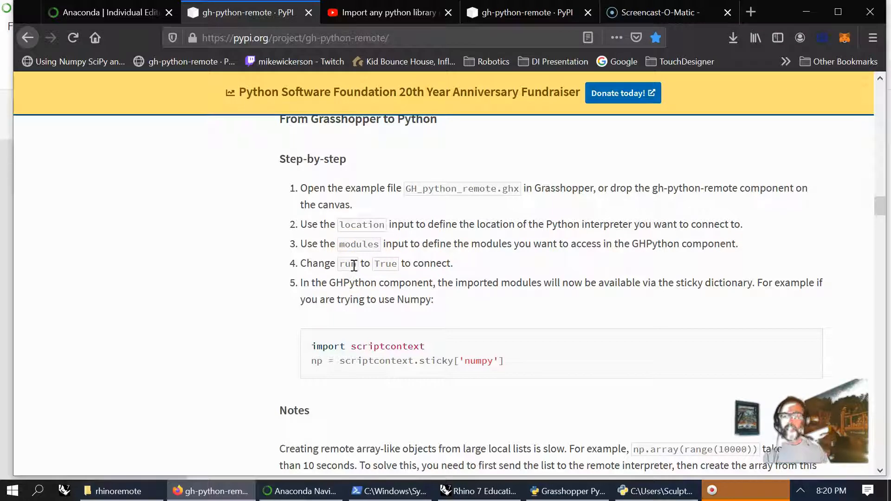
mouse_move(364, 276)
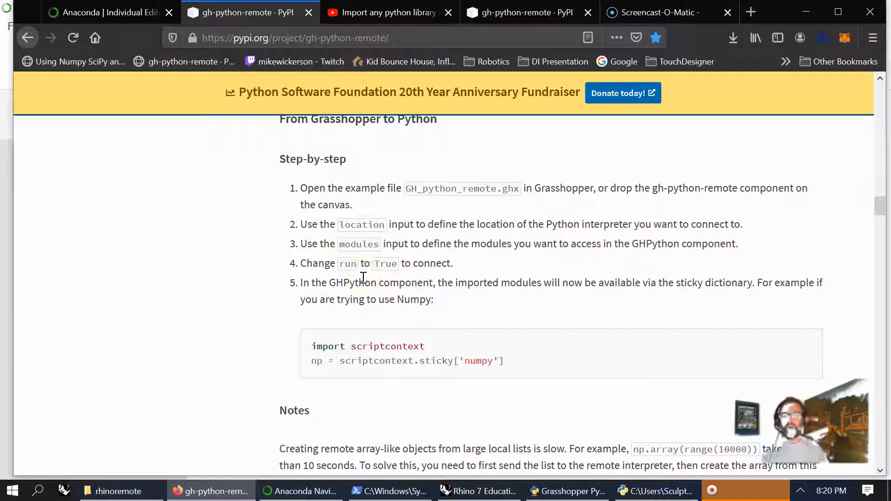
scroll("down", 3)
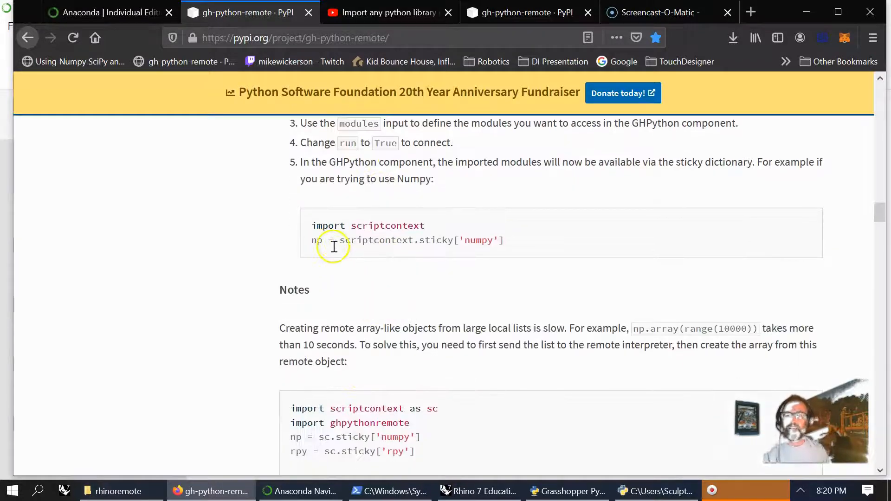
scroll("down", 3)
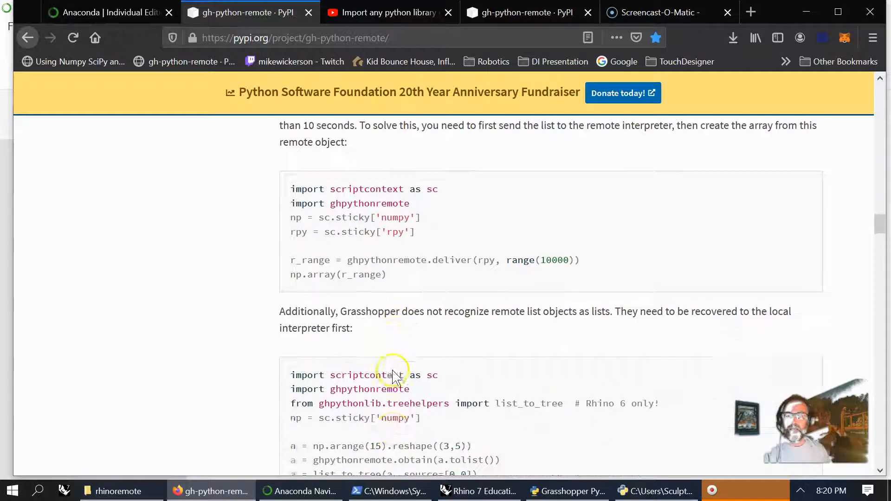
scroll("down", 3)
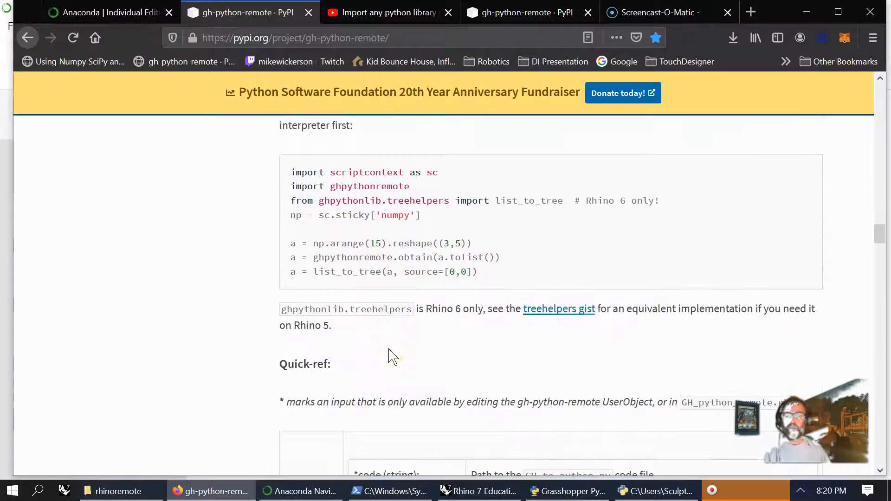
left_click(392, 347)
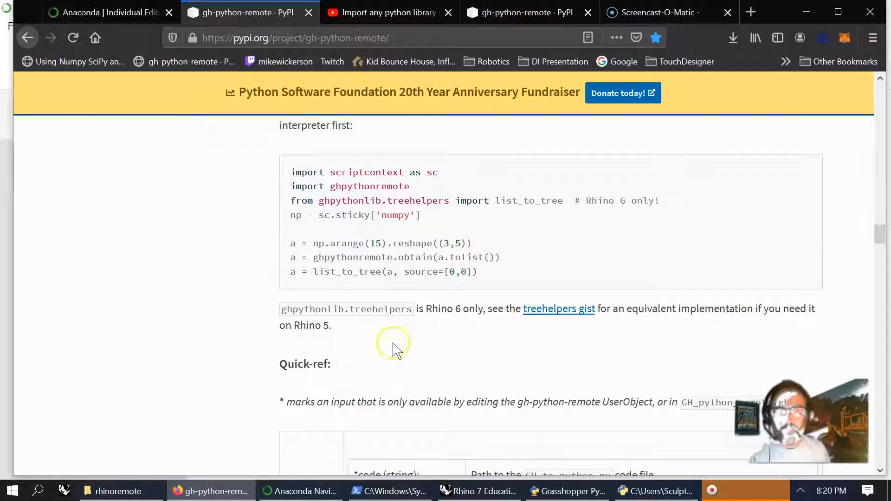
scroll("up", 3)
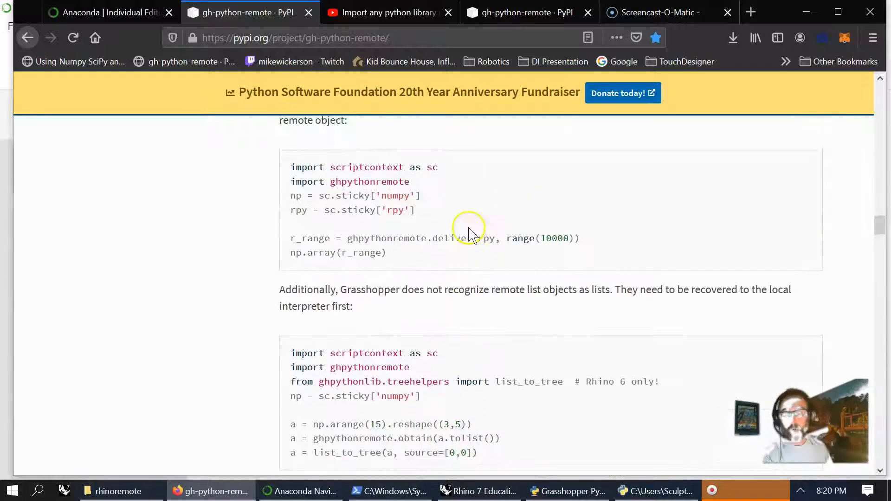
scroll("up", 3)
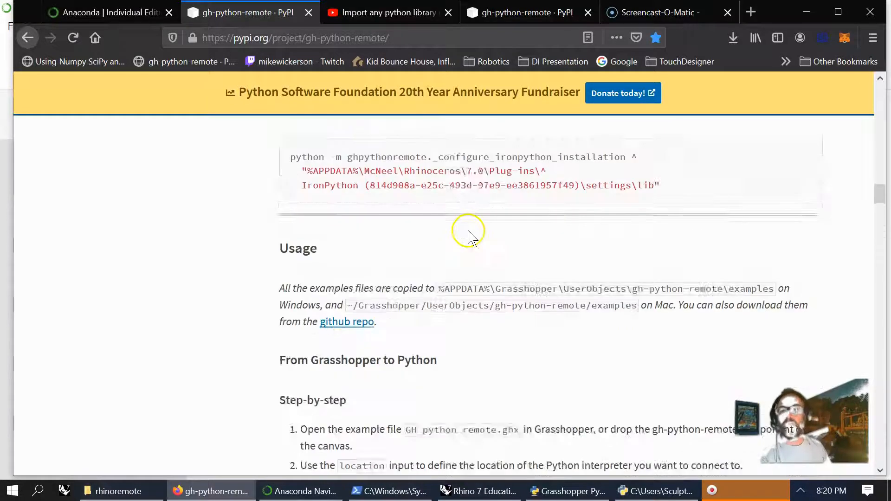
scroll("up", 3)
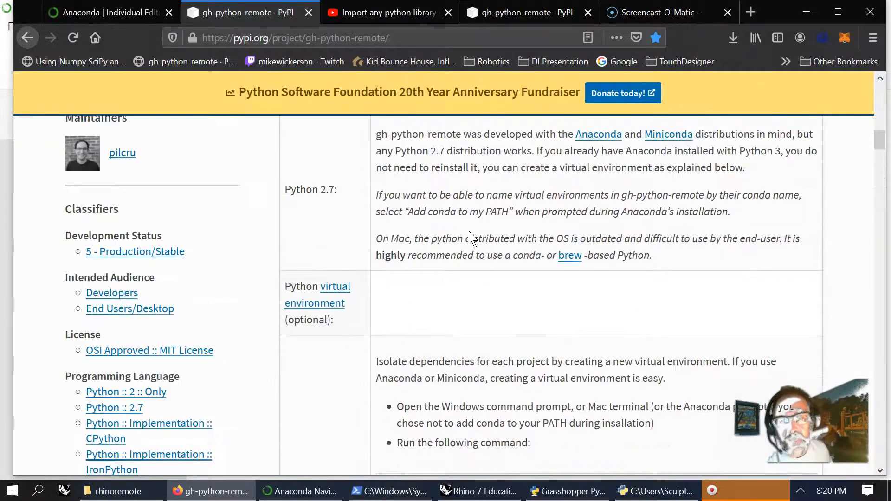
scroll("up", 3)
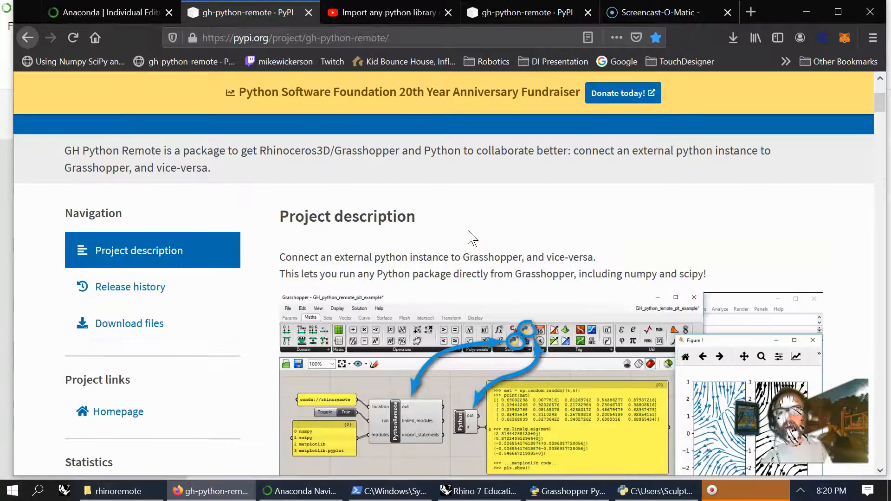
scroll("down", 3)
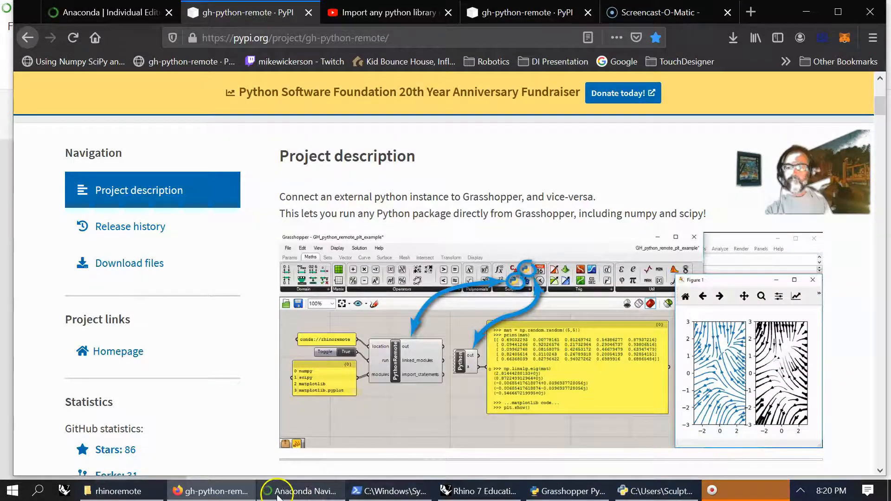
Look over the rhinoremote environment folder and the PowerShell install output, then hide both windows
left_click(300, 490)
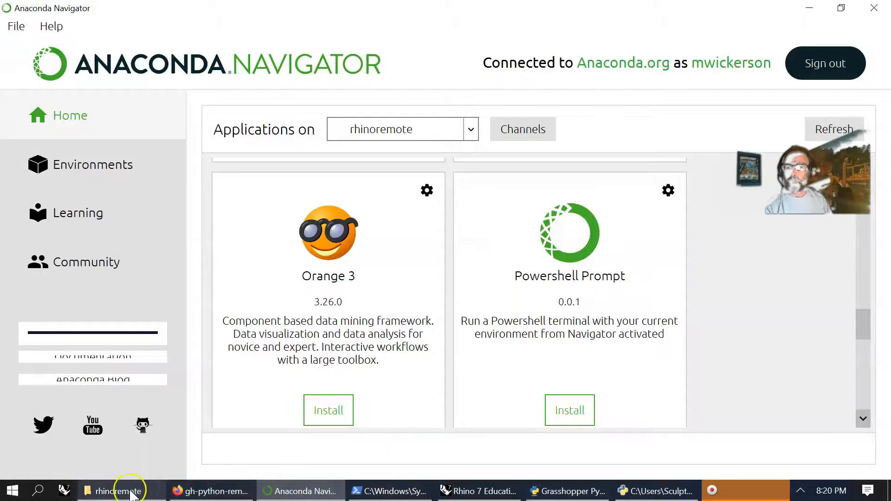
left_click(118, 491)
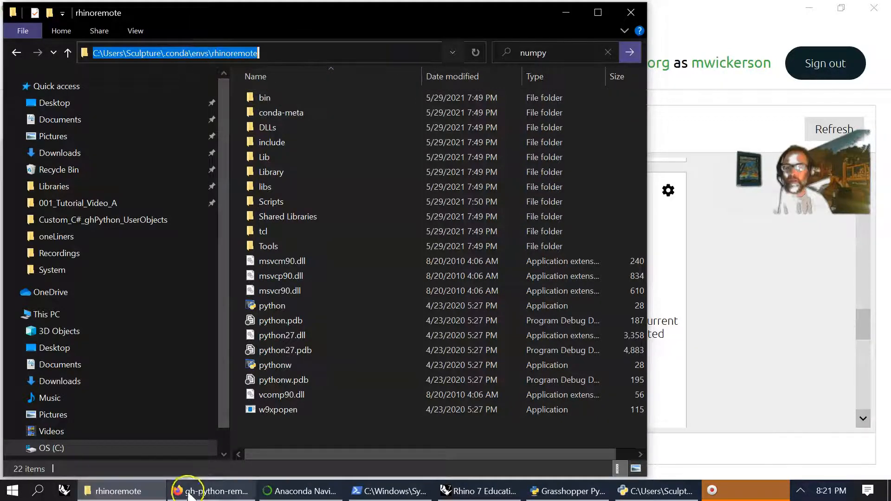
left_click(300, 490)
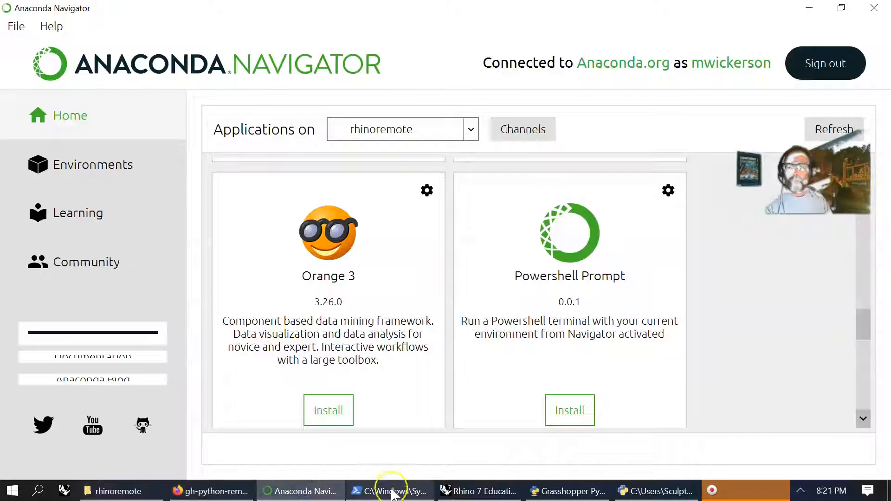
left_click(389, 490)
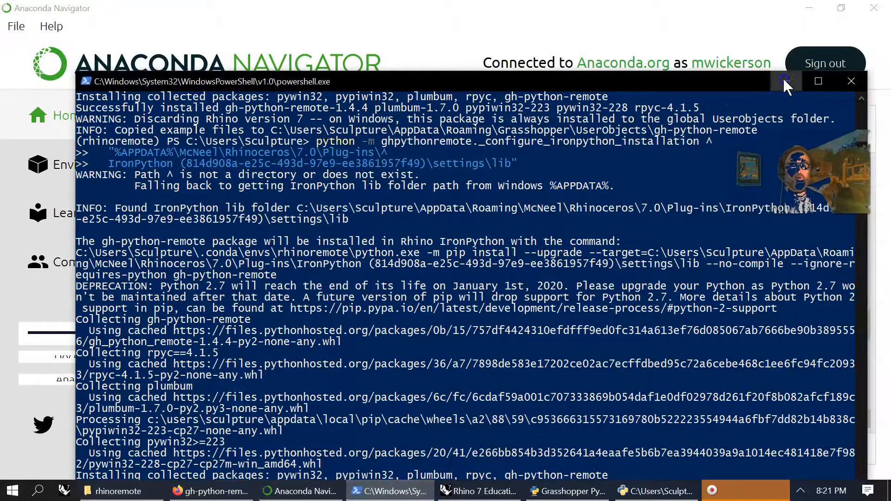
left_click(851, 81)
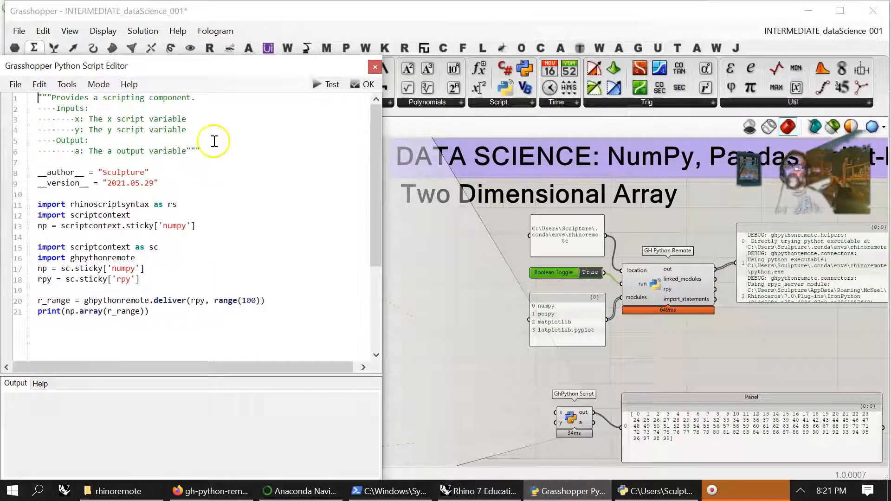
mouse_move(206, 228)
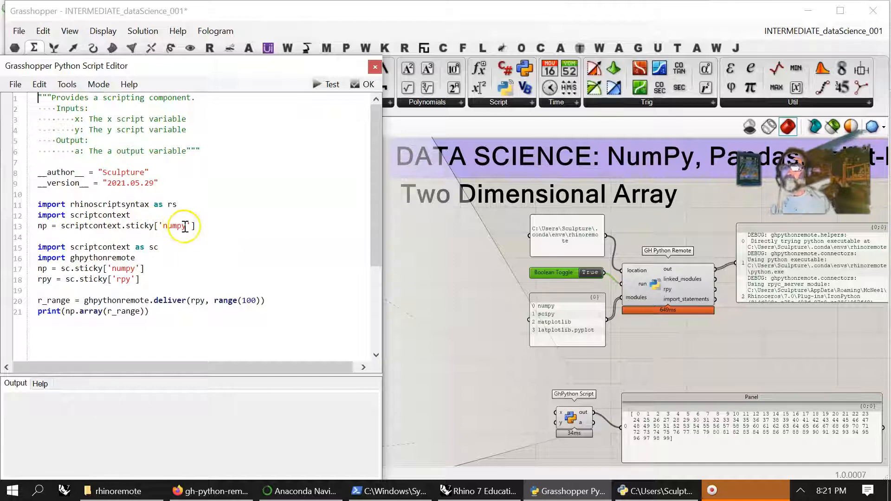
mouse_move(124, 245)
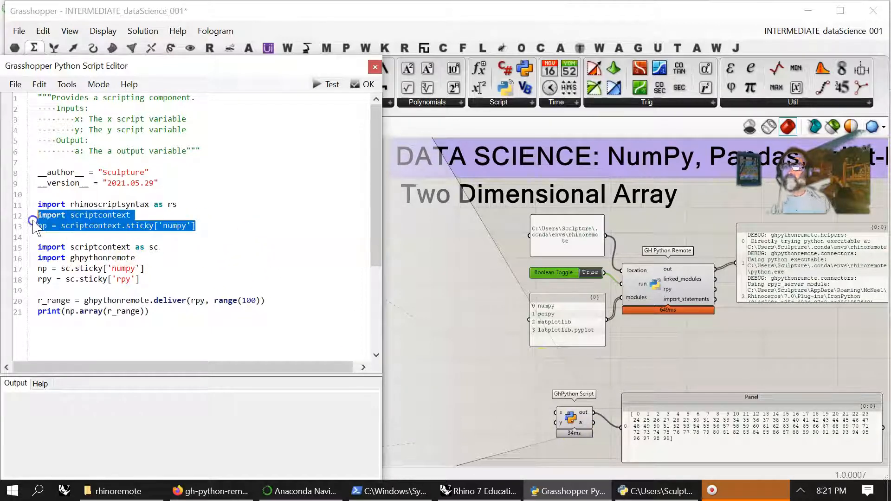
Delete the duplicate scriptcontext lines, test the script, then toggle the Boolean False and True to restart GH Python Remote
key("Delete")
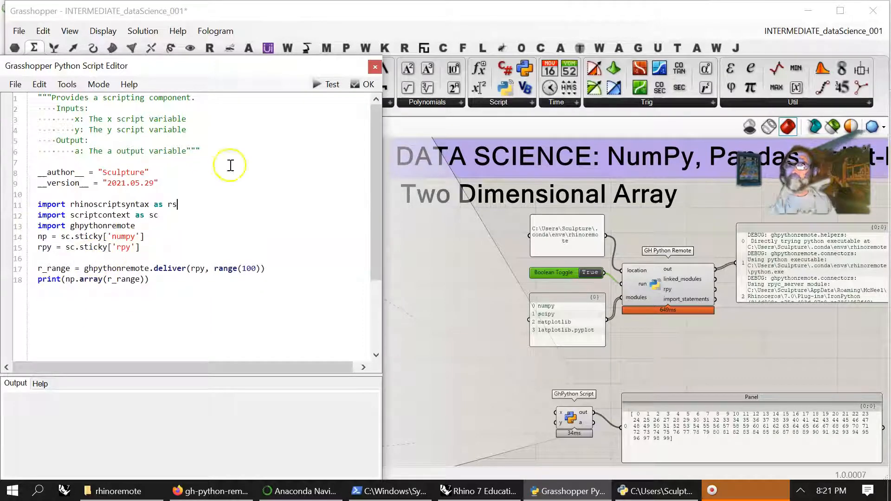
left_click(327, 83)
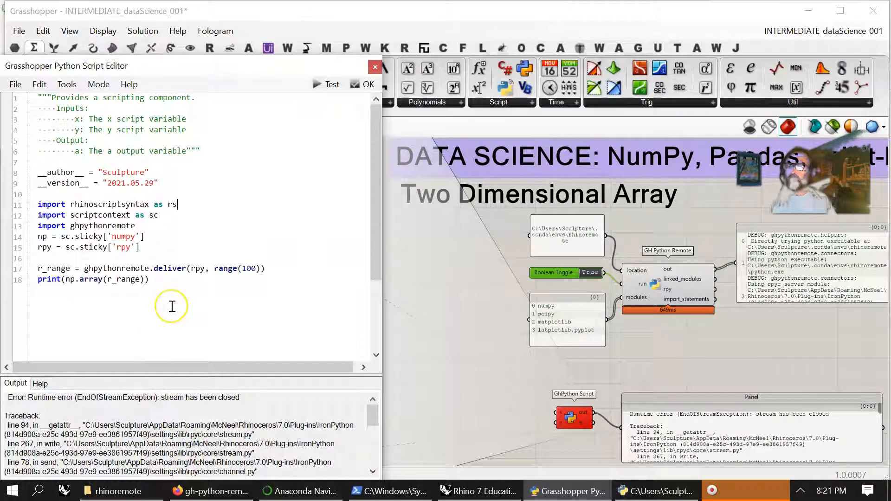
mouse_move(155, 222)
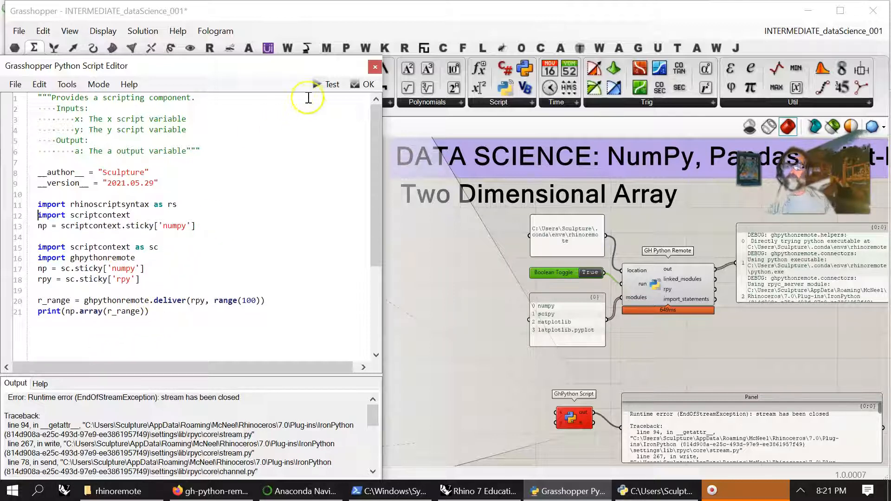
mouse_move(634, 338)
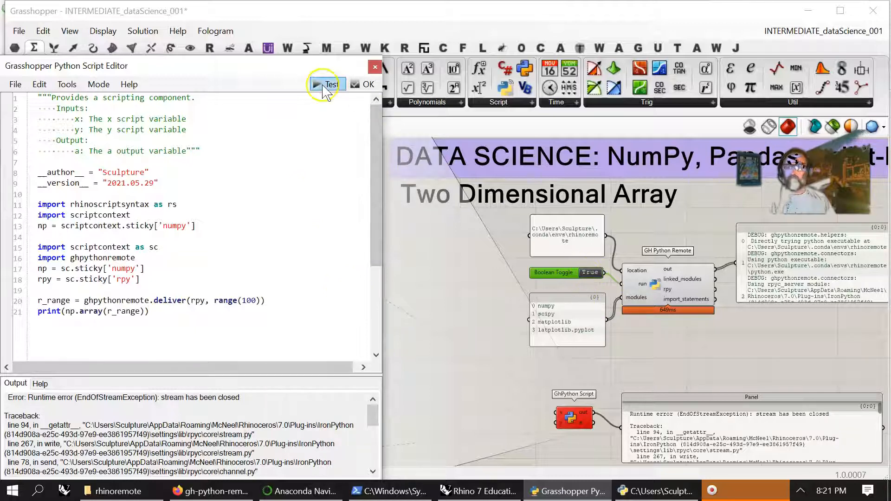
left_click(590, 273)
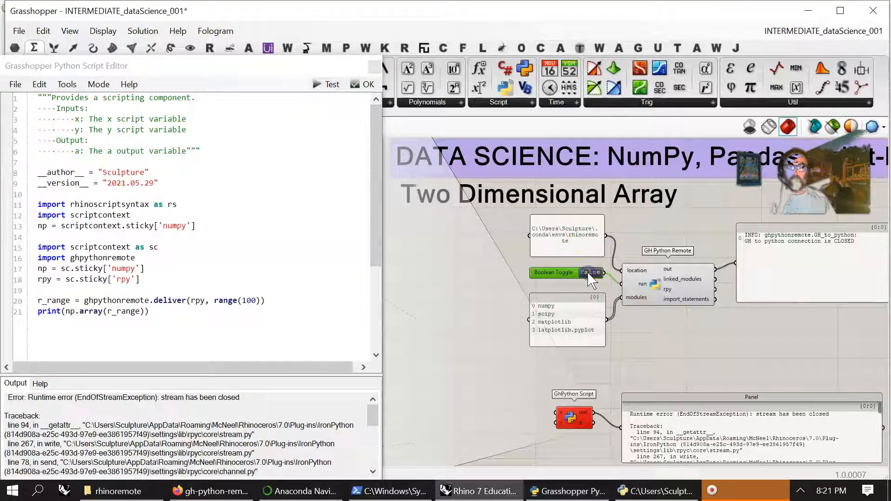
left_click(589, 273)
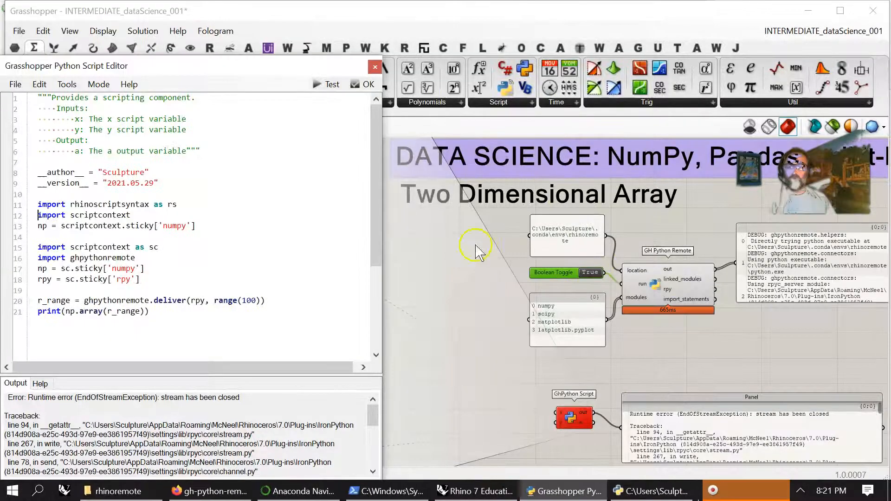
mouse_move(387, 370)
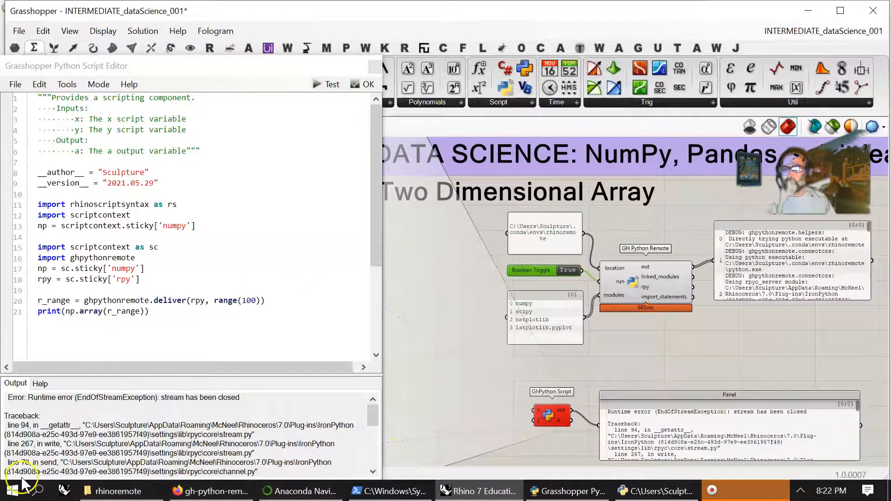
Select the GhPython Script component and open its code in the Python Script Editor while the panel shows 0 to 99
left_click(367, 84)
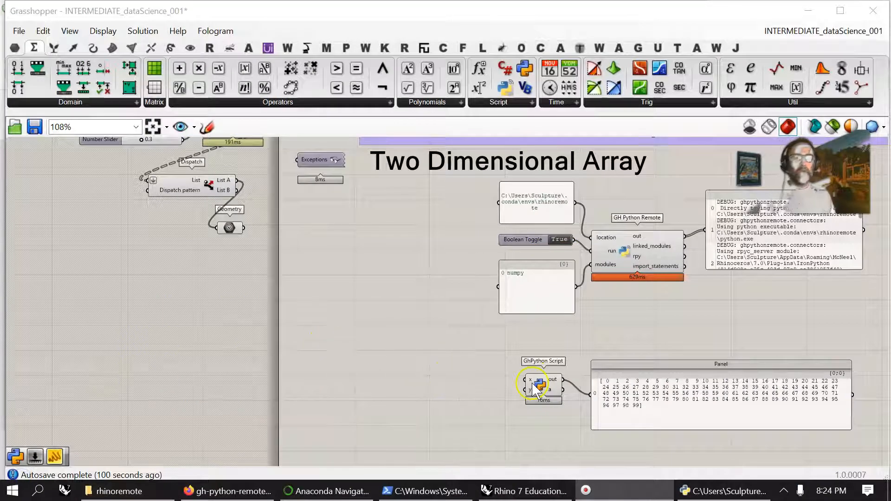
mouse_move(530, 379)
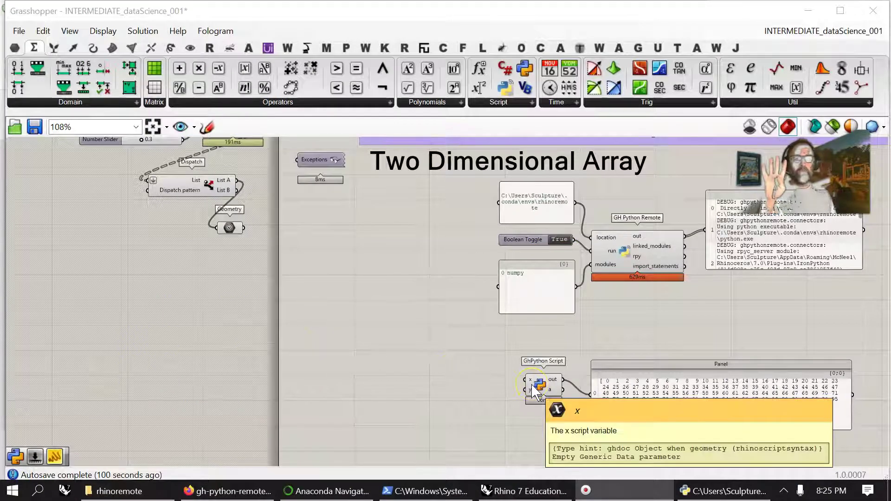
double_click(539, 387)
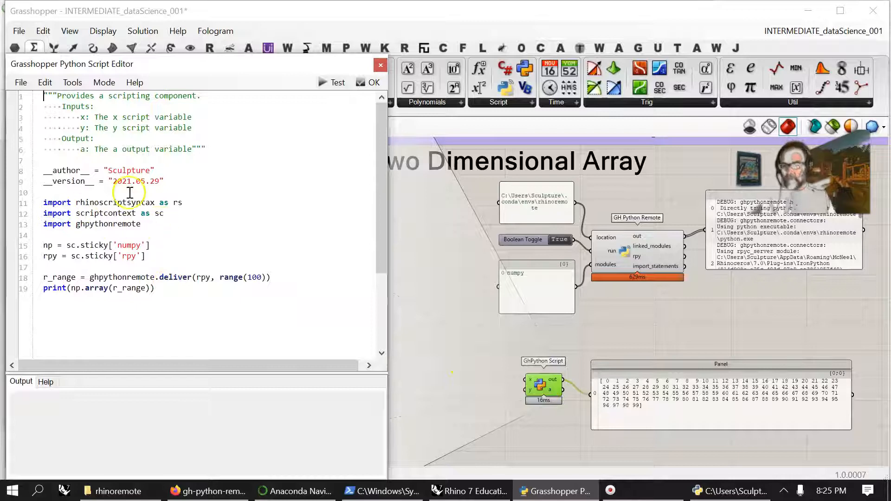
mouse_move(193, 336)
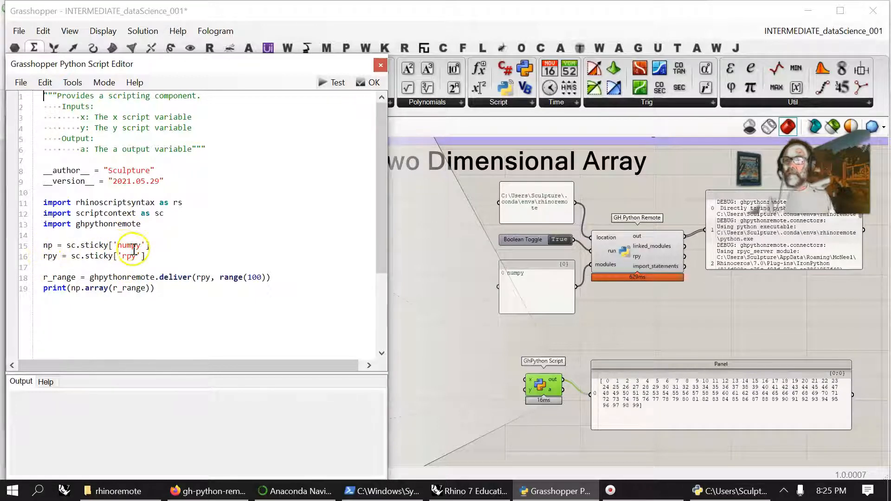
mouse_move(156, 224)
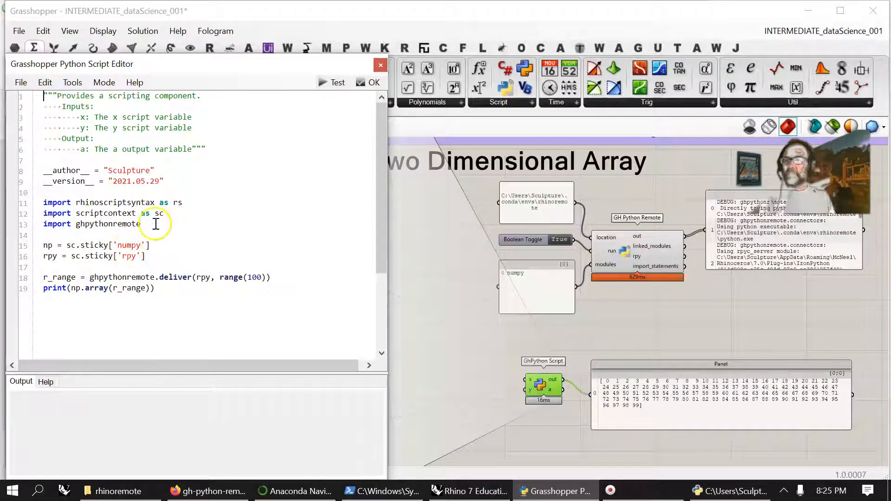
mouse_move(98, 249)
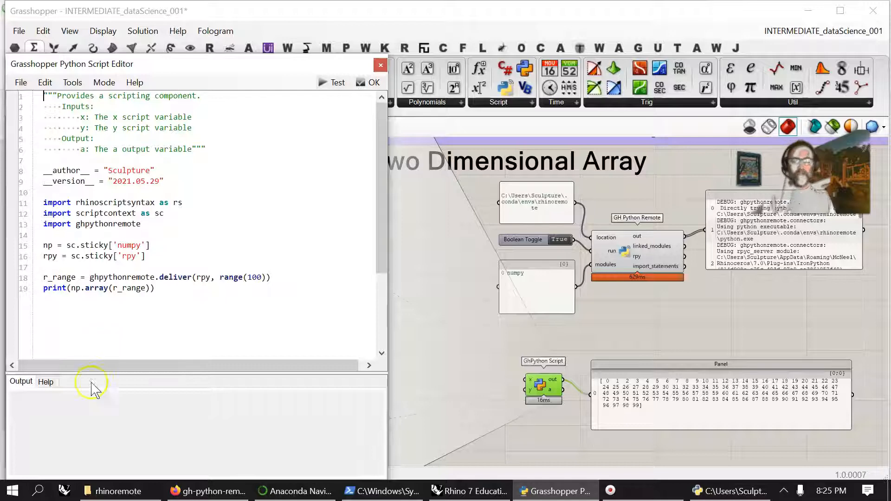
left_click(675, 405)
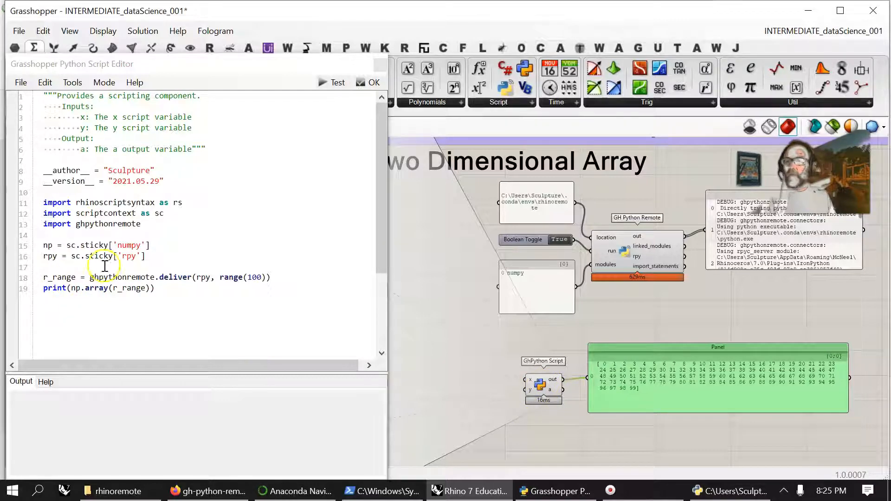
mouse_move(541, 338)
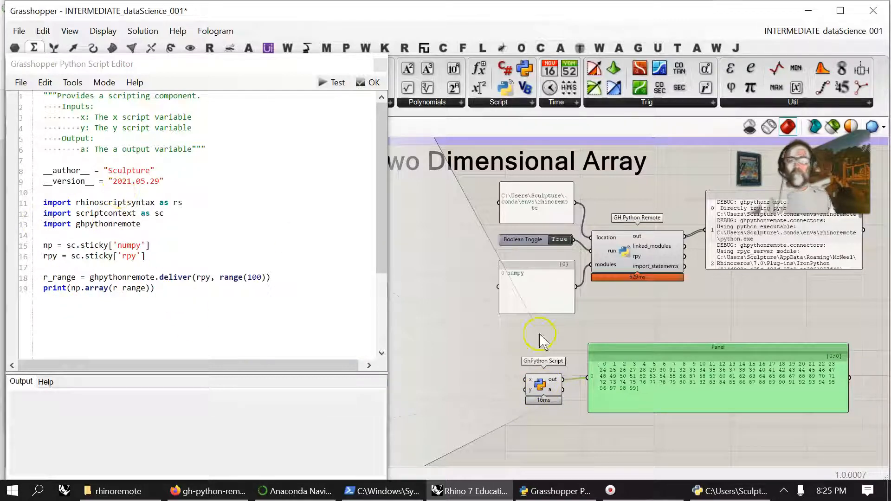
mouse_move(654, 227)
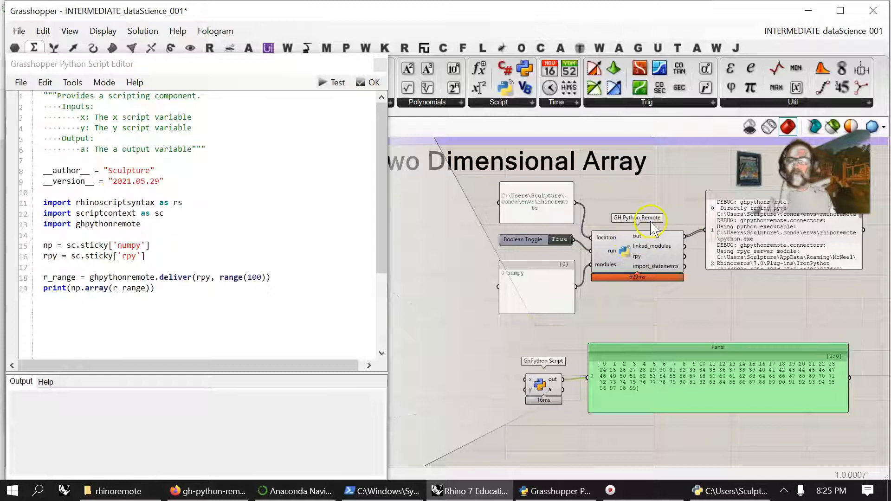
Extend the remote modules panel after numpy with scipy, matplotlib and matplotlib.pyplot
left_click(536, 287)
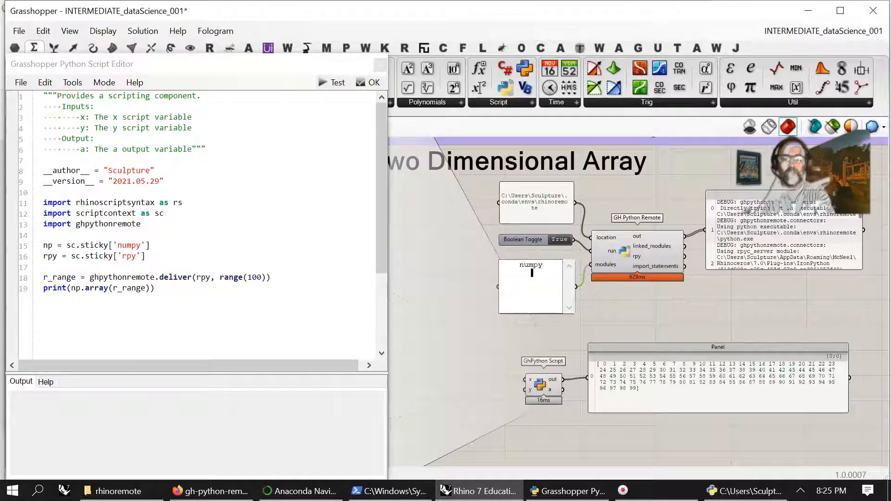
mouse_move(338, 326)
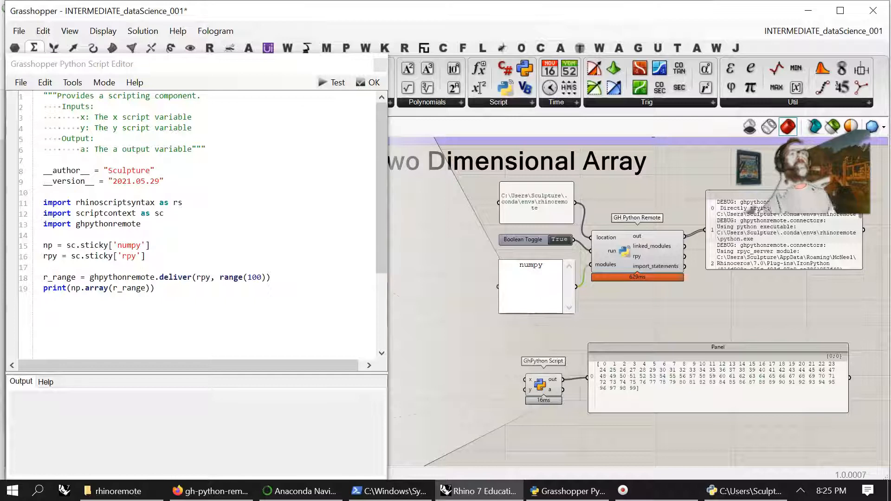
left_click(532, 273)
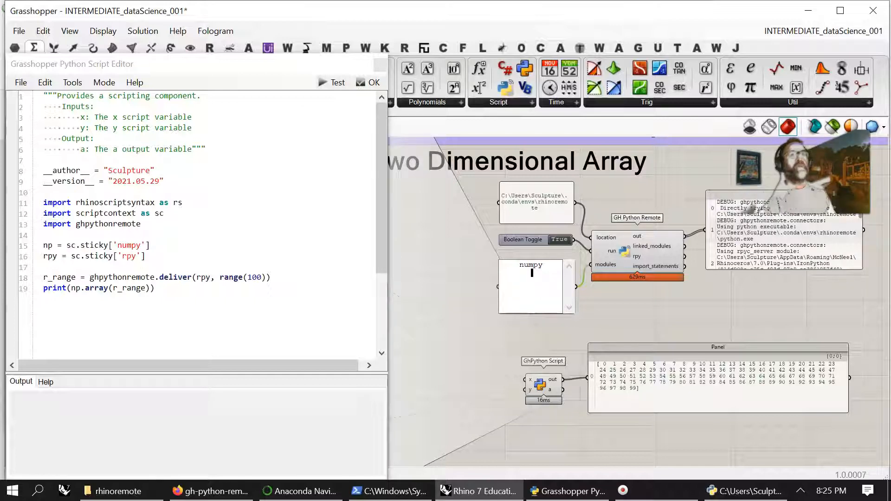
type("scipy")
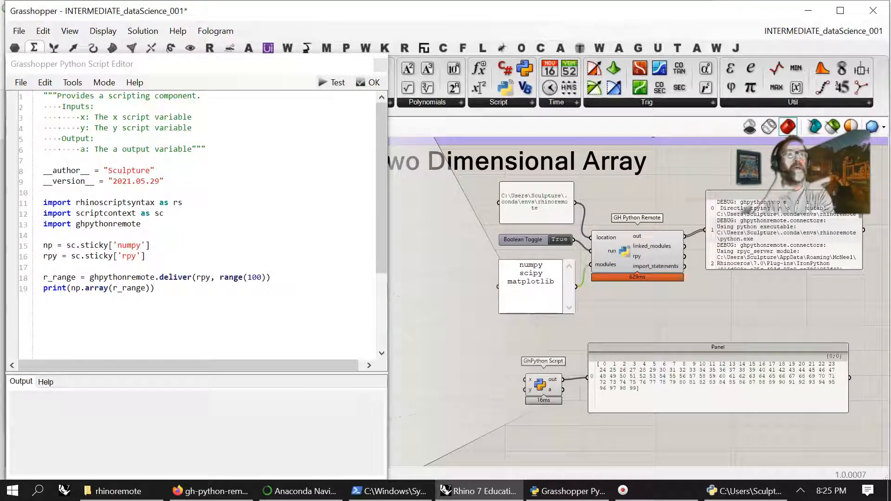
type("matplotlib.p")
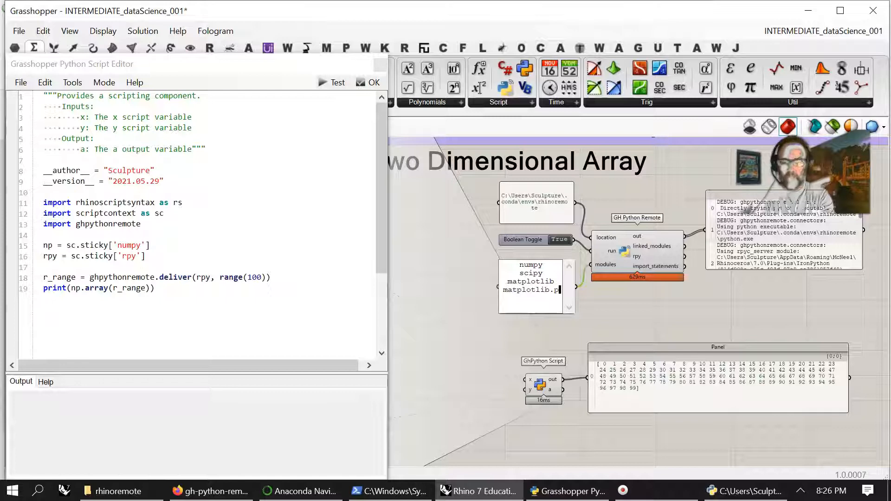
type("yplot")
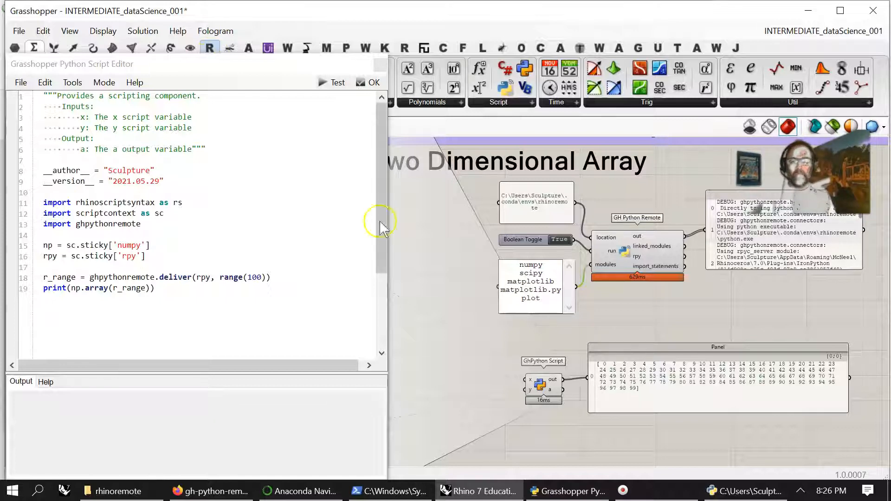
left_click(559, 240)
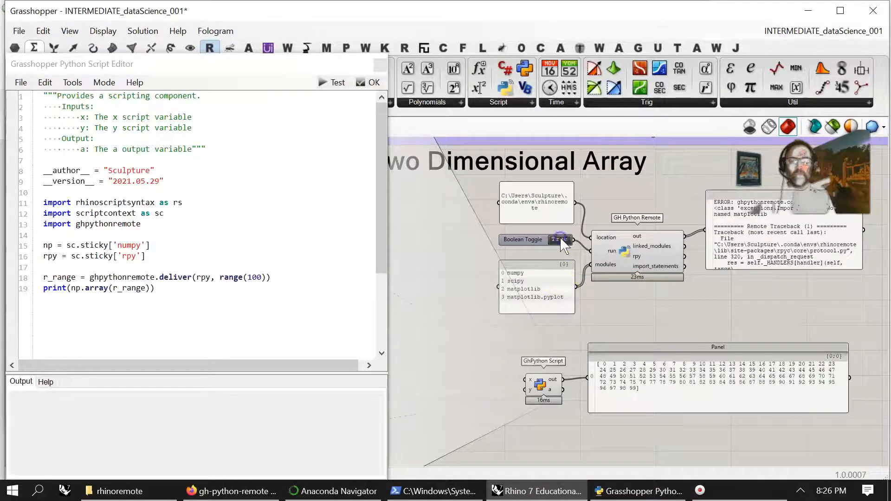
Toggle the Boolean False then True to restart the remote Python connection with the new modules
left_click(560, 240)
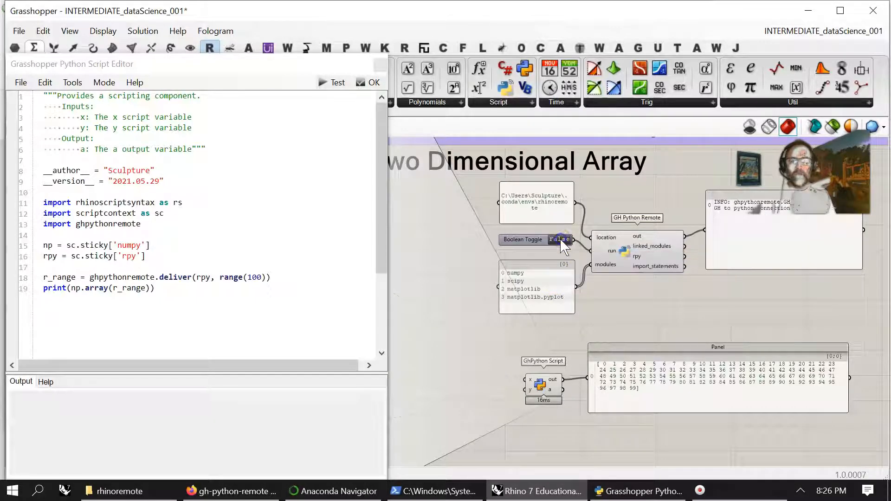
left_click(560, 240)
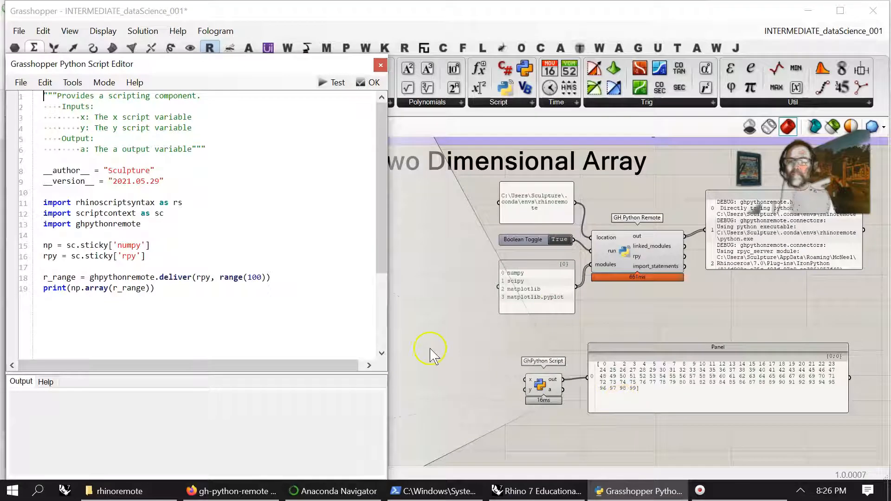
Trim the remote modules list to numpy only and reopen the failing GhPython component's code
left_click(329, 82)
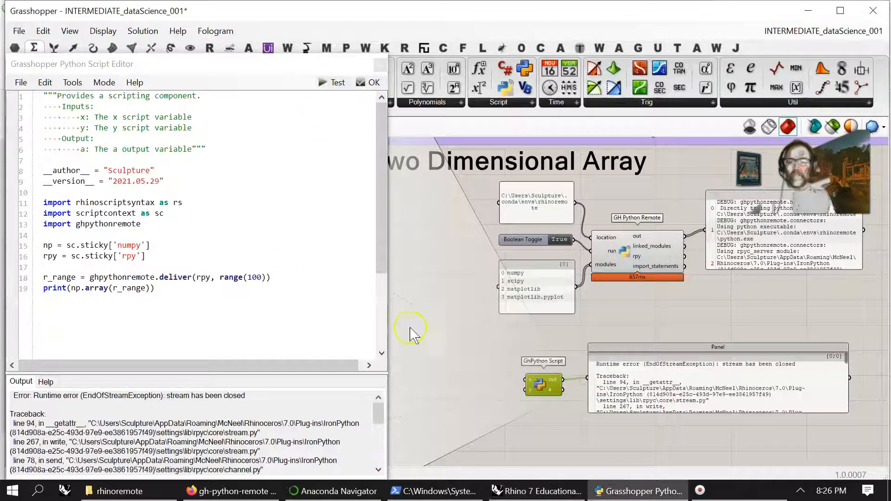
mouse_move(528, 361)
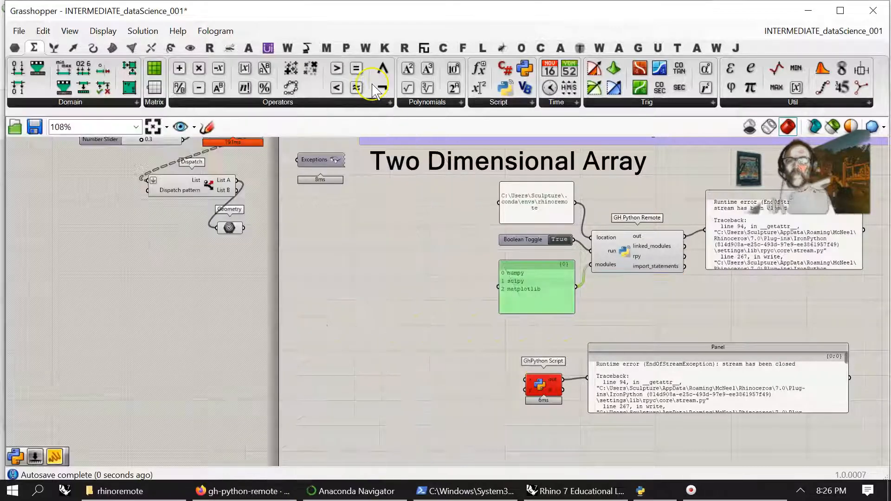
left_click(542, 389)
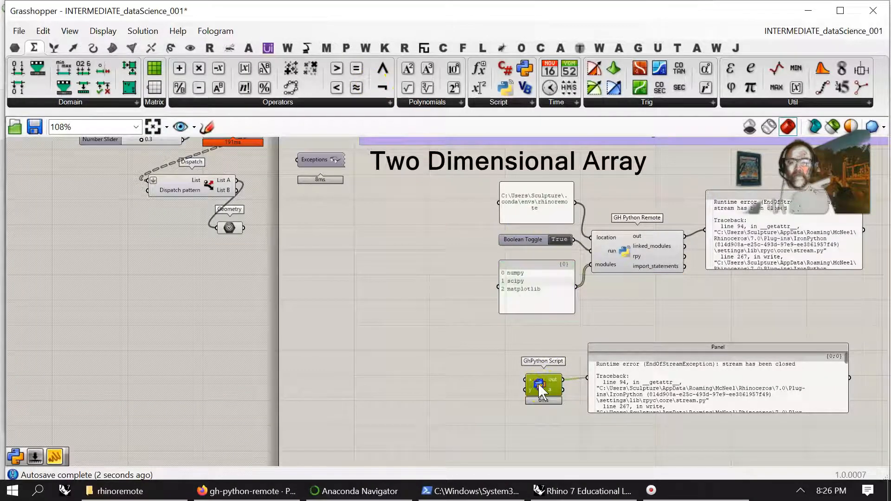
double_click(543, 387)
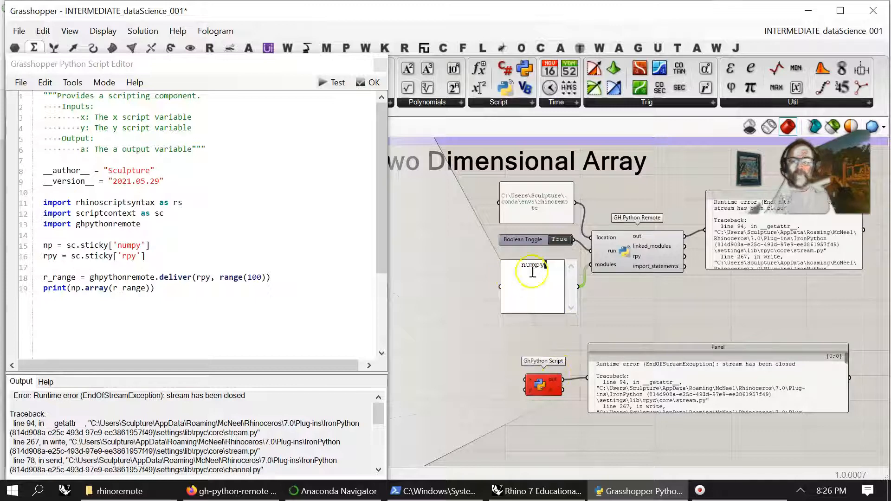
left_click(373, 82)
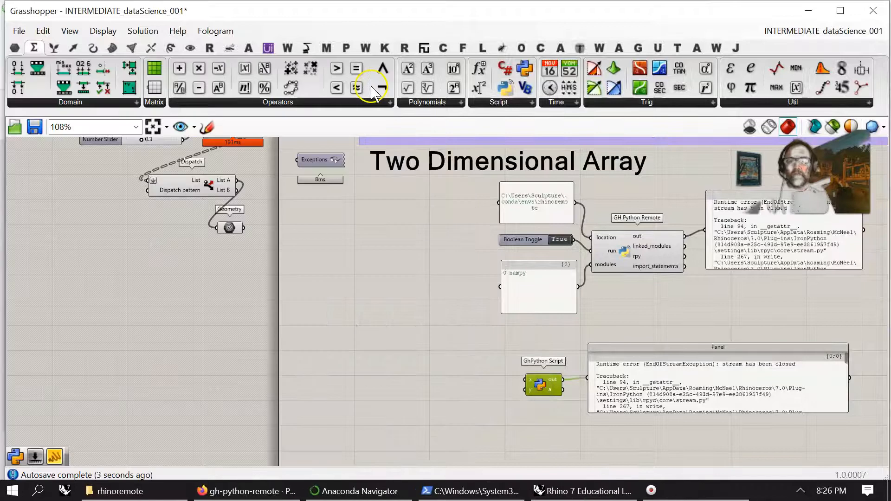
After restarting the server, rerun and apply the script so the panel prints the NumPy array 0 to 99
double_click(543, 384)
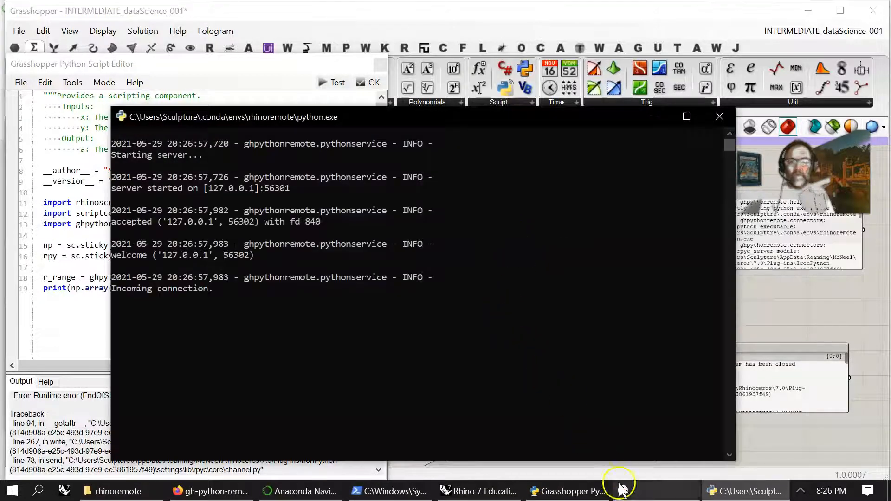
left_click(719, 117)
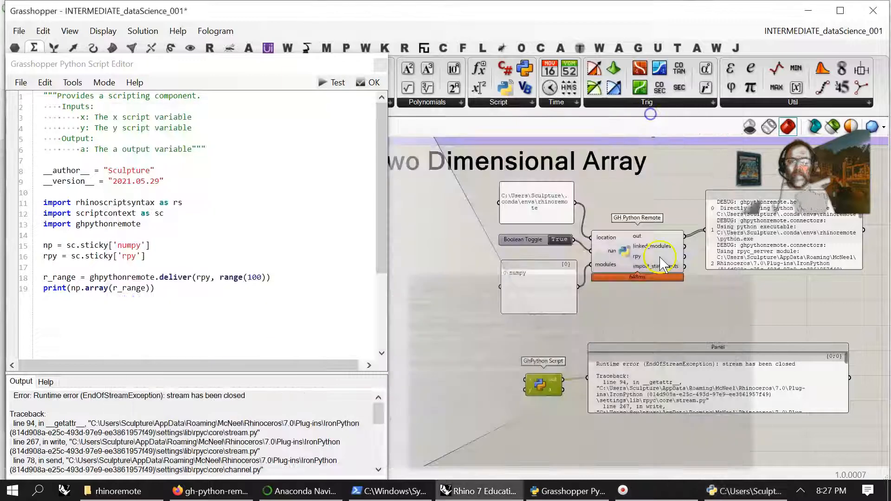
left_click(373, 83)
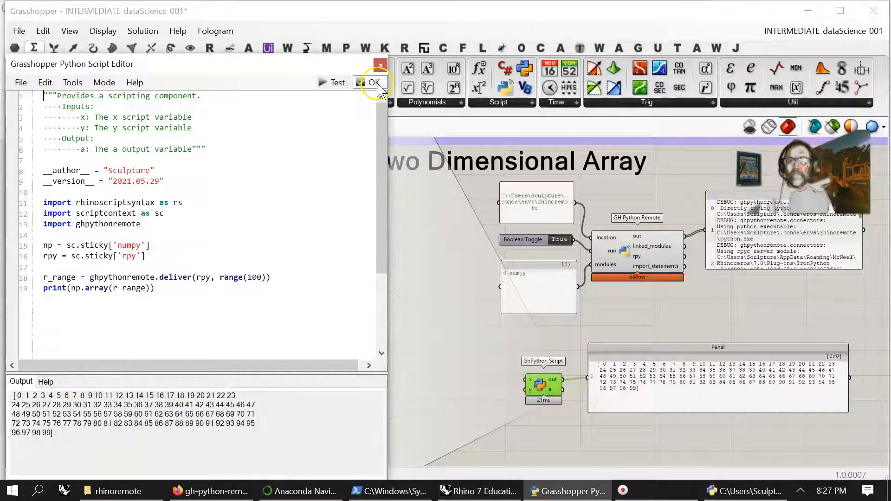
left_click(374, 83)
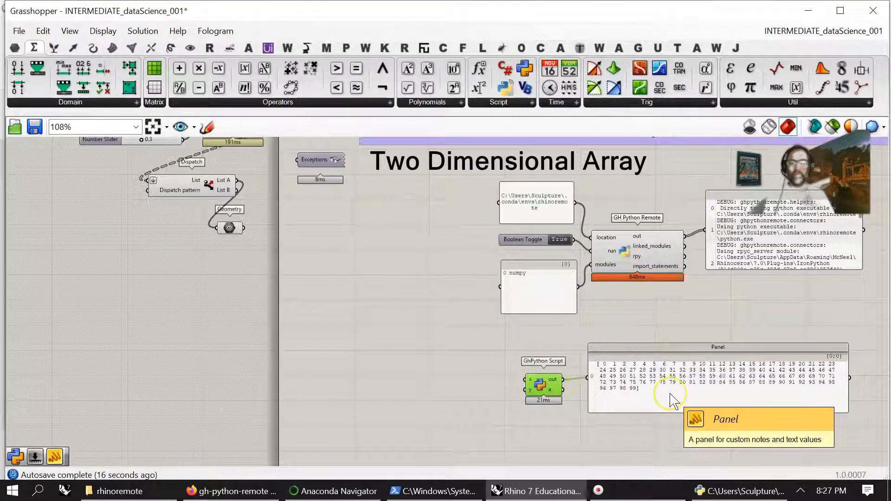
mouse_move(649, 352)
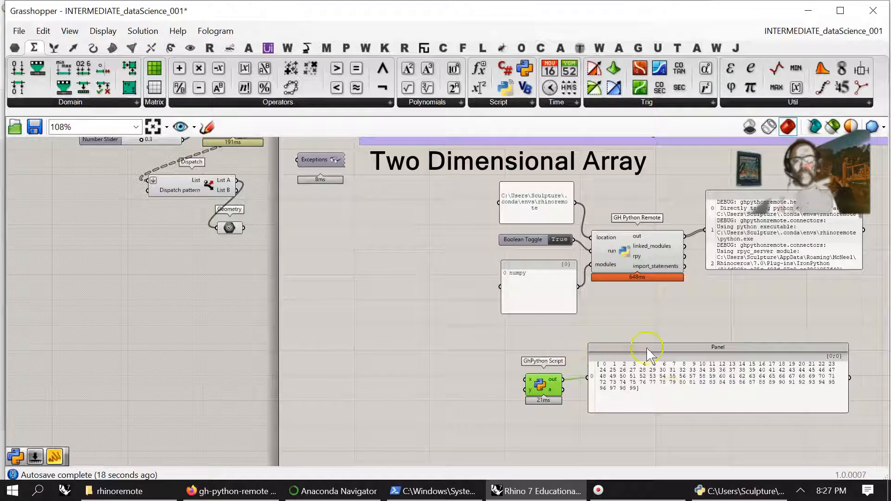
mouse_move(552, 305)
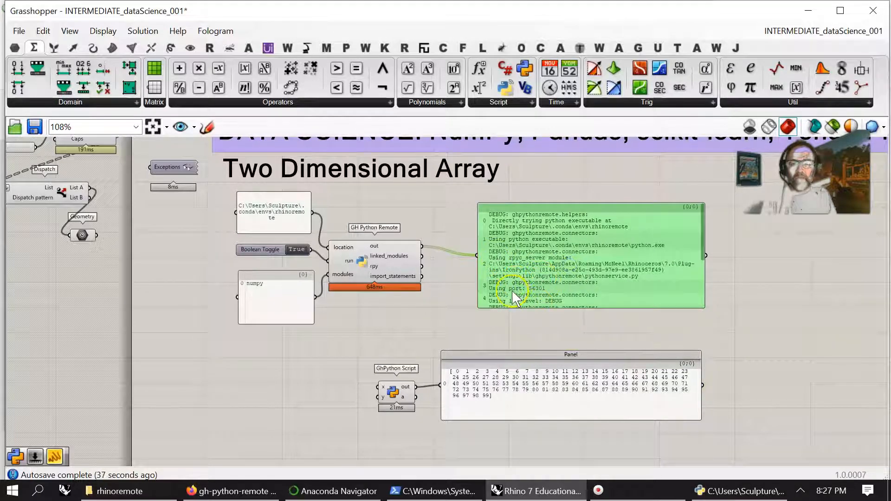
Look over the debug and array panels, then reopen the GhPython Script component's editor
scroll("down", 3)
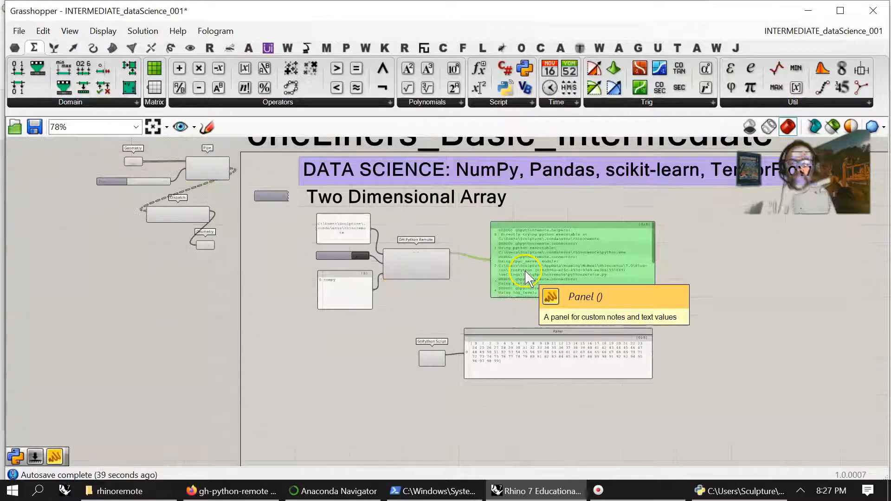
scroll("up", 3)
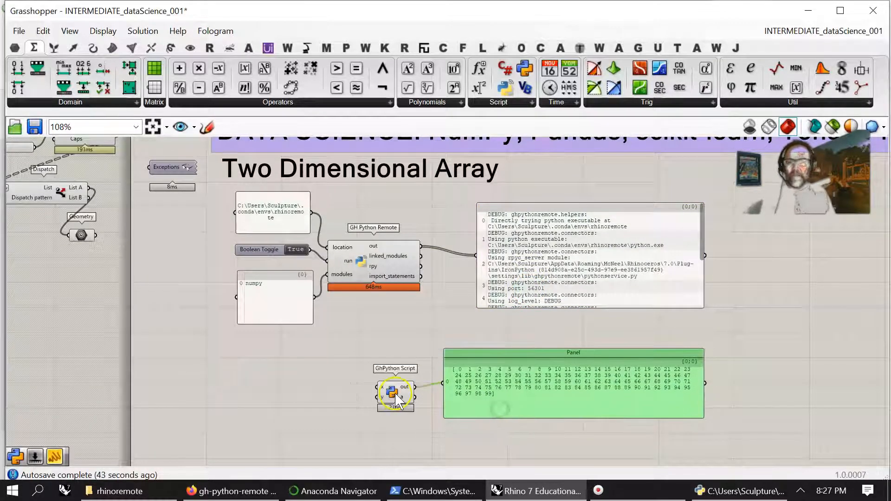
double_click(395, 393)
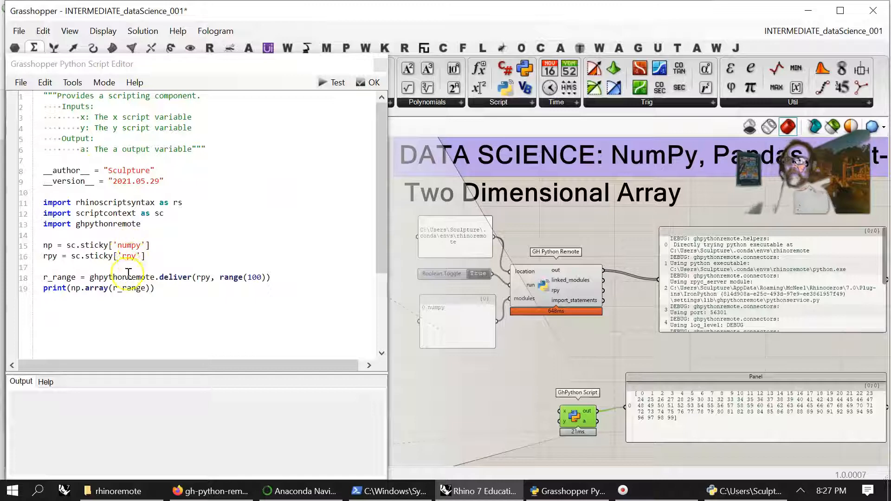
mouse_move(94, 346)
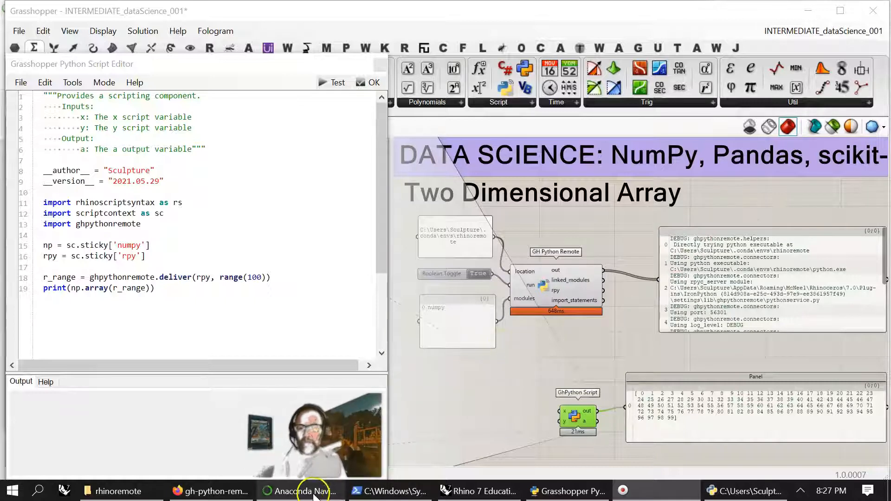
mouse_move(462, 410)
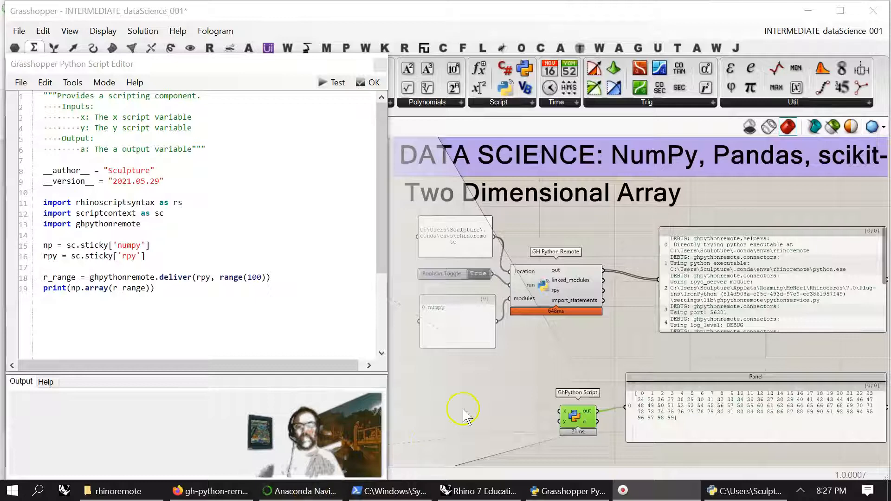
mouse_move(471, 411)
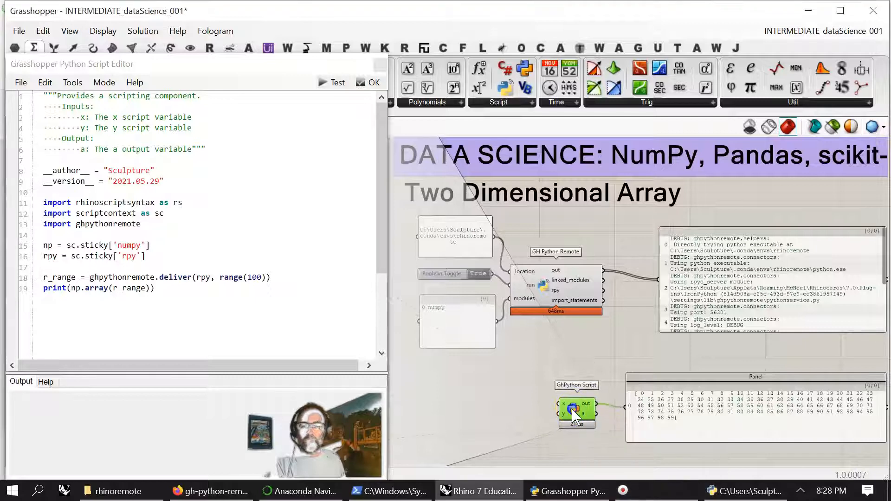
mouse_move(576, 412)
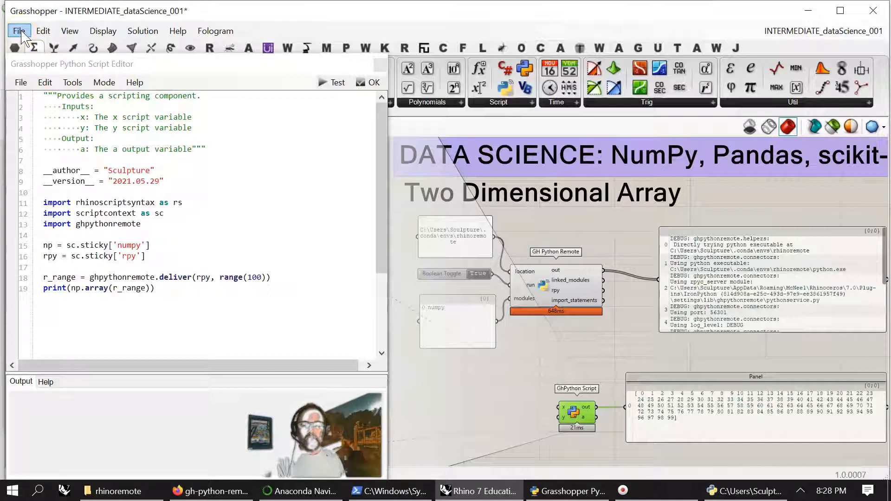
Start Create User Object and name it oneLiners_Intermediate_testRange_001
left_click(18, 30)
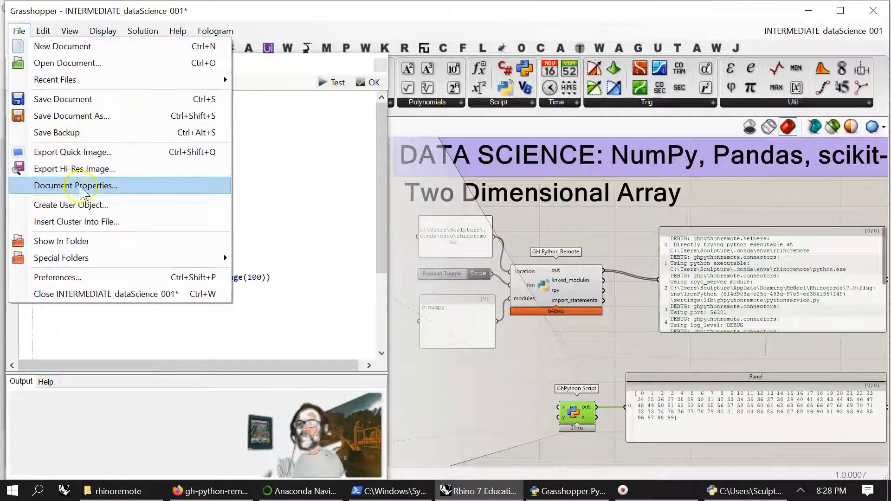
left_click(69, 205)
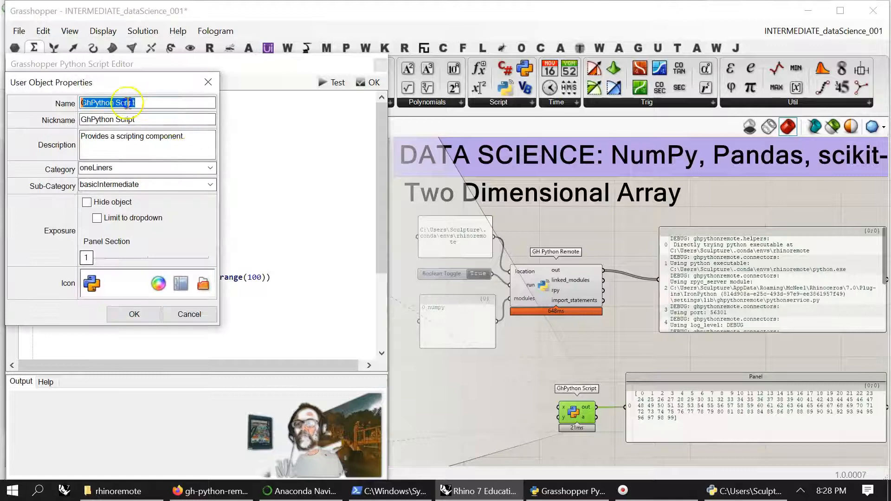
type("oneLiners_")
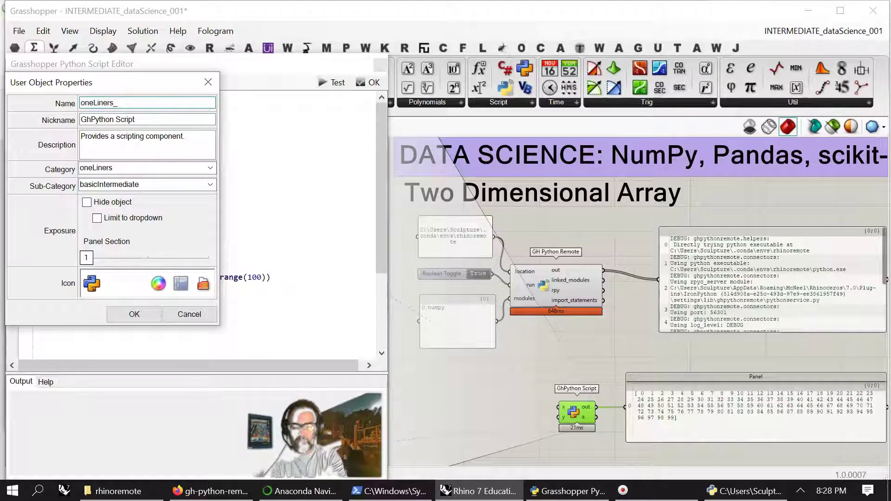
type("In")
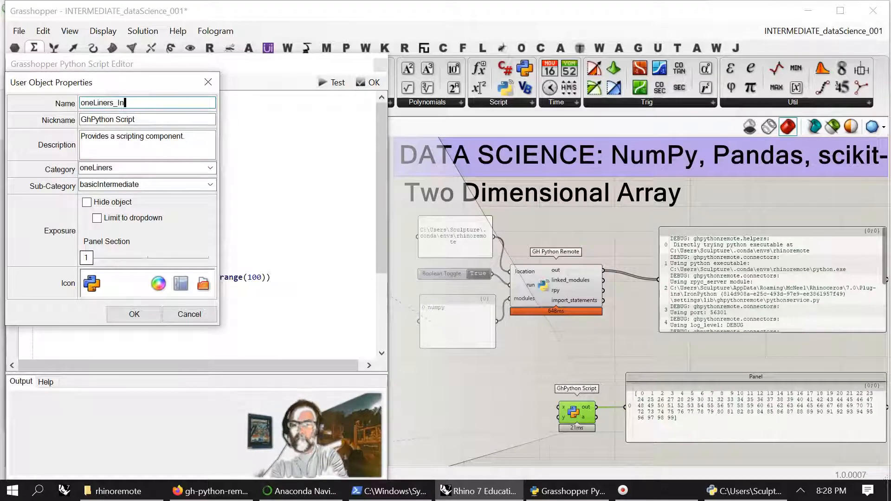
type("termediate")
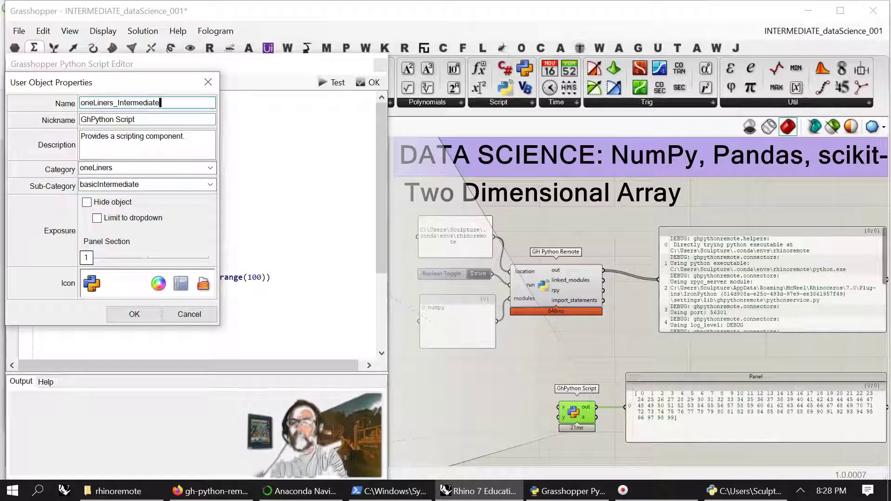
type("_")
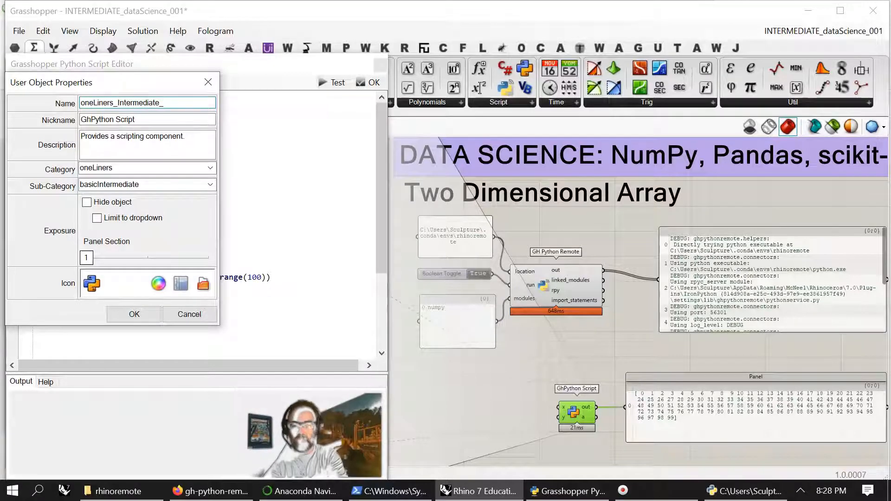
type("test")
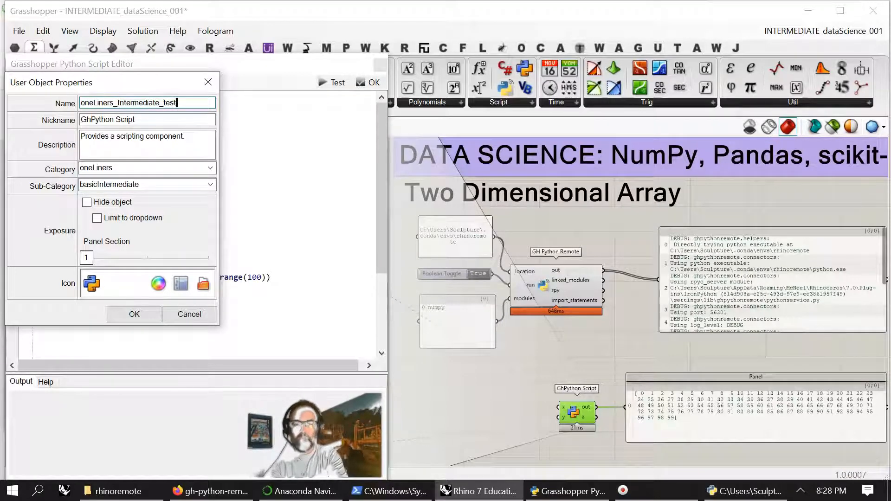
type("Range_")
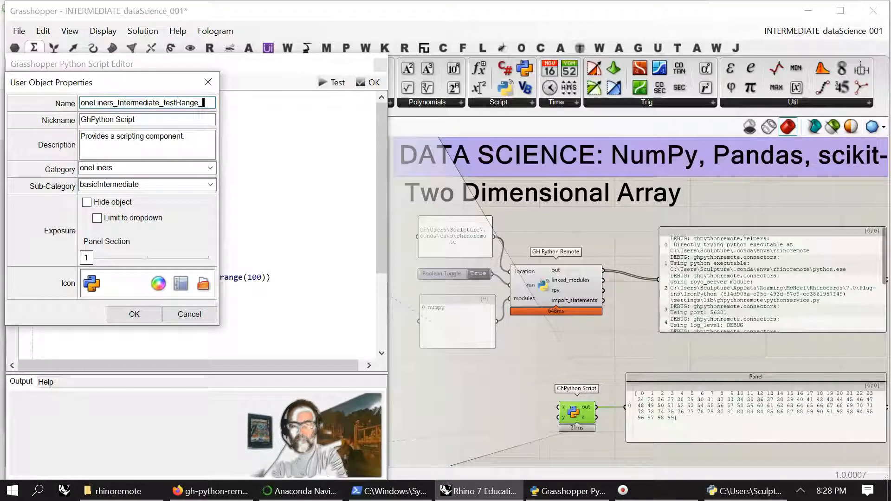
type("001")
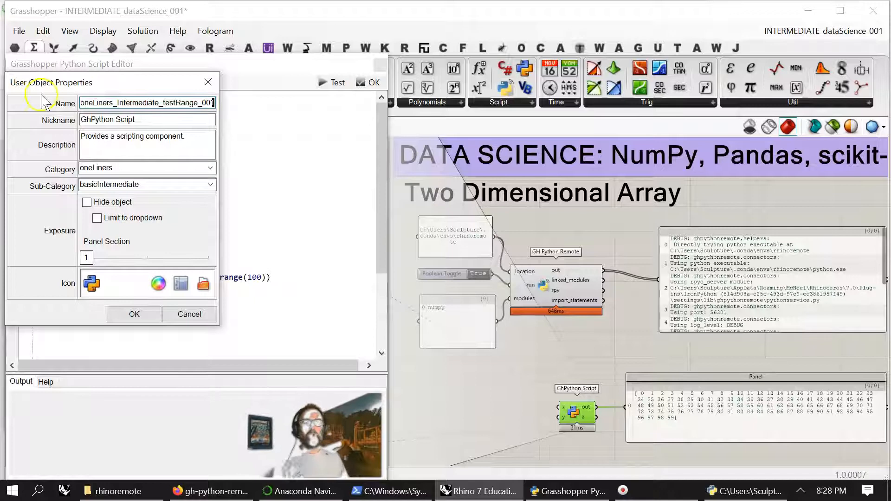
Fill Nickname and Description with the same name and browse for a custom icon image
left_click(148, 120)
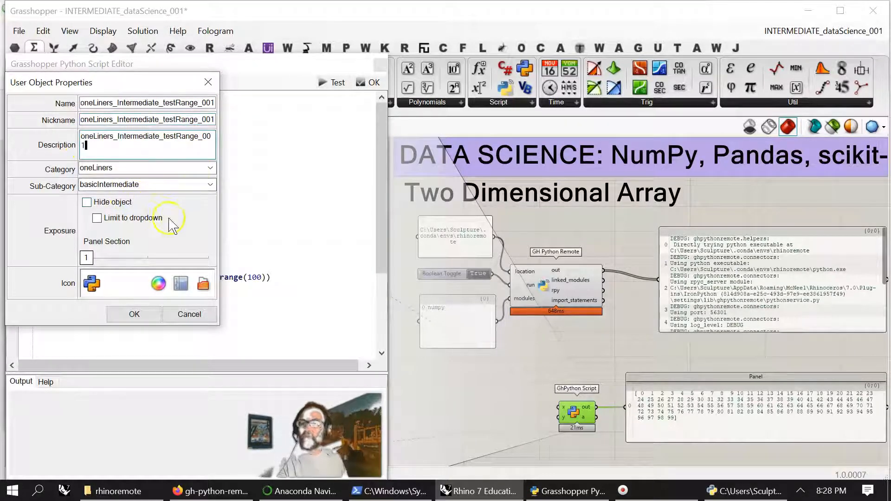
left_click(203, 283)
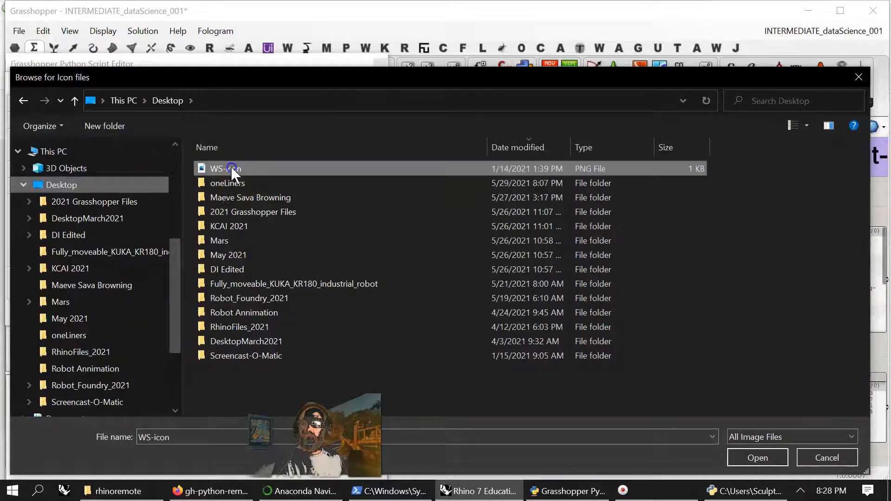
left_click(757, 458)
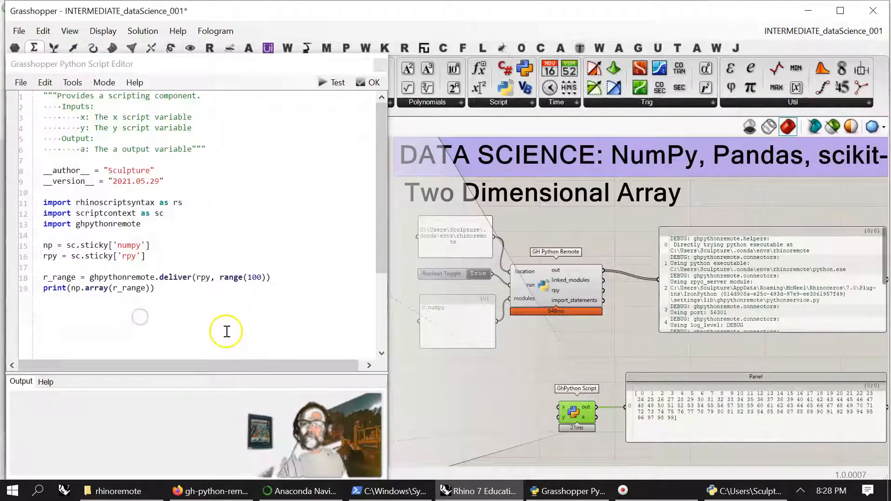
left_click(338, 83)
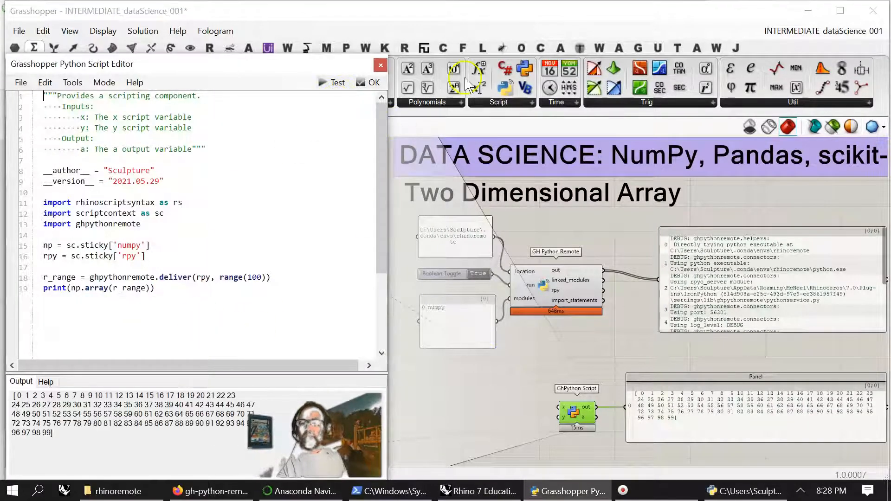
mouse_move(307, 74)
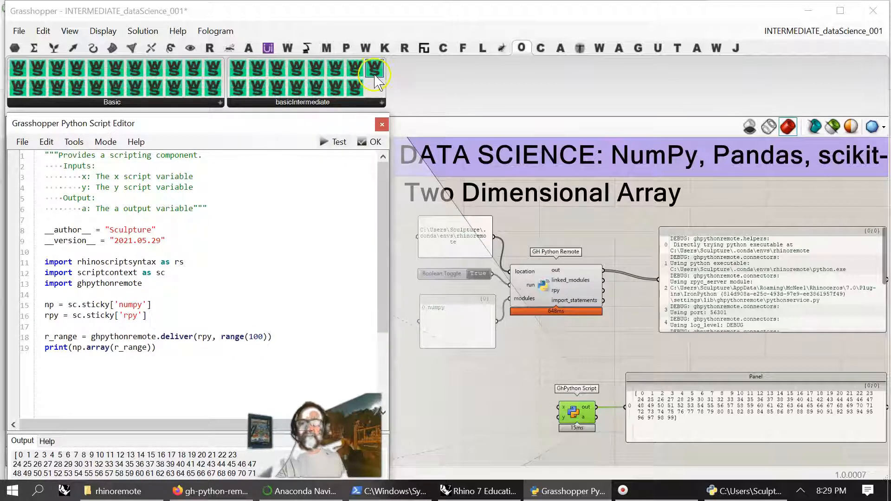
mouse_move(277, 88)
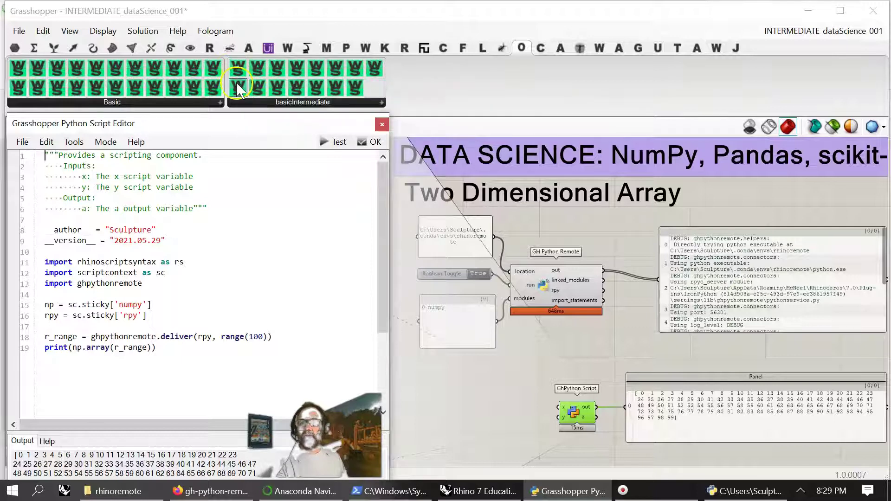
mouse_move(279, 67)
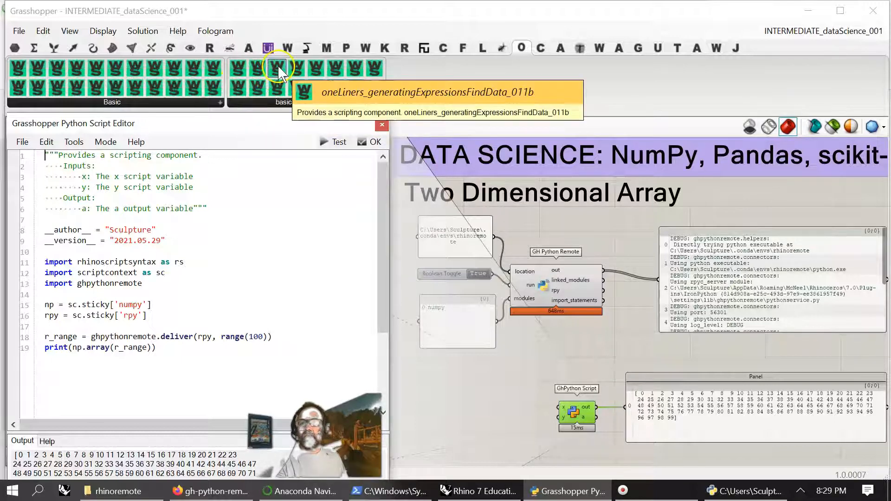
mouse_move(273, 89)
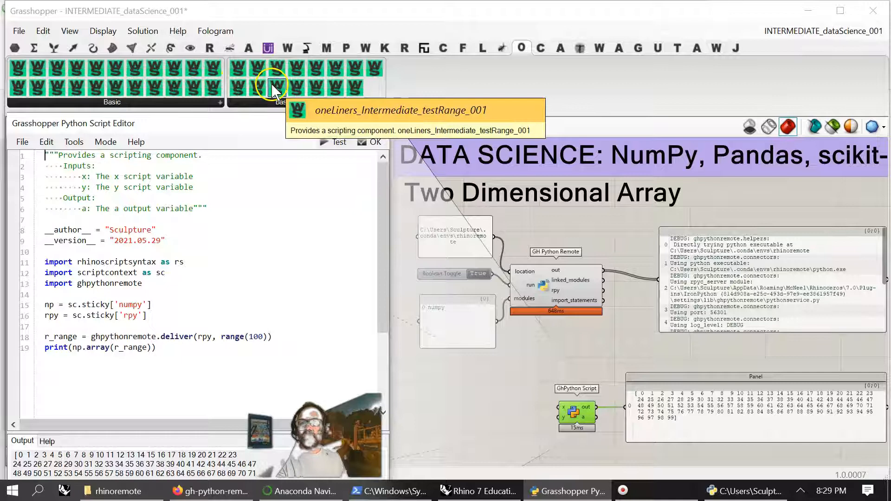
mouse_move(528, 459)
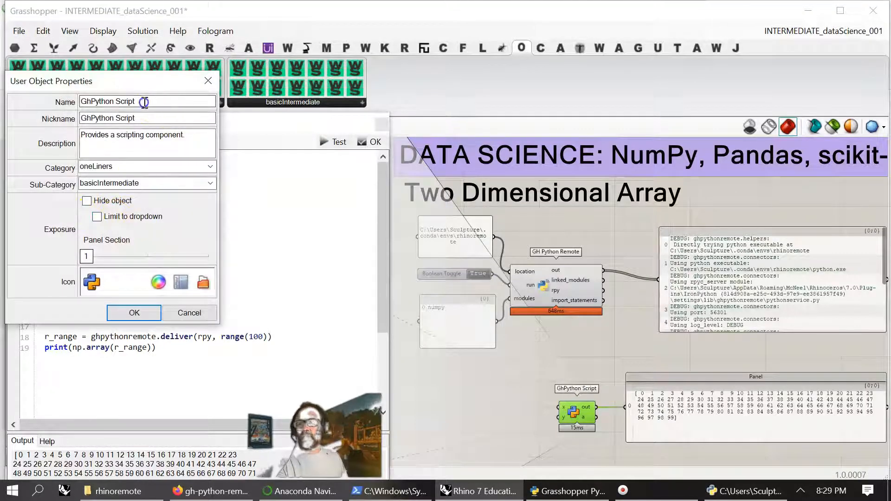
Replace the object Name with oneLiners_Intermediate_testRange_001 and select it for reuse
triple_click(146, 101)
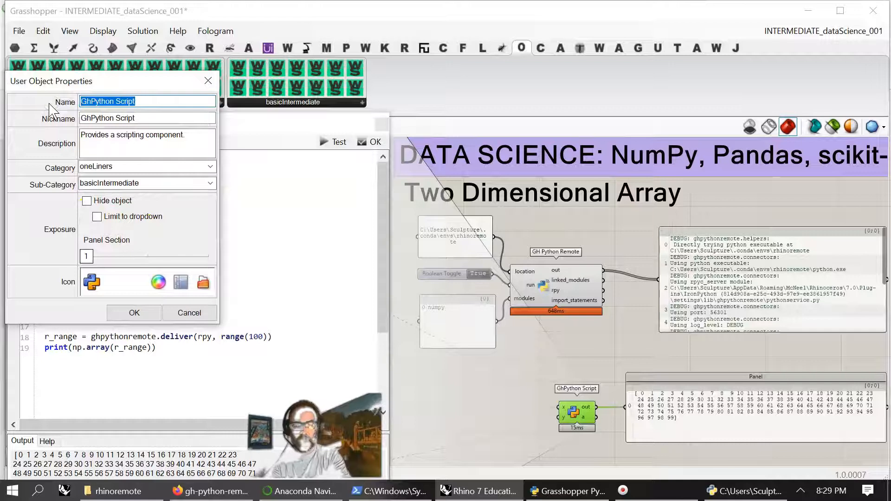
type("oneLiners_")
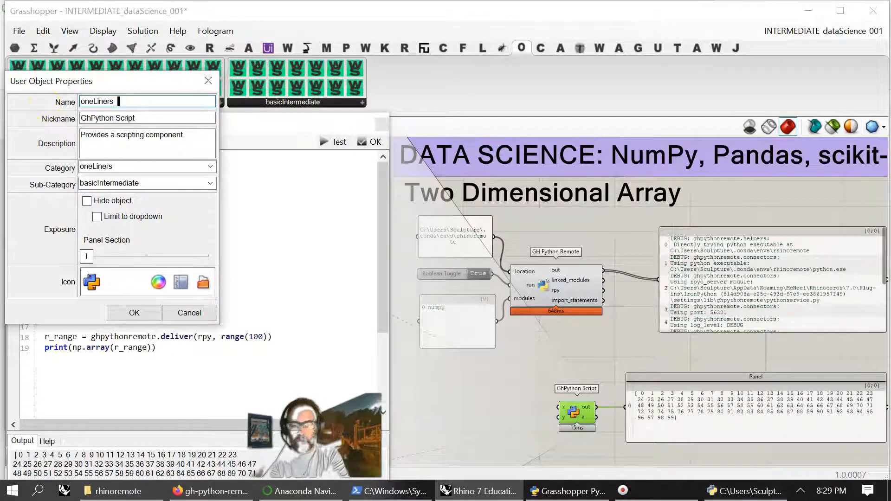
type("Intermediat")
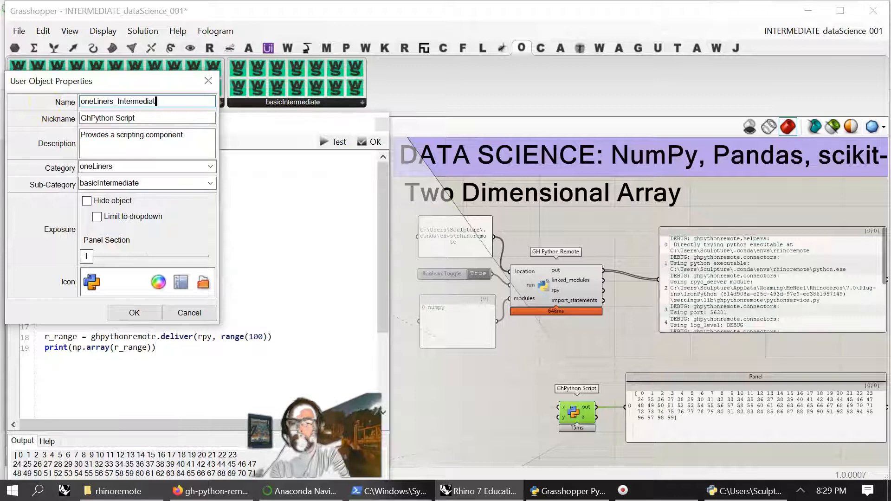
type("e_")
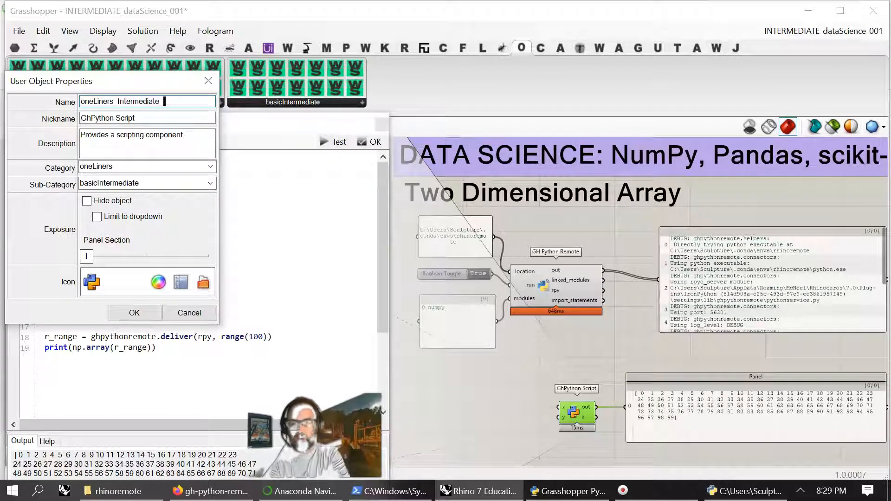
type("testR")
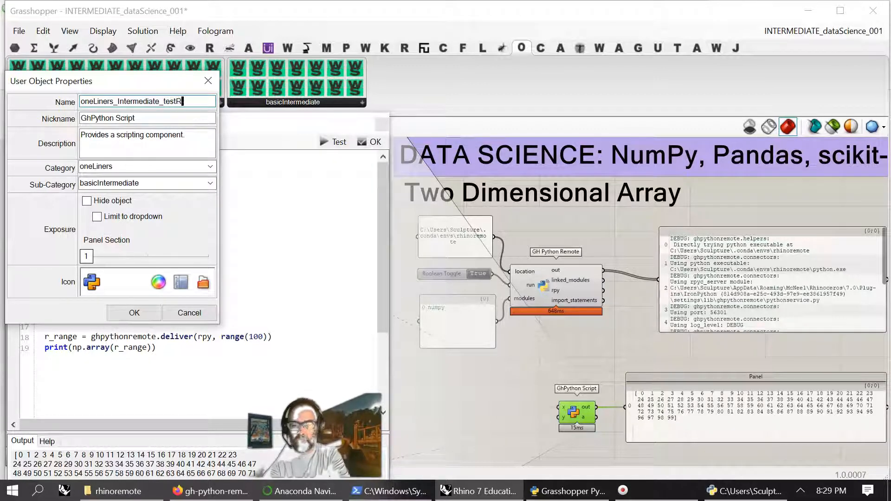
type("ange_")
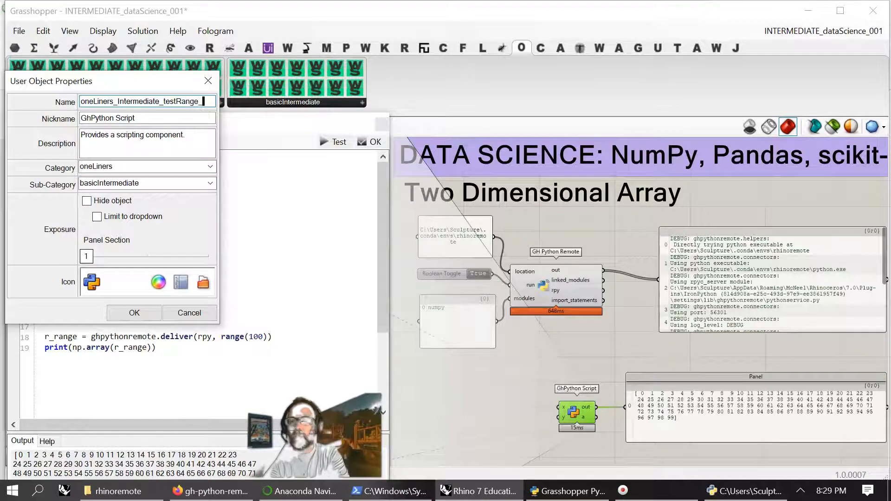
type("001")
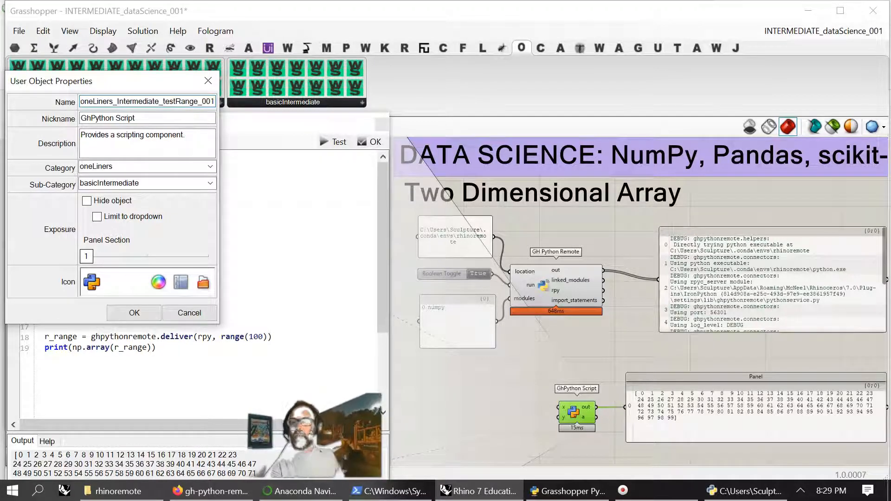
triple_click(147, 101)
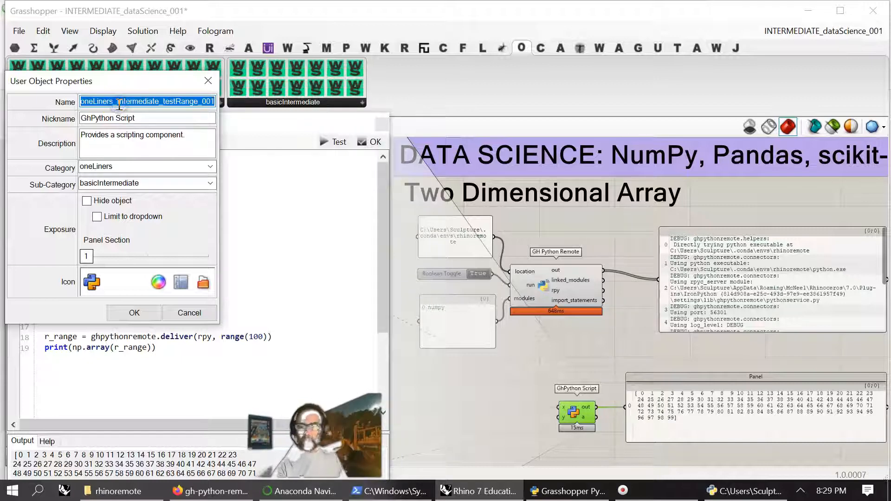
Set Nickname to oneLiners_Intermediate_testRange_001, Sub-Category to Intermediate, and load a custom icon
left_click(147, 118)
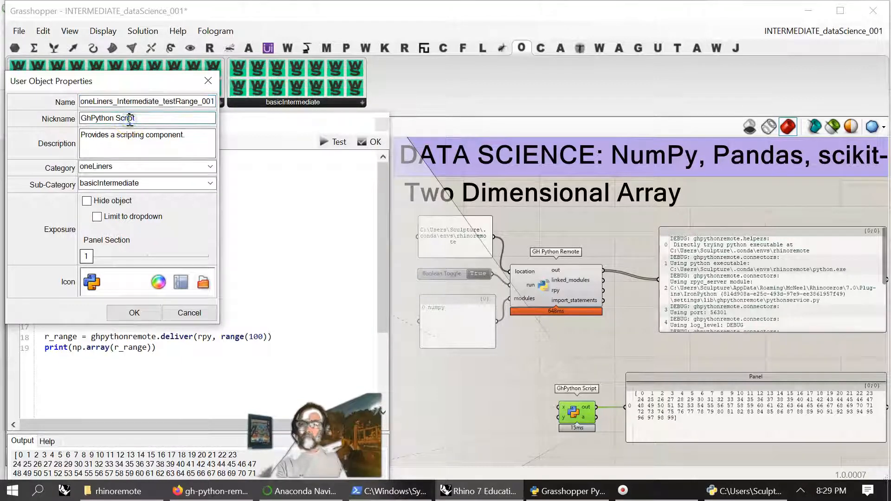
triple_click(146, 118)
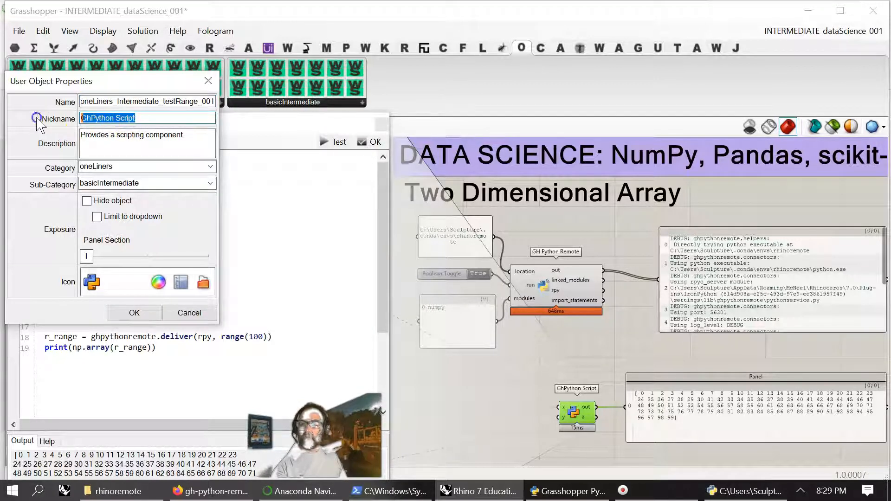
type("oneLiners_Intermediate_testRange_001")
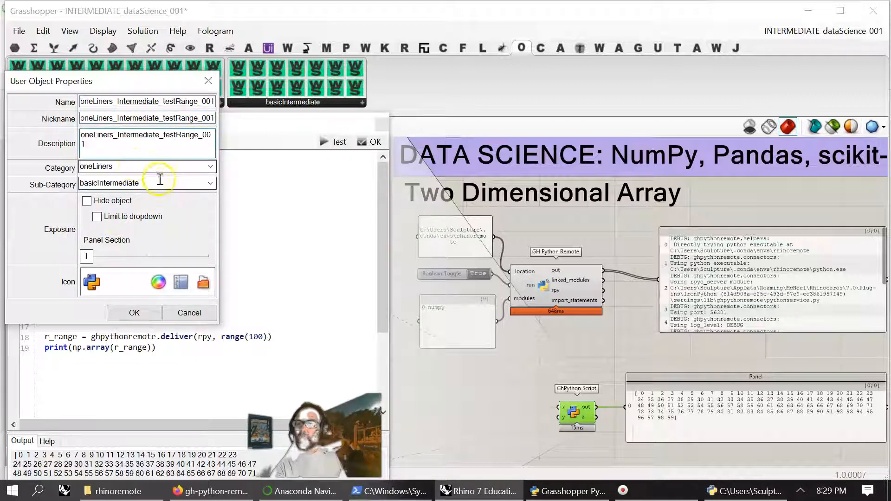
left_click(210, 183)
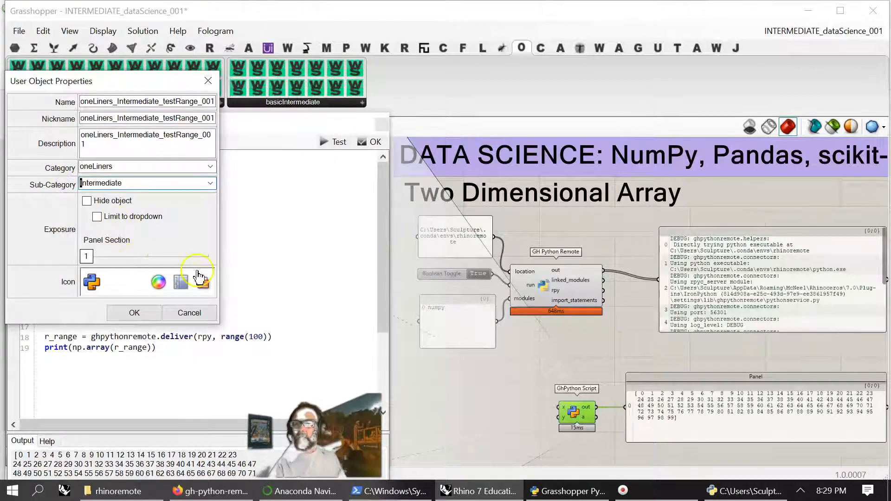
left_click(211, 183)
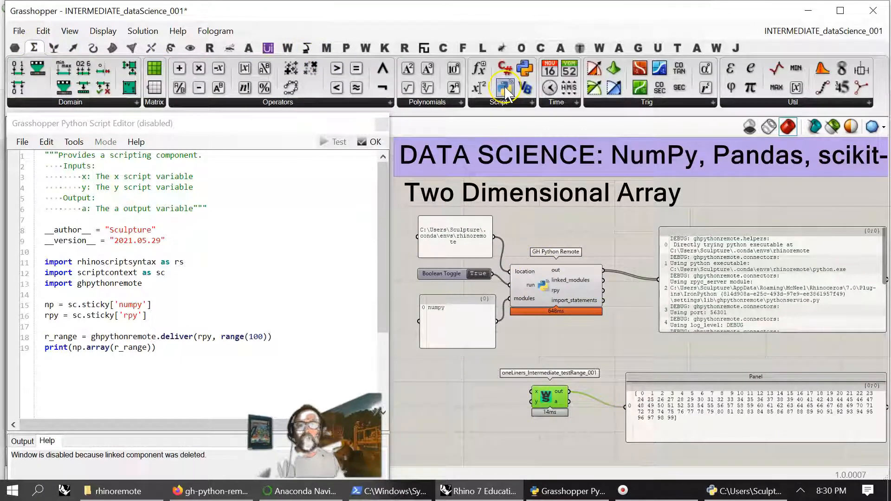
mouse_move(506, 91)
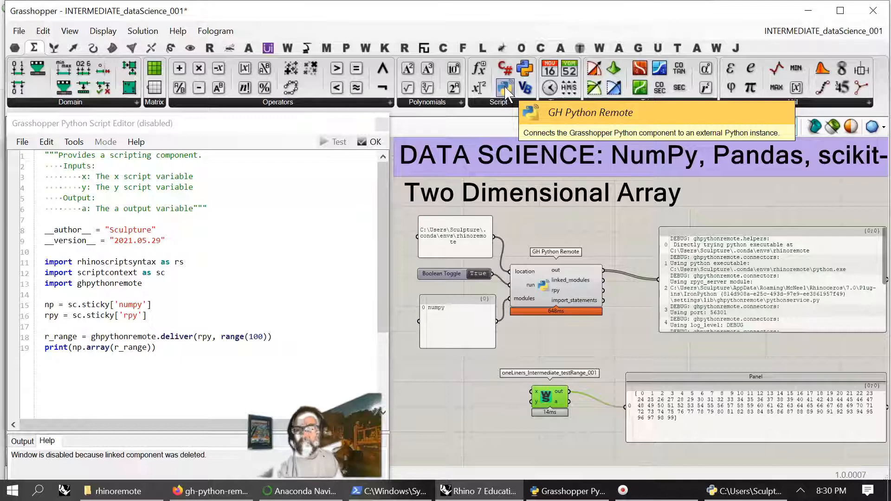
mouse_move(307, 300)
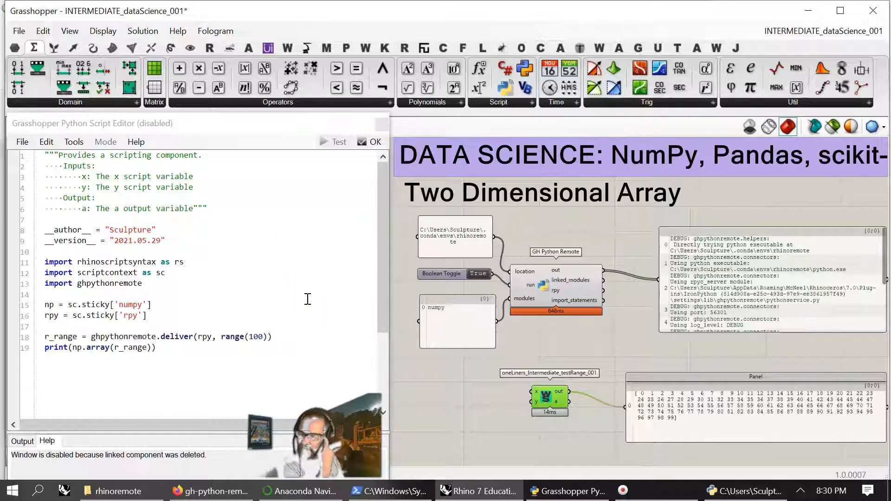
mouse_move(304, 300)
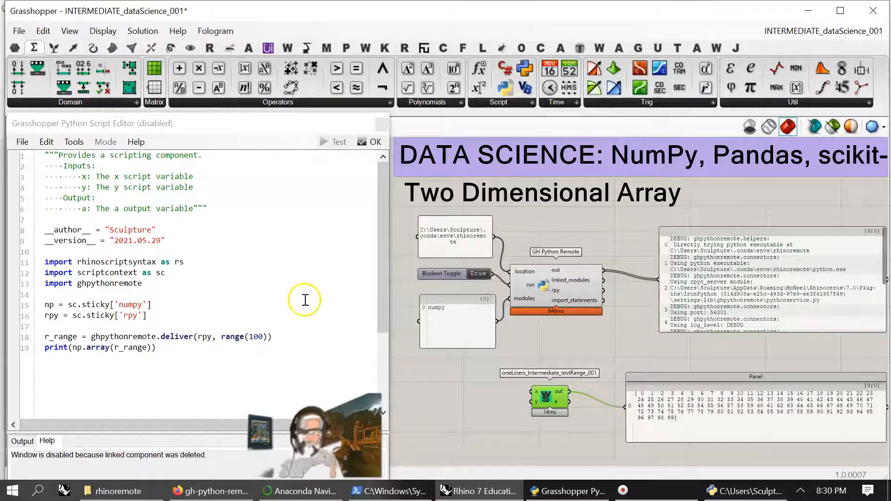
mouse_move(447, 427)
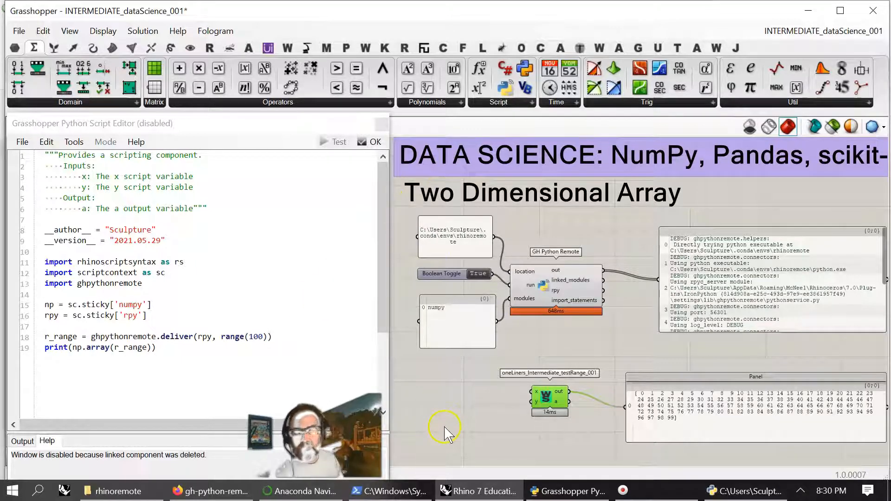
mouse_move(461, 444)
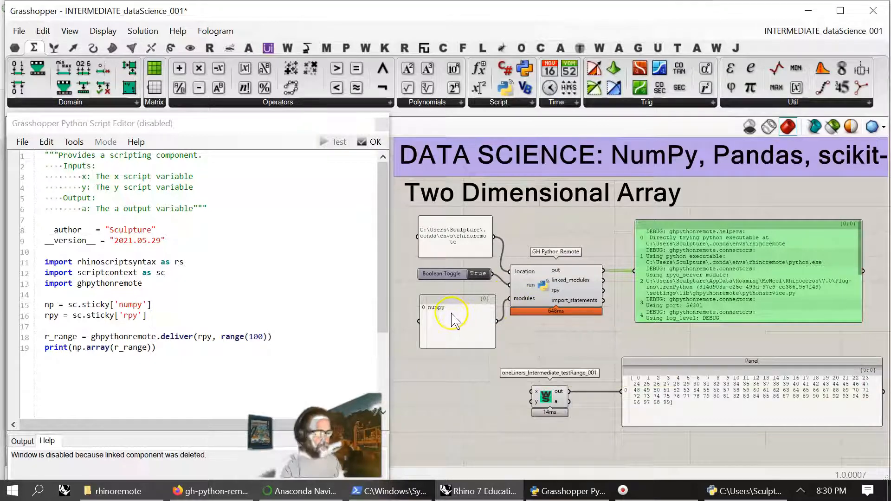
mouse_move(455, 319)
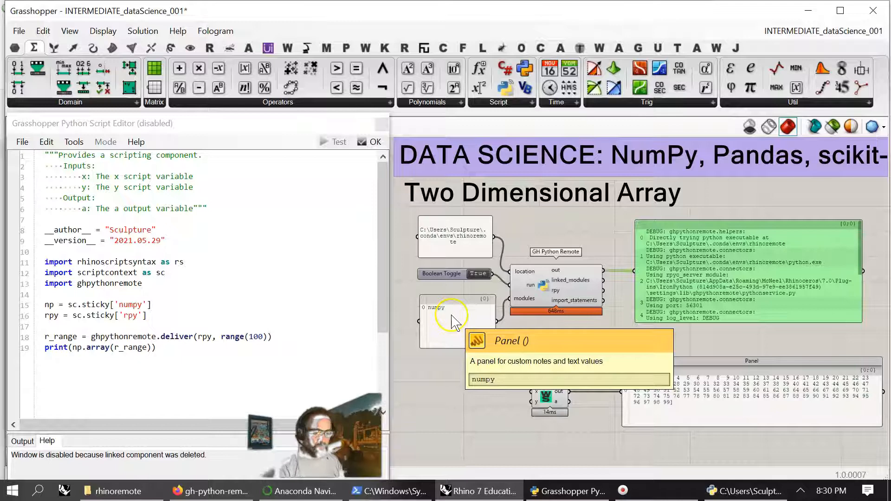